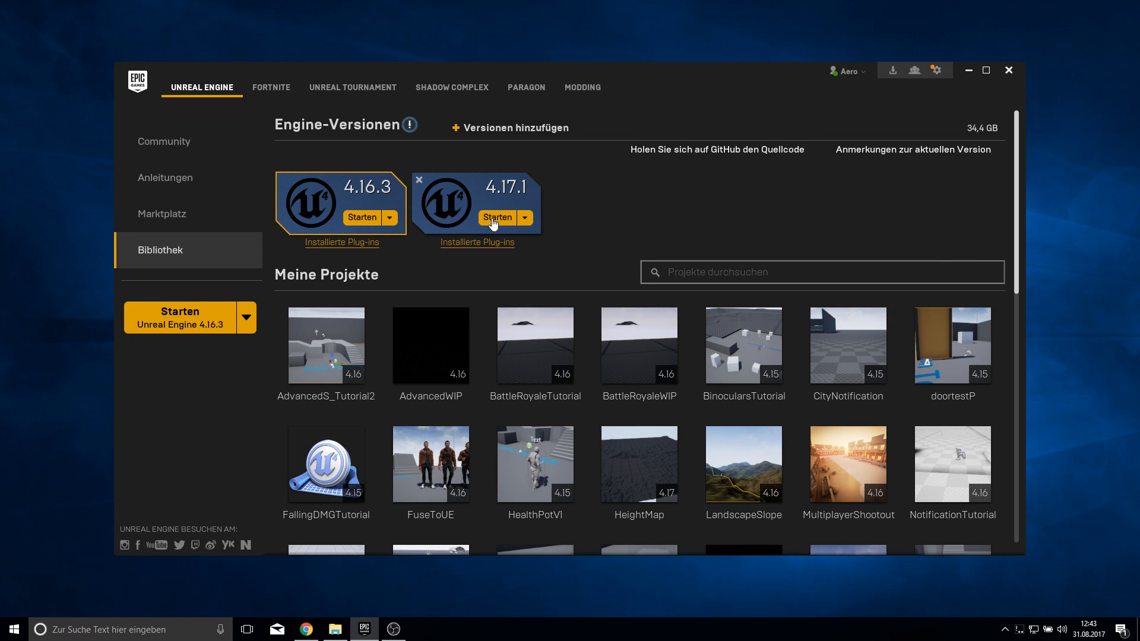
Launch engine 4.17.1 and create a Third Person project named WorldComp with starter content
left_click(497, 217)
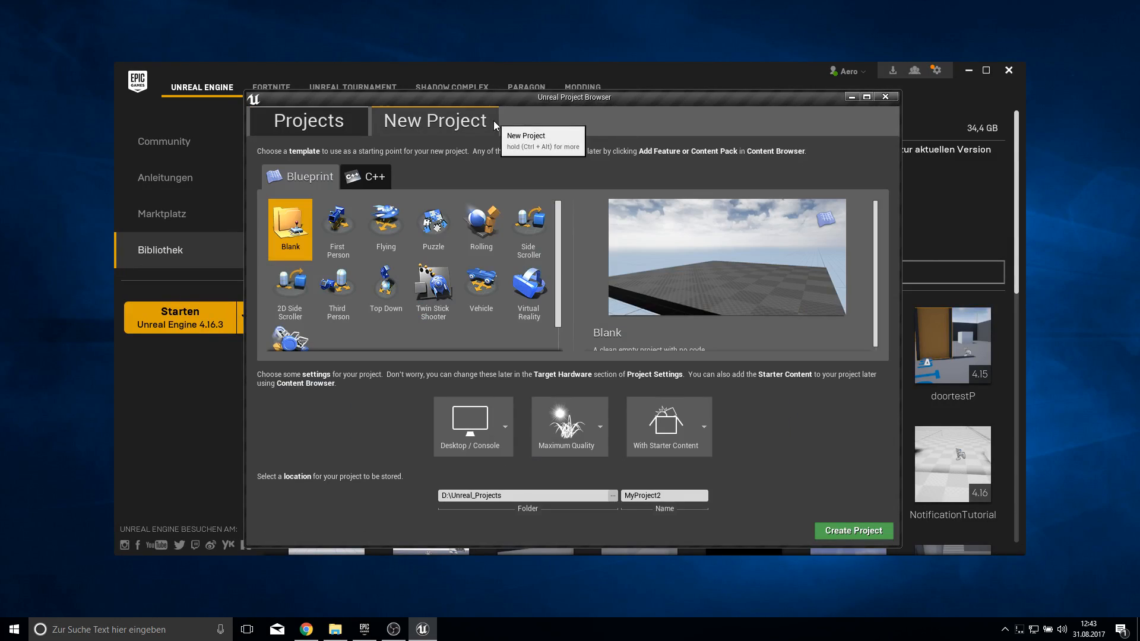
left_click(336, 290)
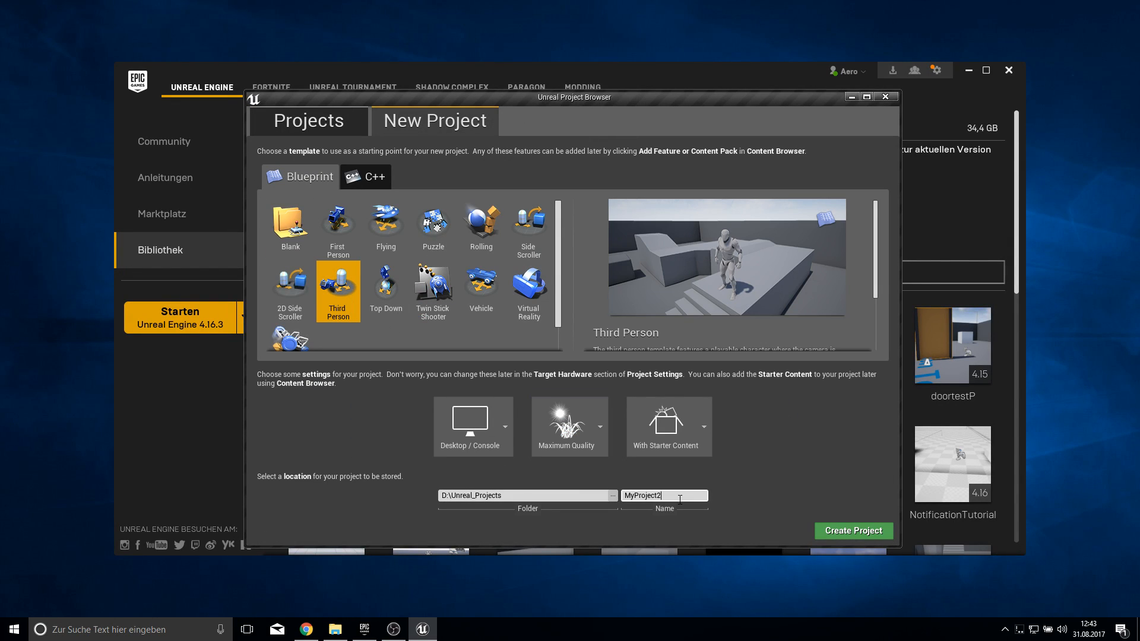
type("WorldComp")
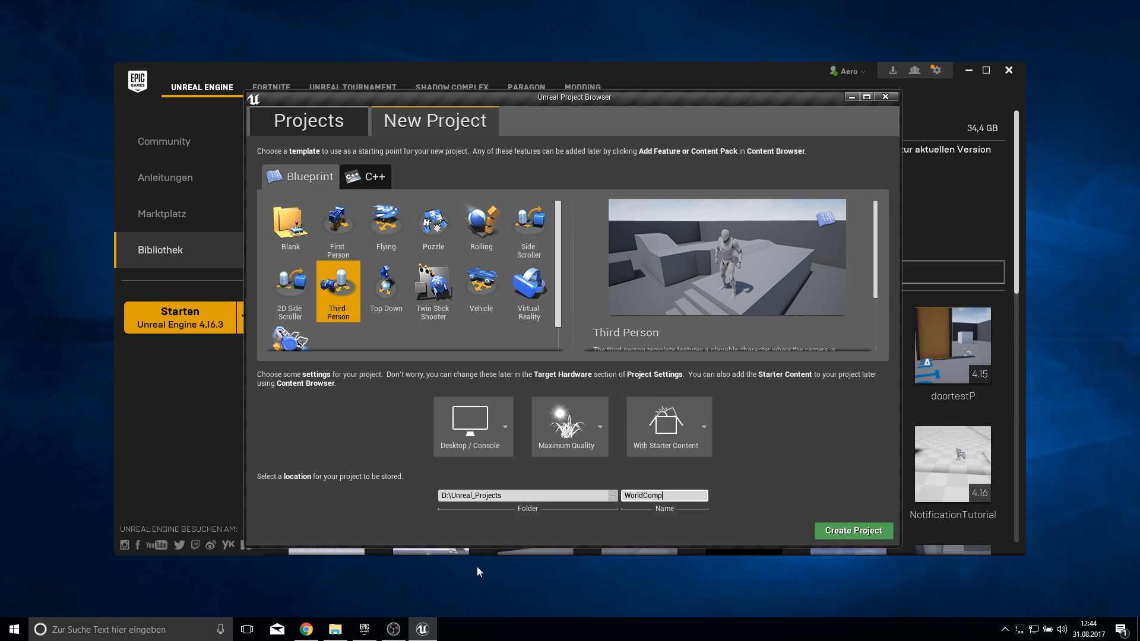
mouse_move(666, 459)
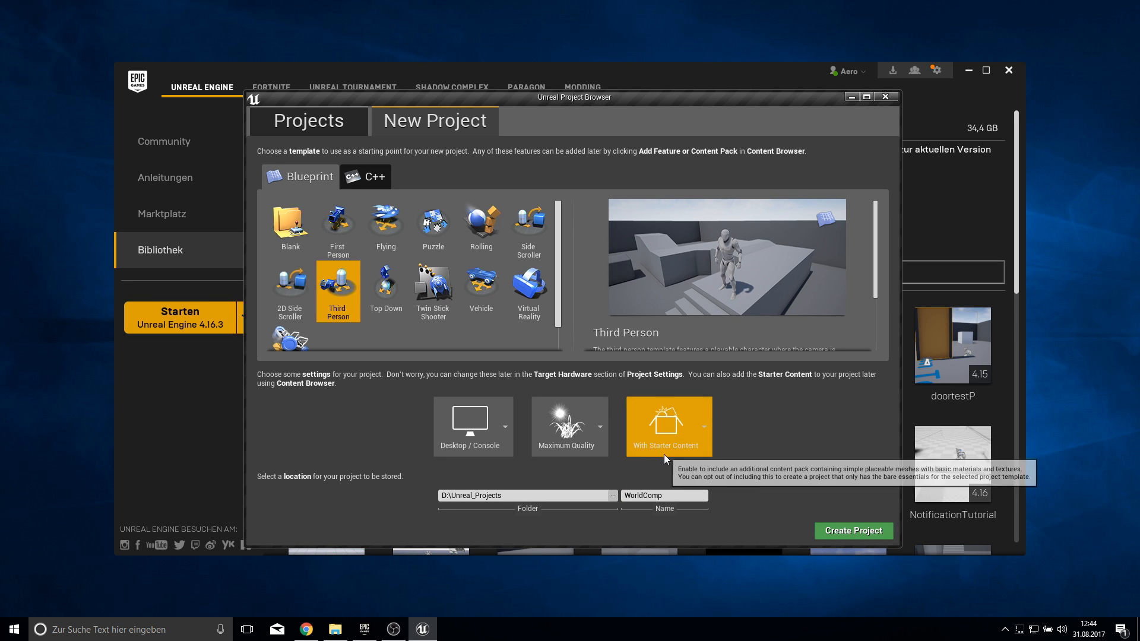
left_click(852, 531)
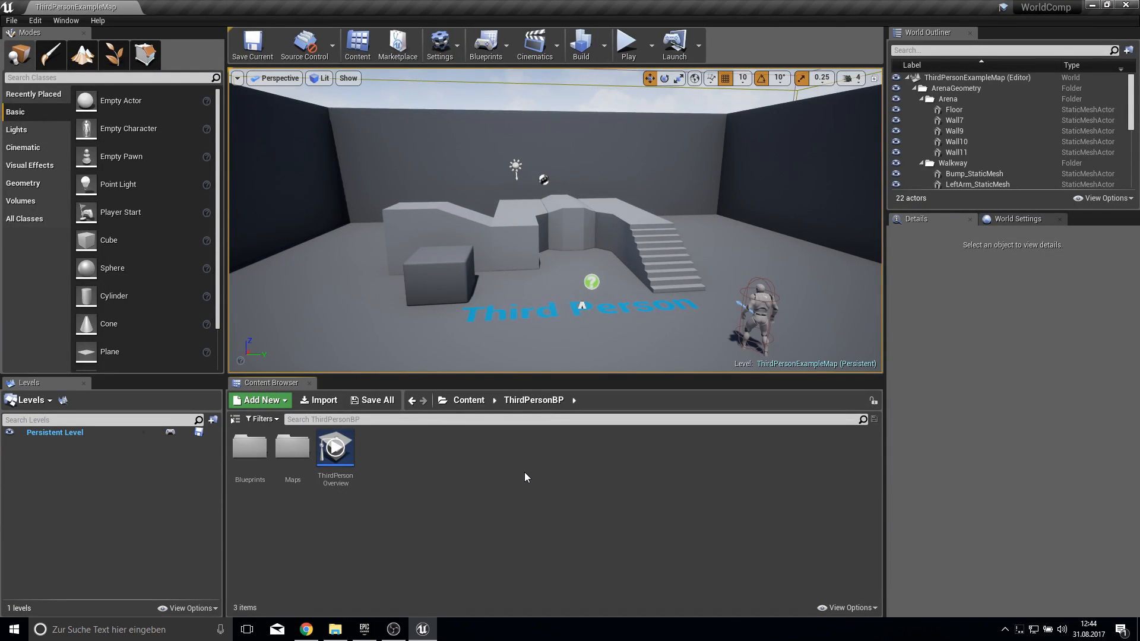
mouse_move(210, 411)
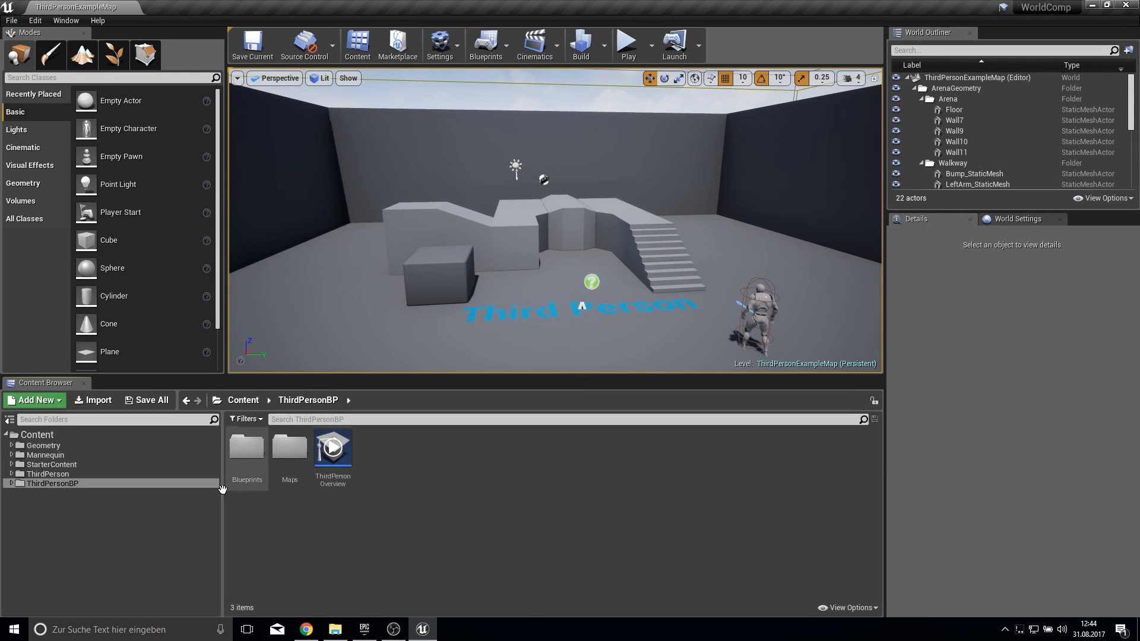
Create a new folder named Map under Content in the Content Browser
left_click(38, 434)
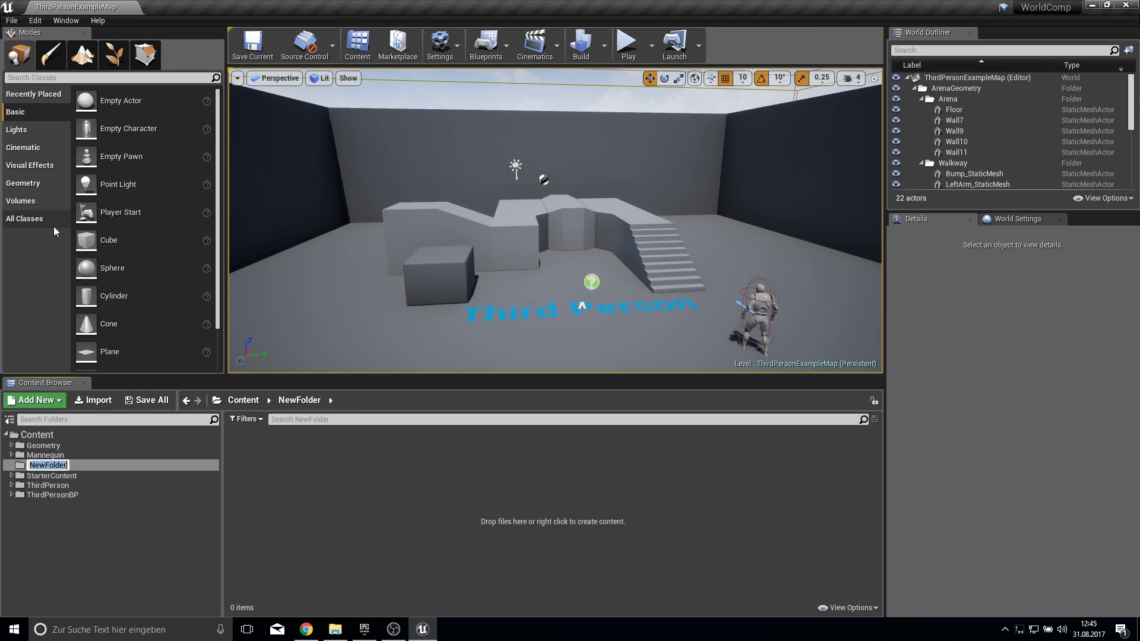
type("Map")
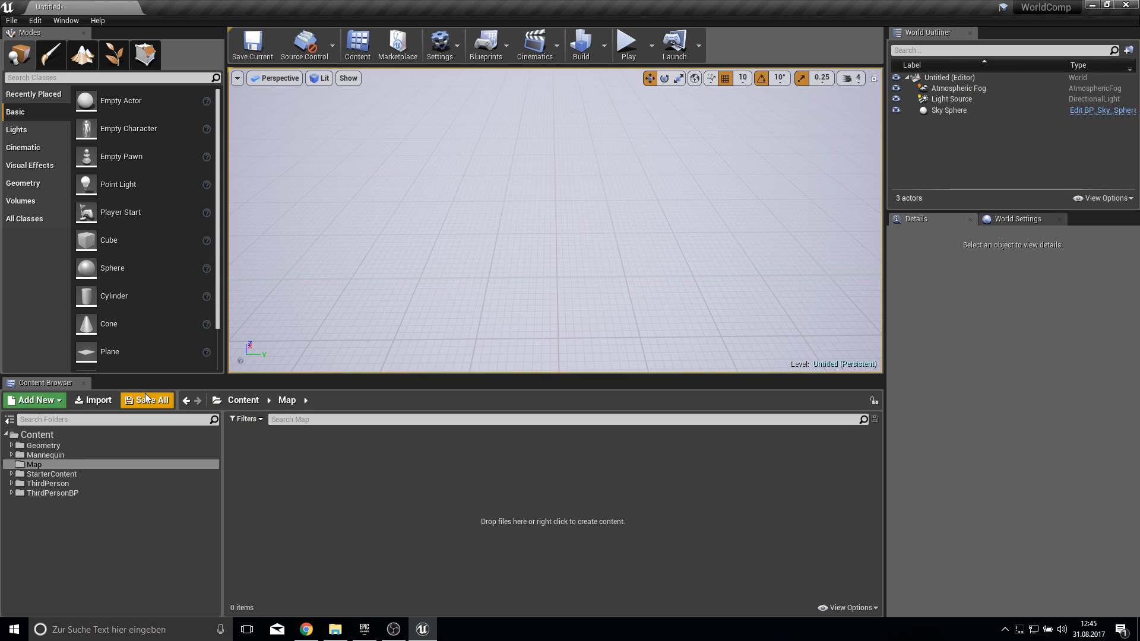
Save the untitled level as World inside the Map folder
left_click(148, 400)
type("Wor")
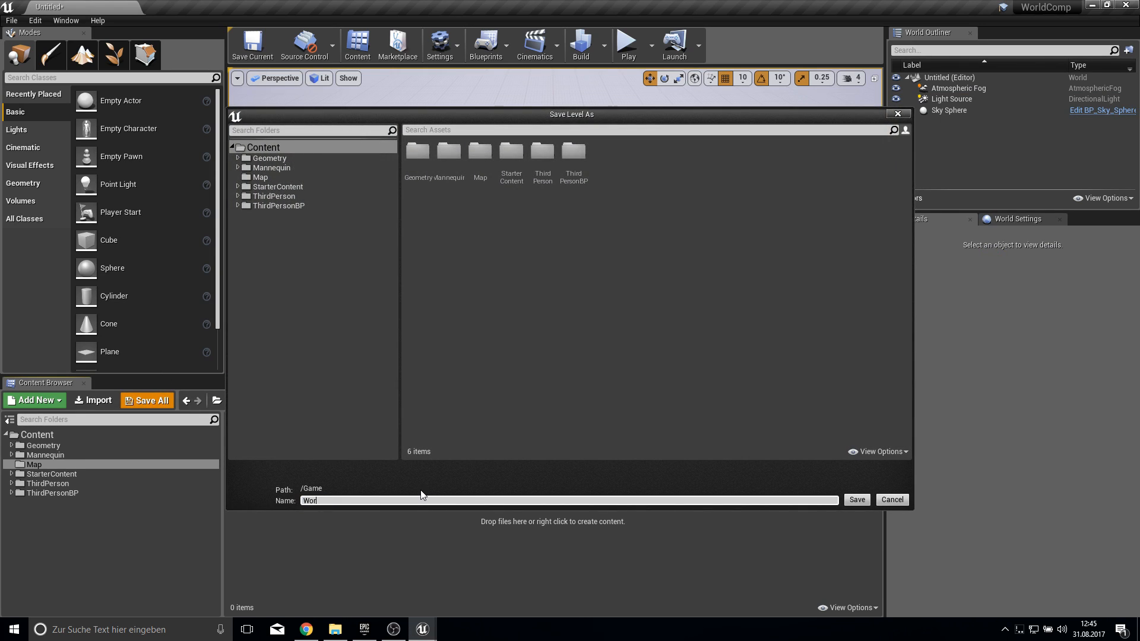
left_click(261, 177)
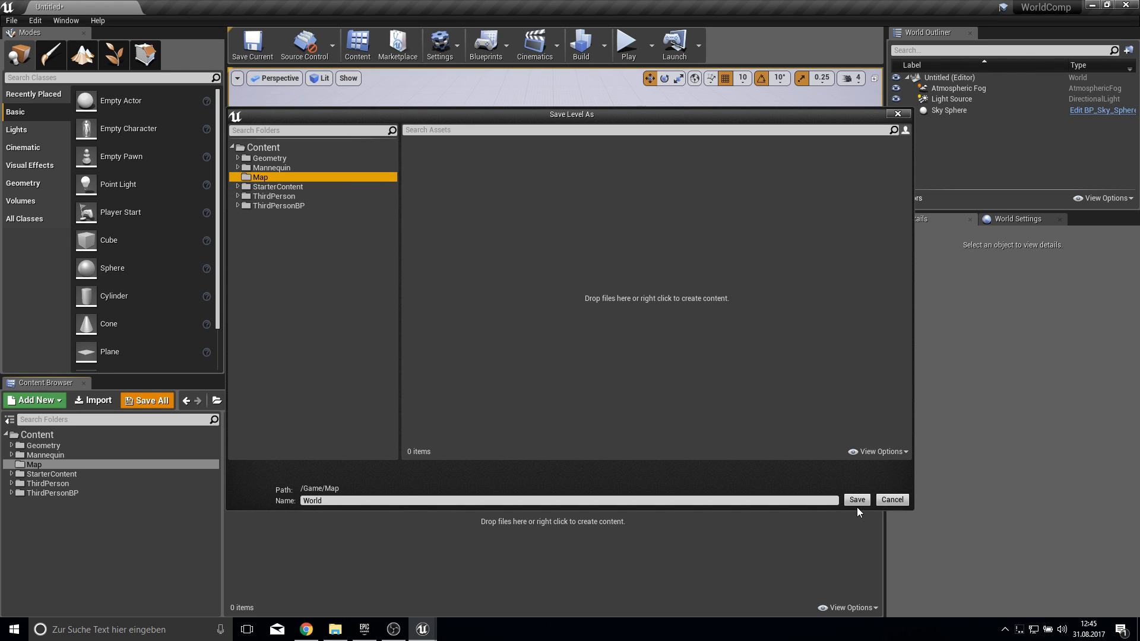
left_click(856, 500)
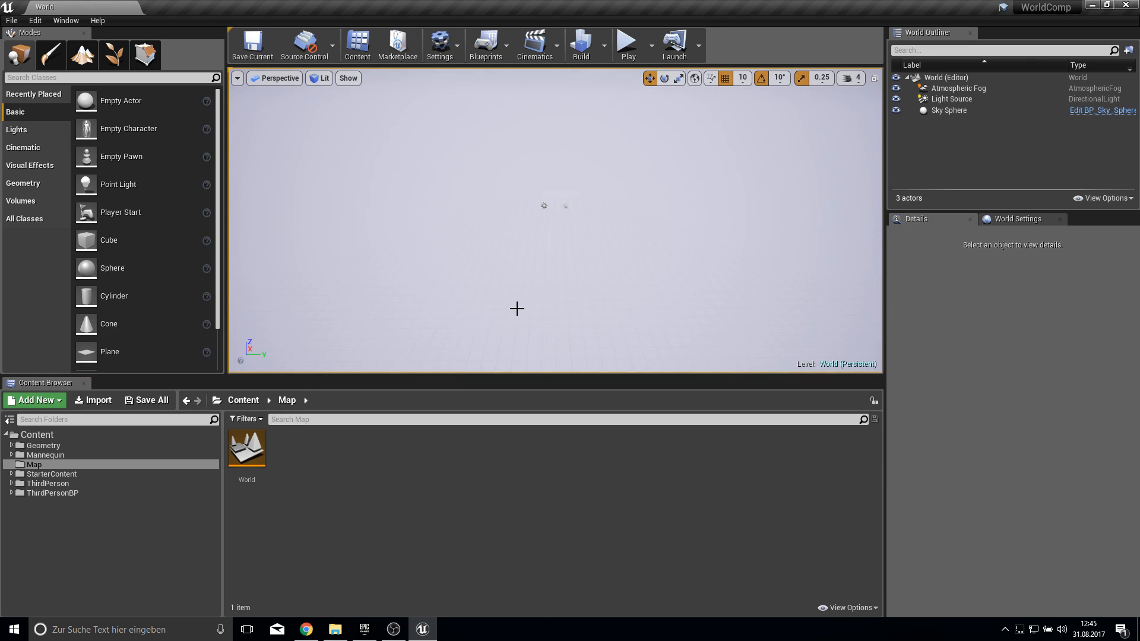
mouse_move(494, 360)
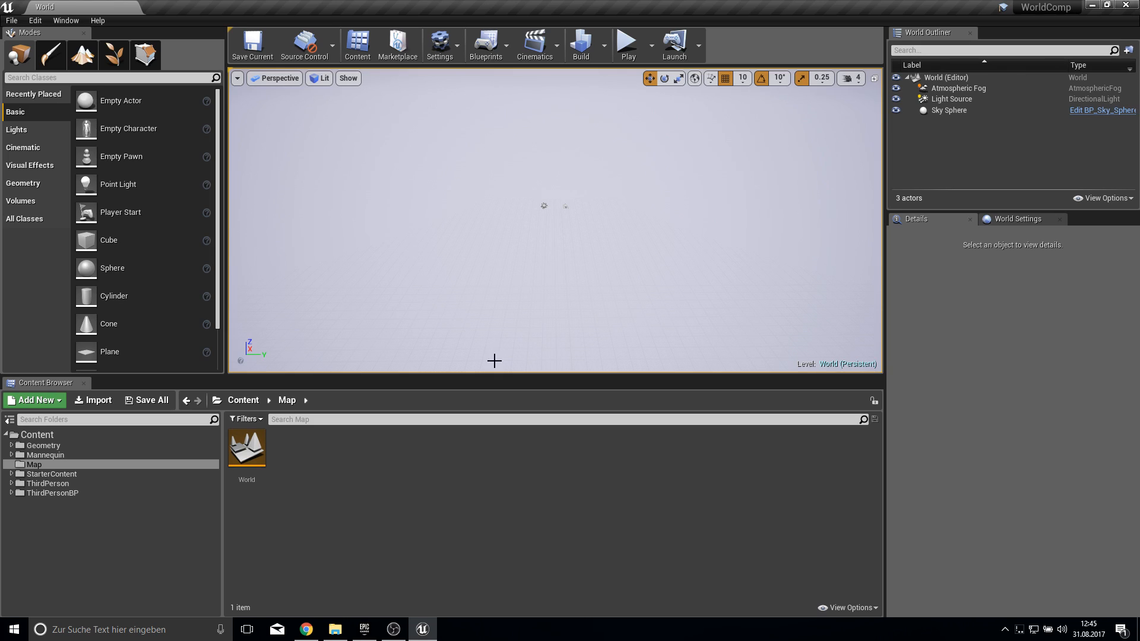
Tick Enable World Composition in World Settings and re-save the World level
left_click(1018, 219)
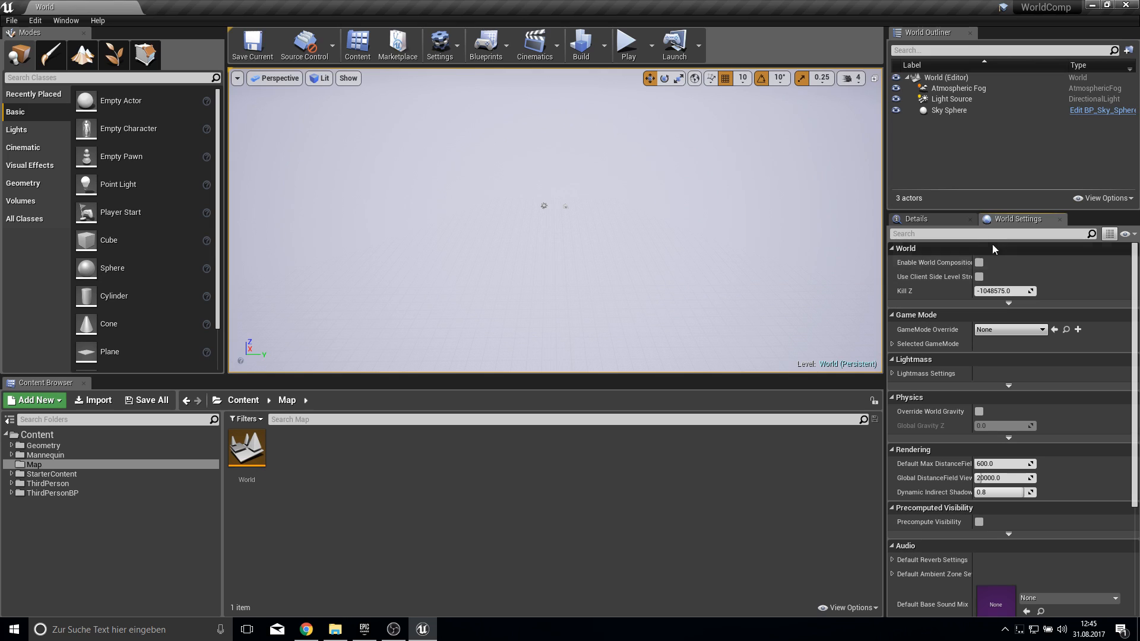
left_click(979, 263)
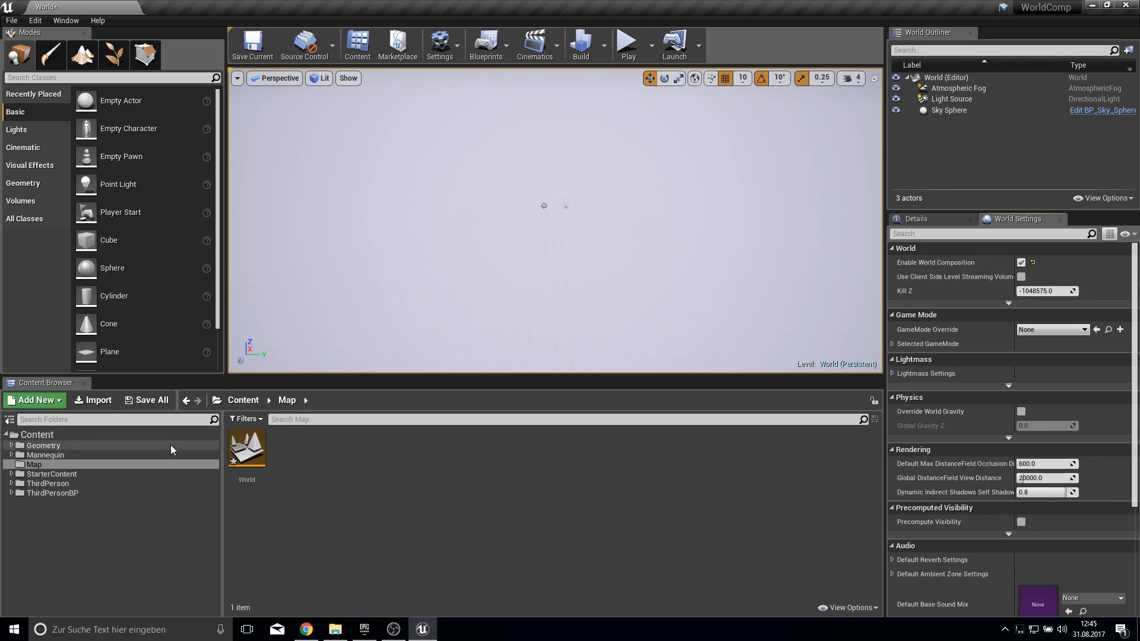
left_click(146, 400)
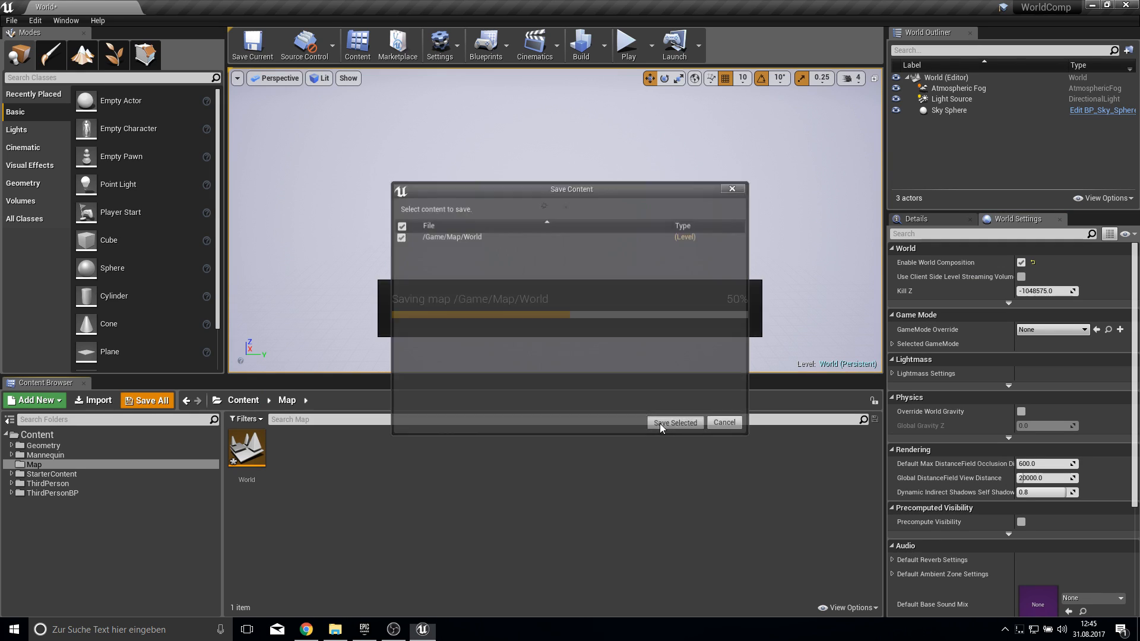
left_click(674, 422)
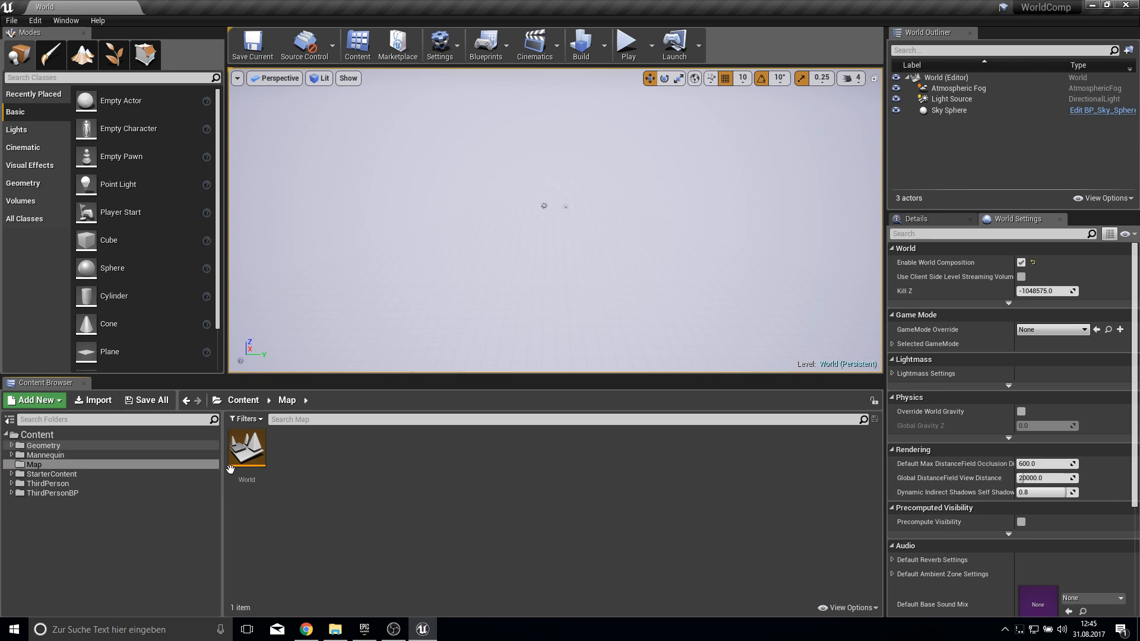
left_click(65, 20)
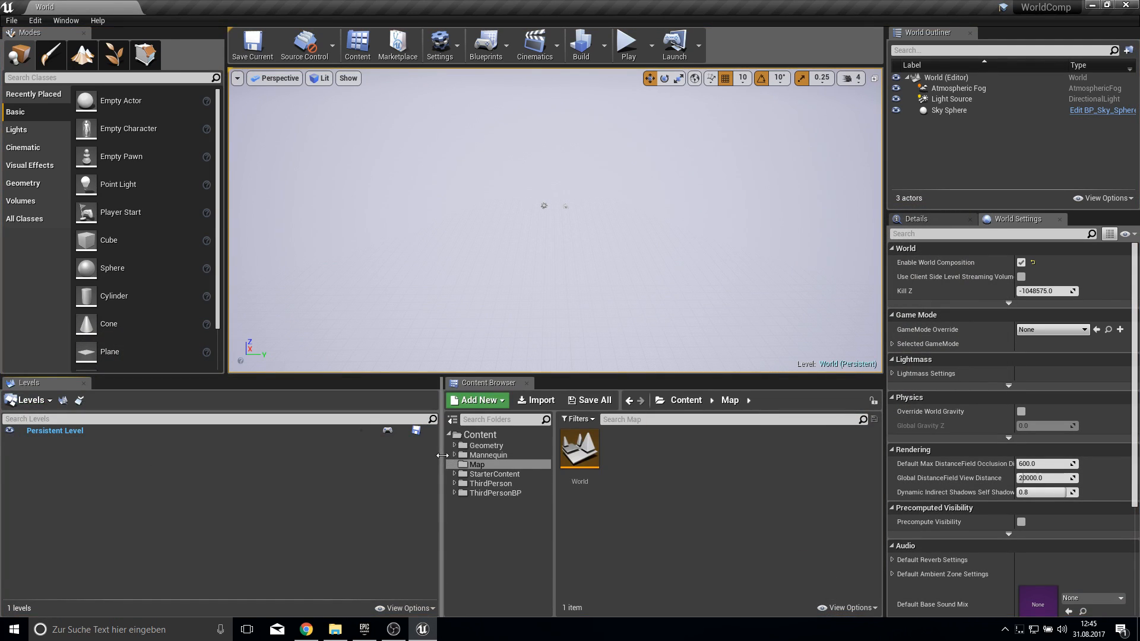
Widen the Levels panel beside the Content Browser and select the Persistent Level
left_click_drag(443, 454, 277, 454)
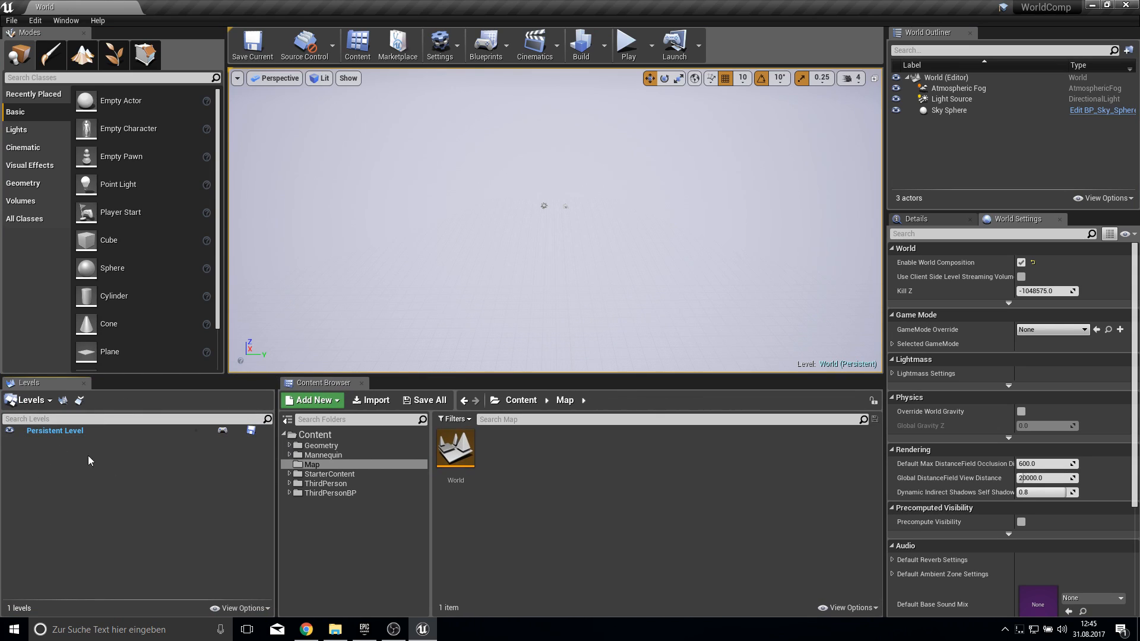
left_click(55, 430)
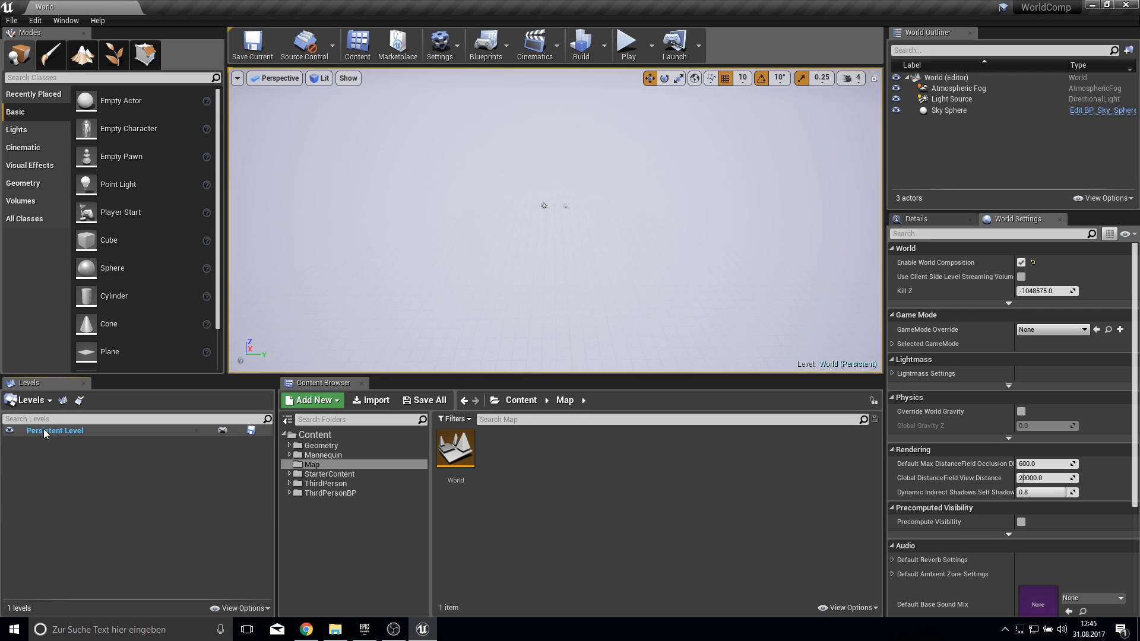
left_click(55, 430)
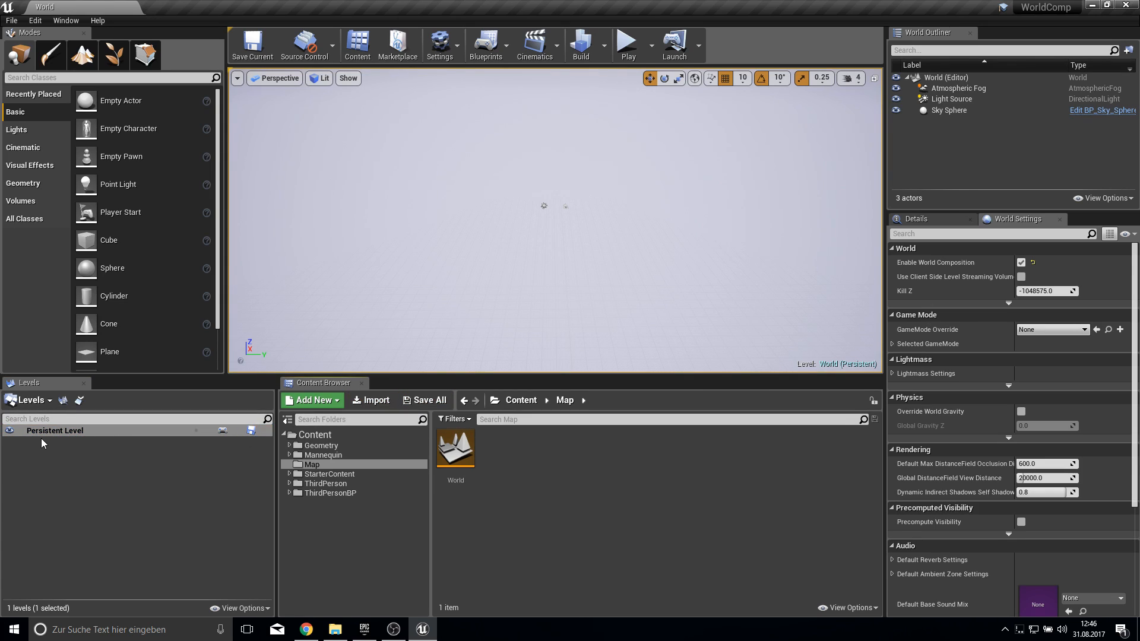
left_click(55, 430)
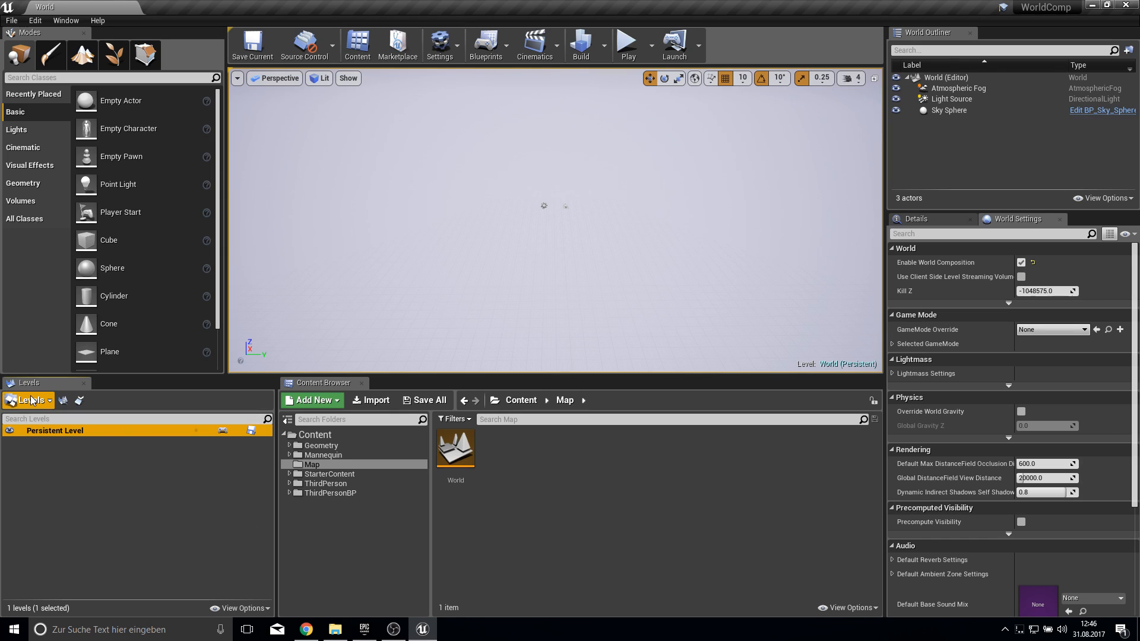
Create a new sublevel saved into a new SubFolder inside Map
left_click(27, 400)
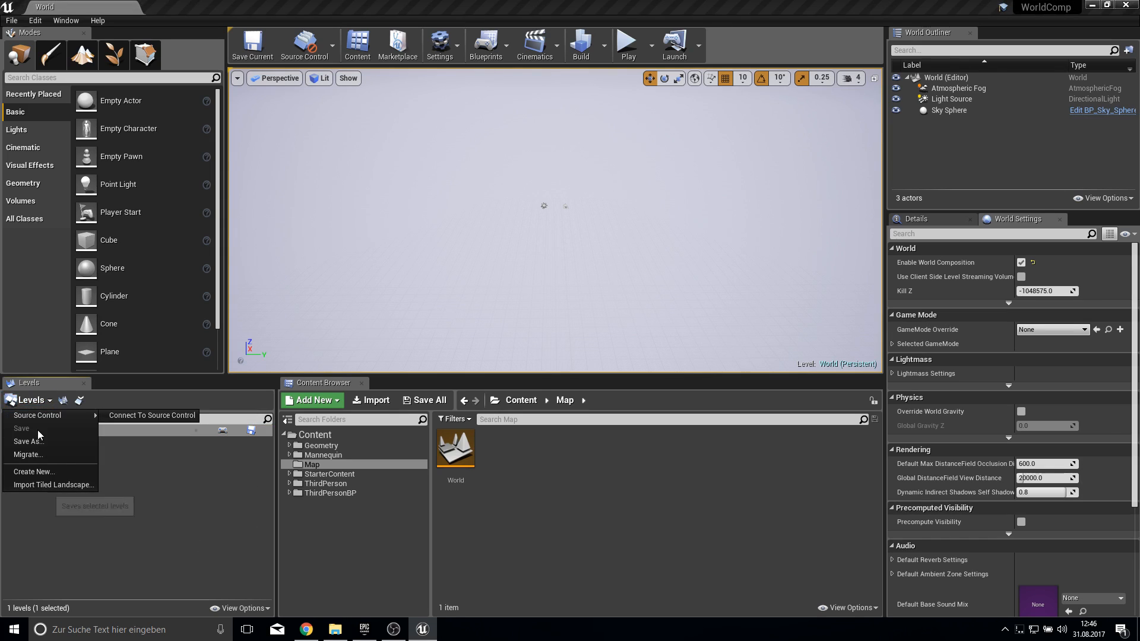
left_click(29, 441)
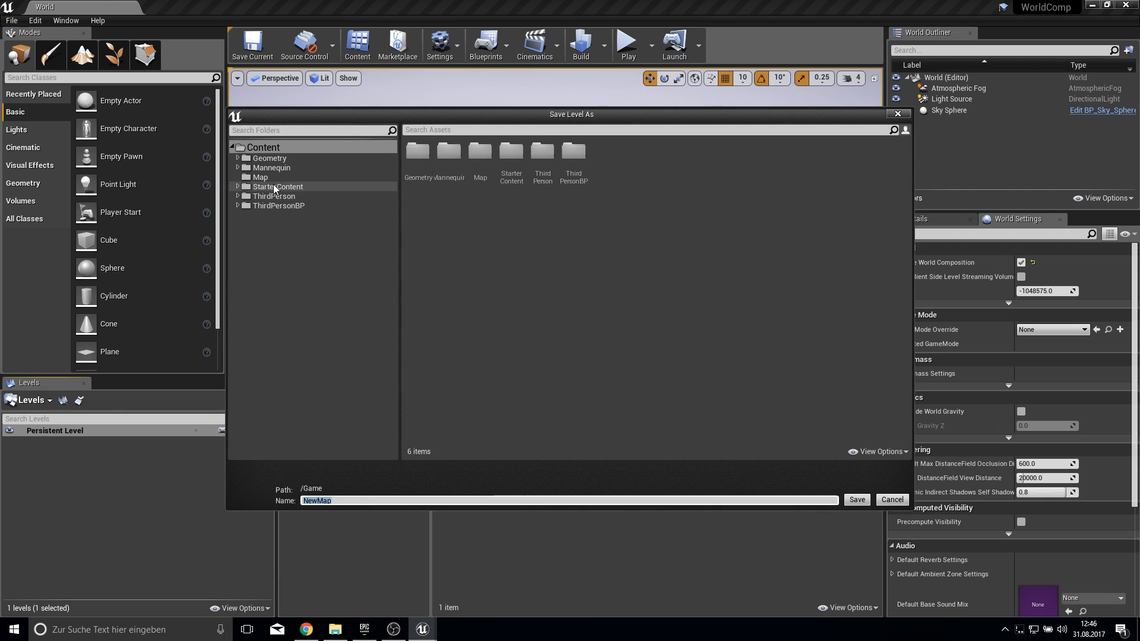
left_click(260, 177)
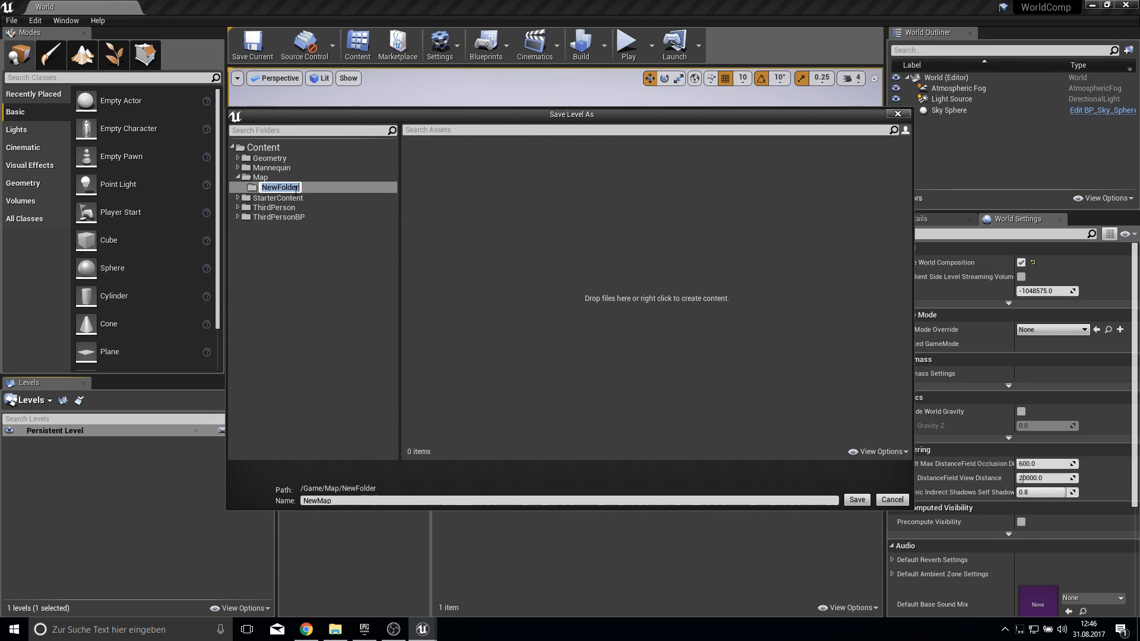
type("SubFo")
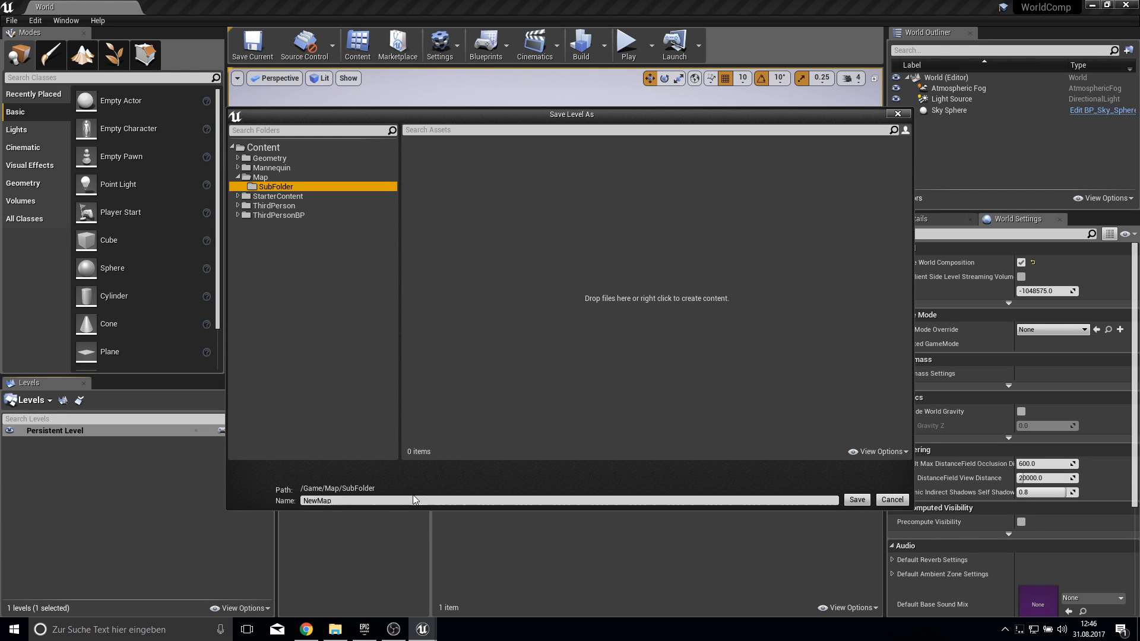
left_click(856, 500)
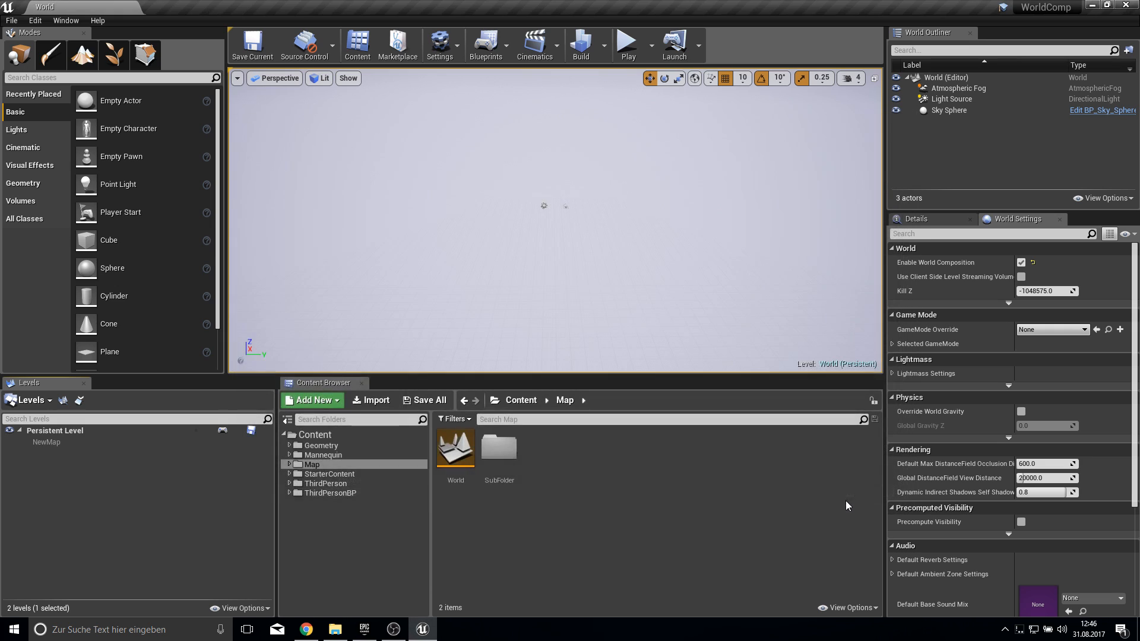
Select NewMap in the Levels panel and make it the current level
left_click(46, 442)
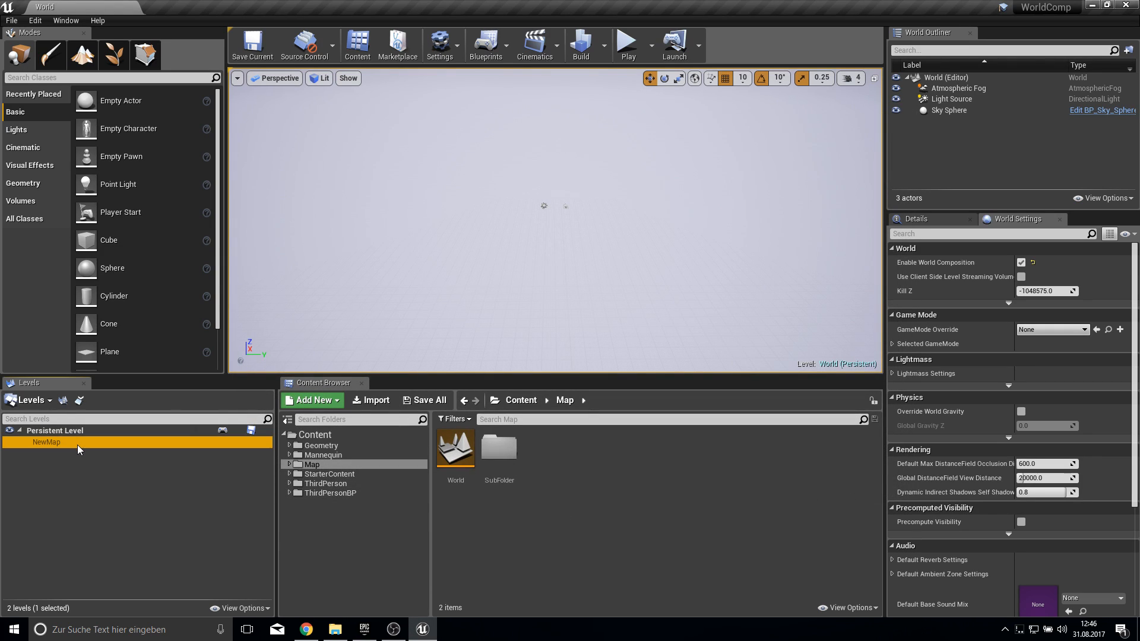
mouse_move(51, 447)
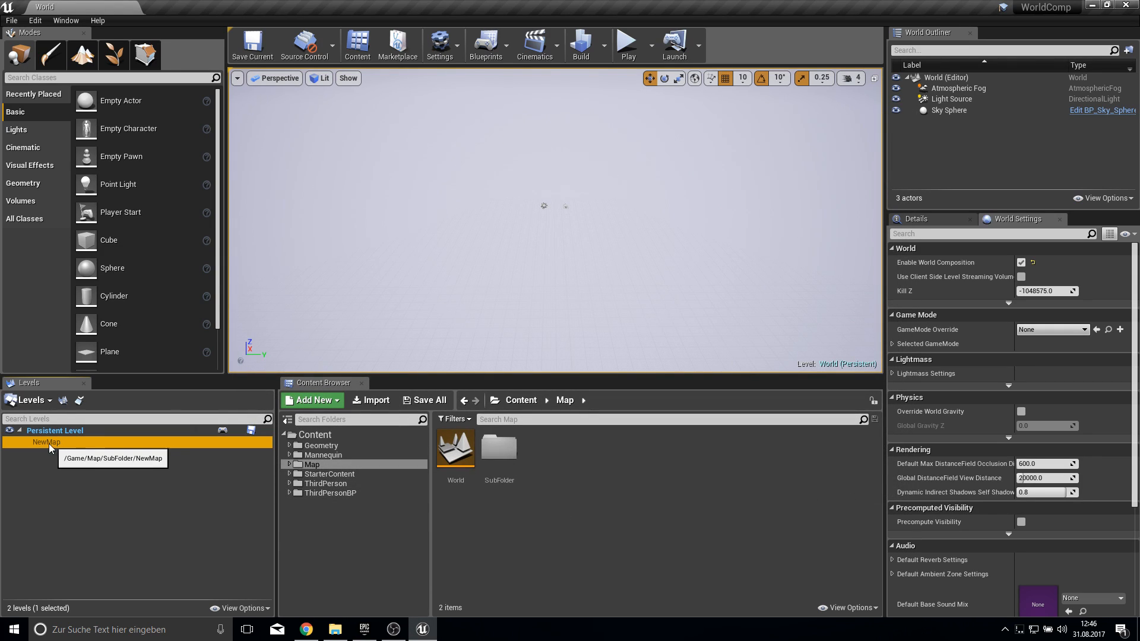
right_click(46, 442)
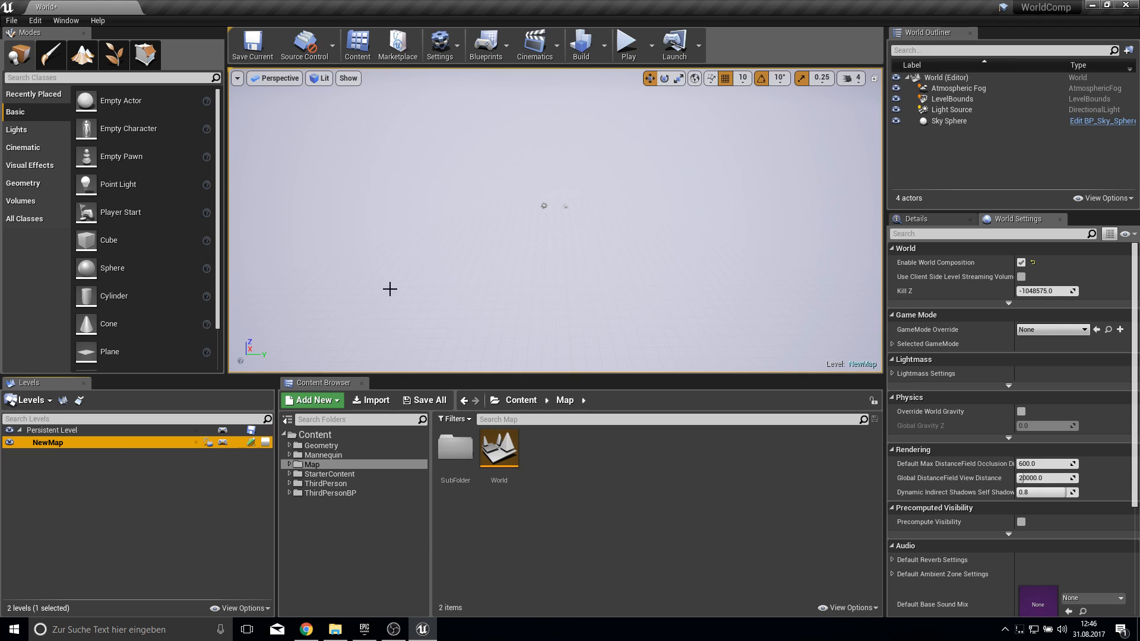
mouse_move(453, 231)
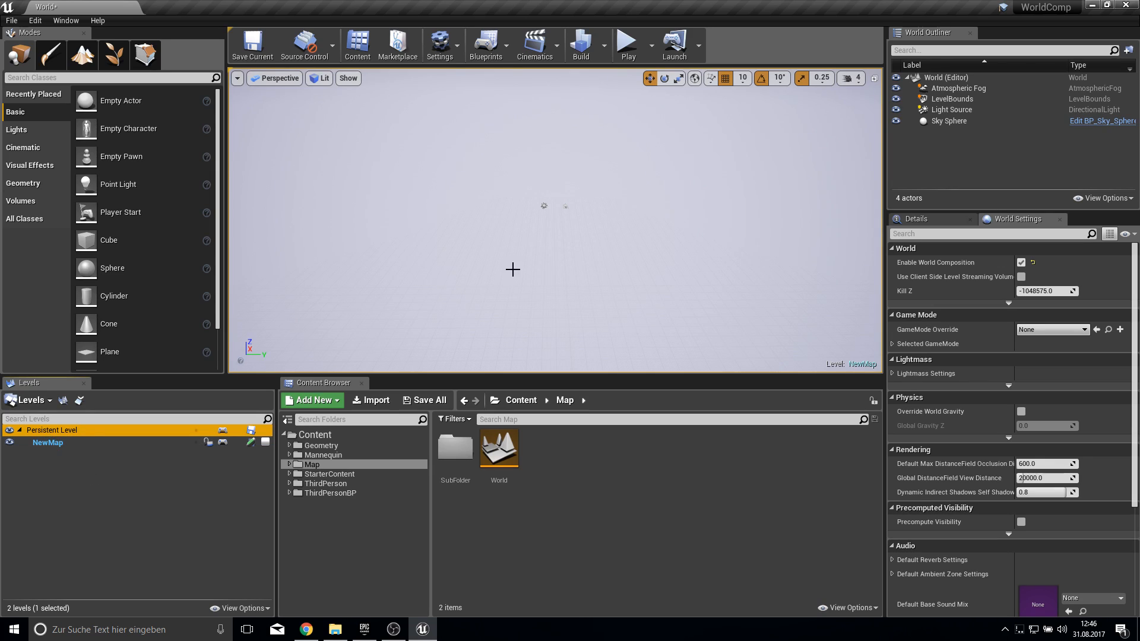
mouse_move(102, 468)
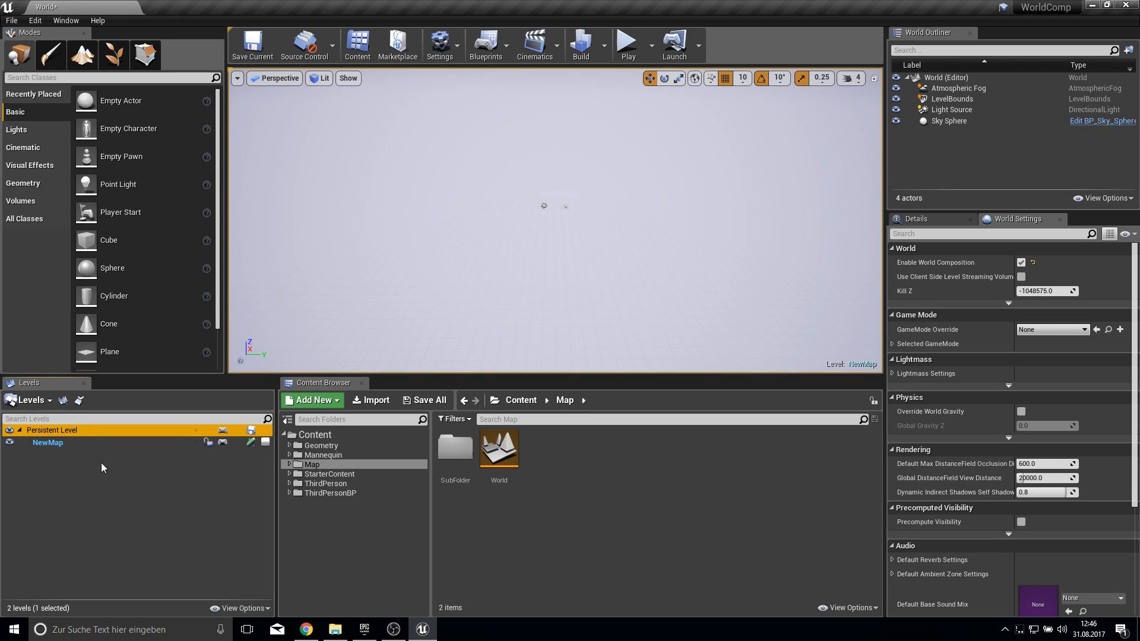
mouse_move(83, 56)
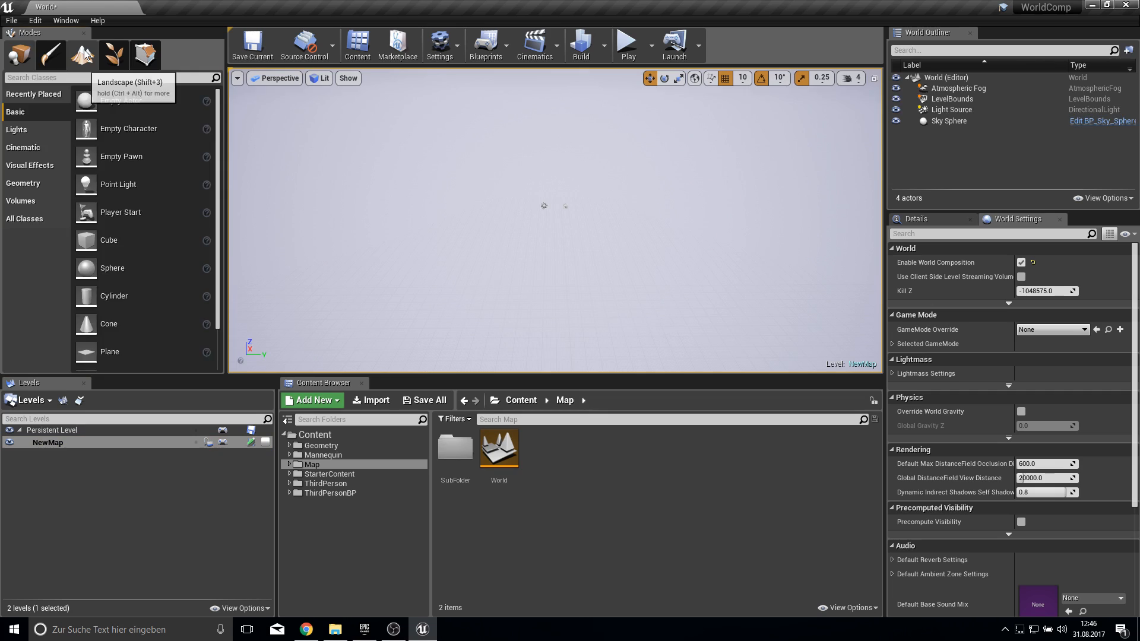
Create a landscape with 127×127-quad sections in NewMap and toggle NewMap's visibility
left_click(84, 55)
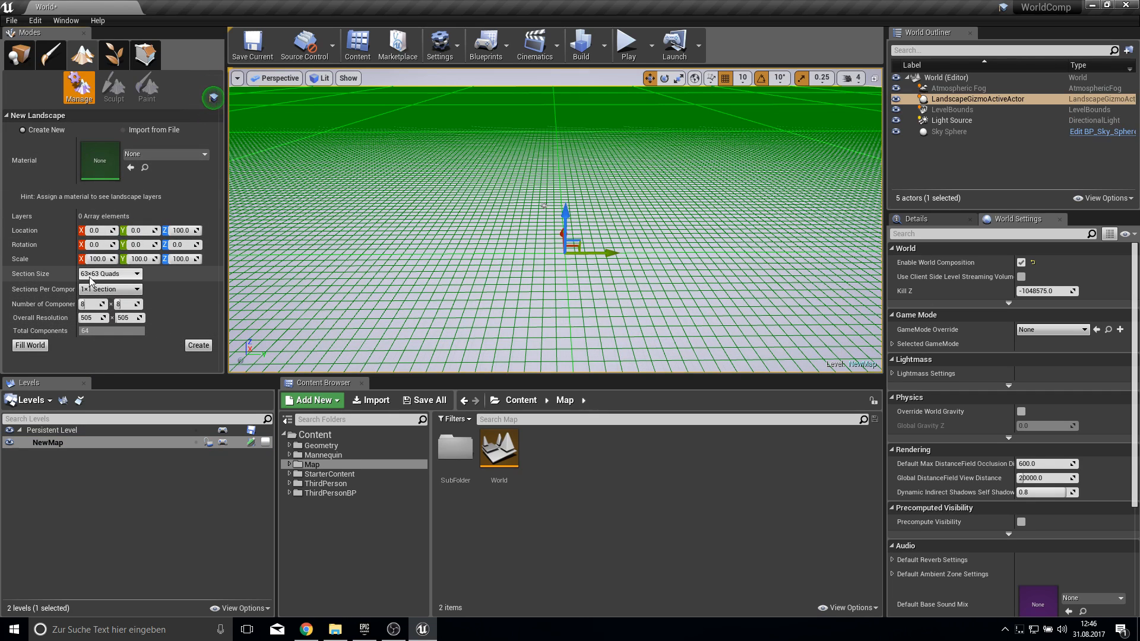
left_click(109, 273)
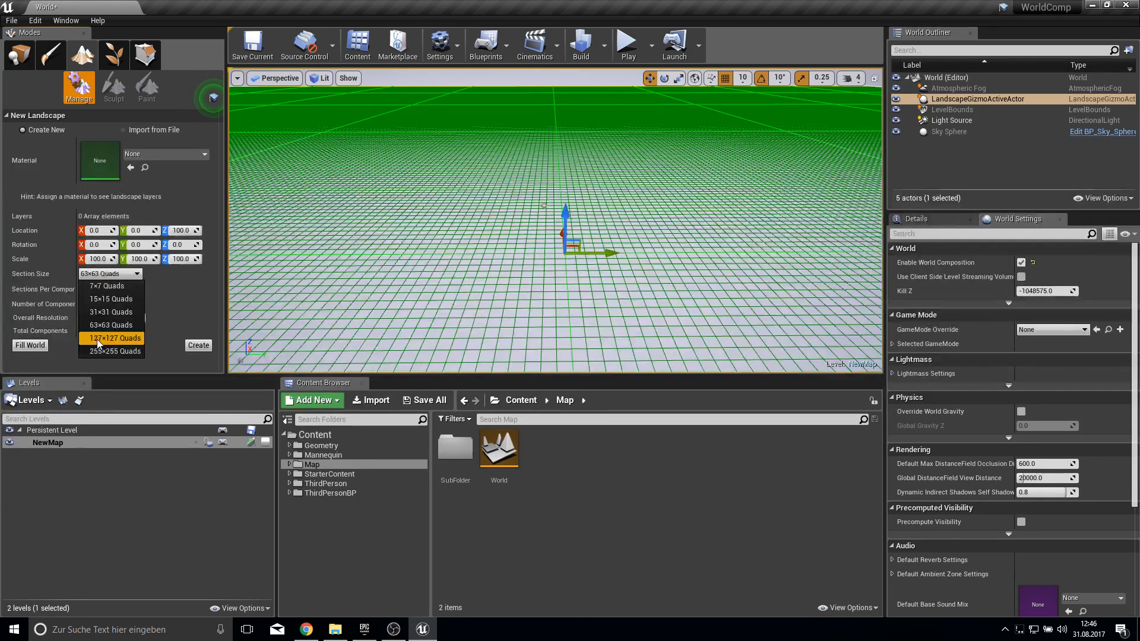
left_click(111, 338)
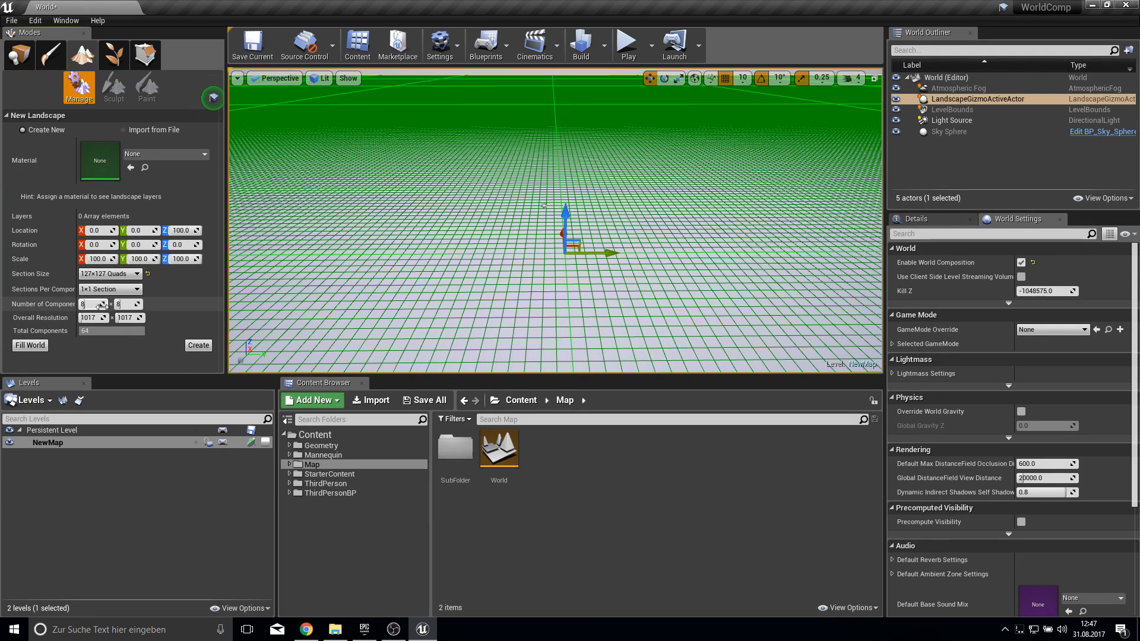
left_click(197, 345)
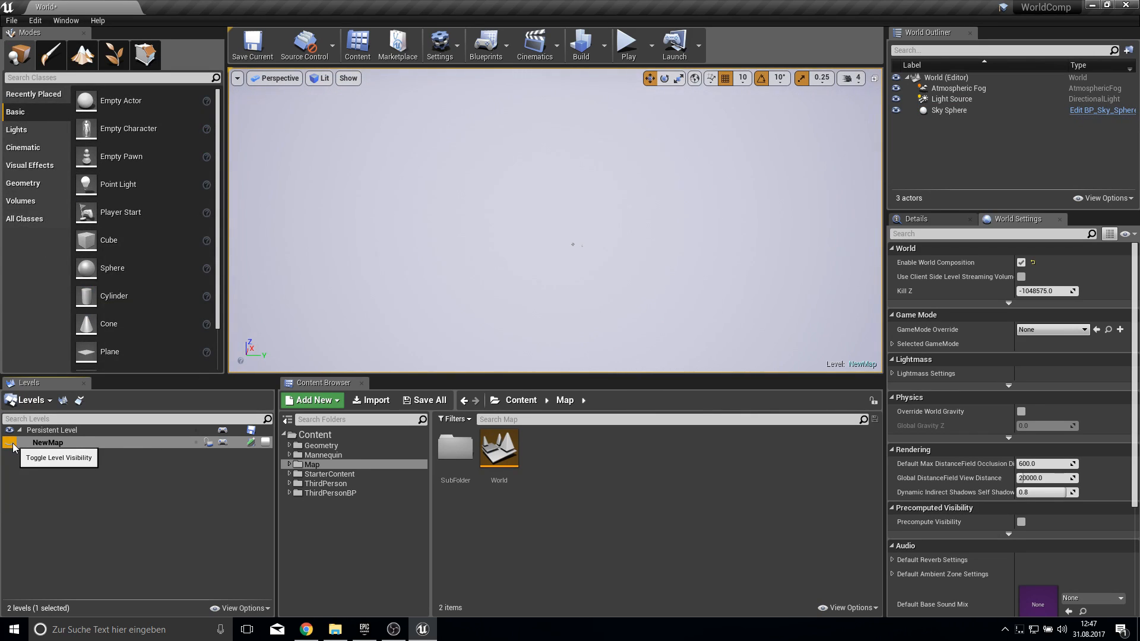
left_click(11, 441)
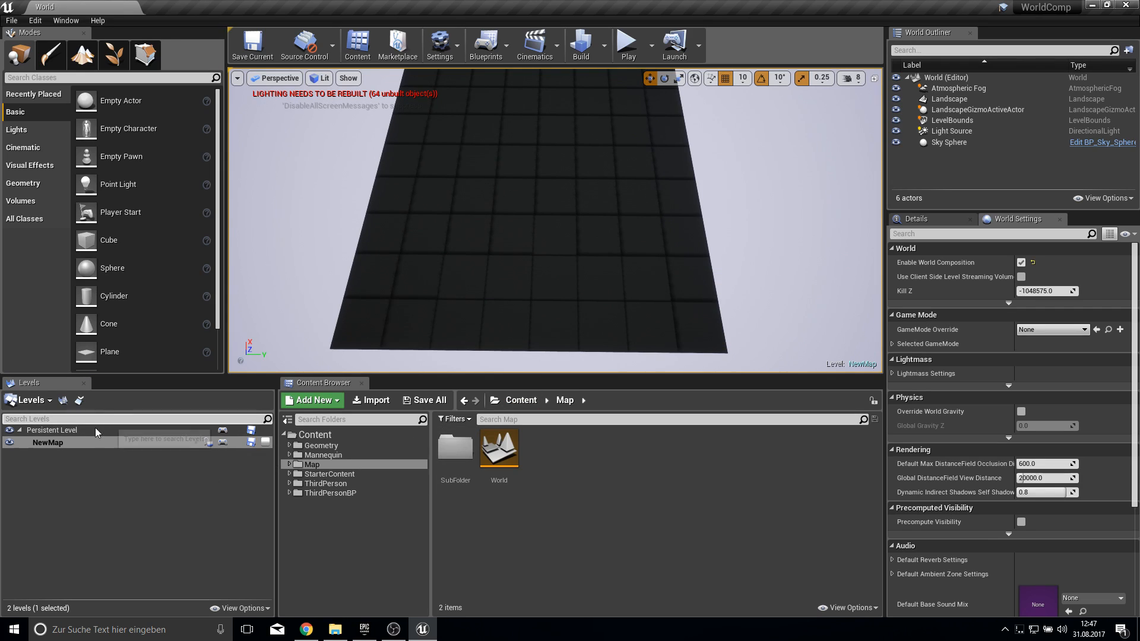
Make the Persistent Level current and load NewMap with its landscape back in
right_click(51, 430)
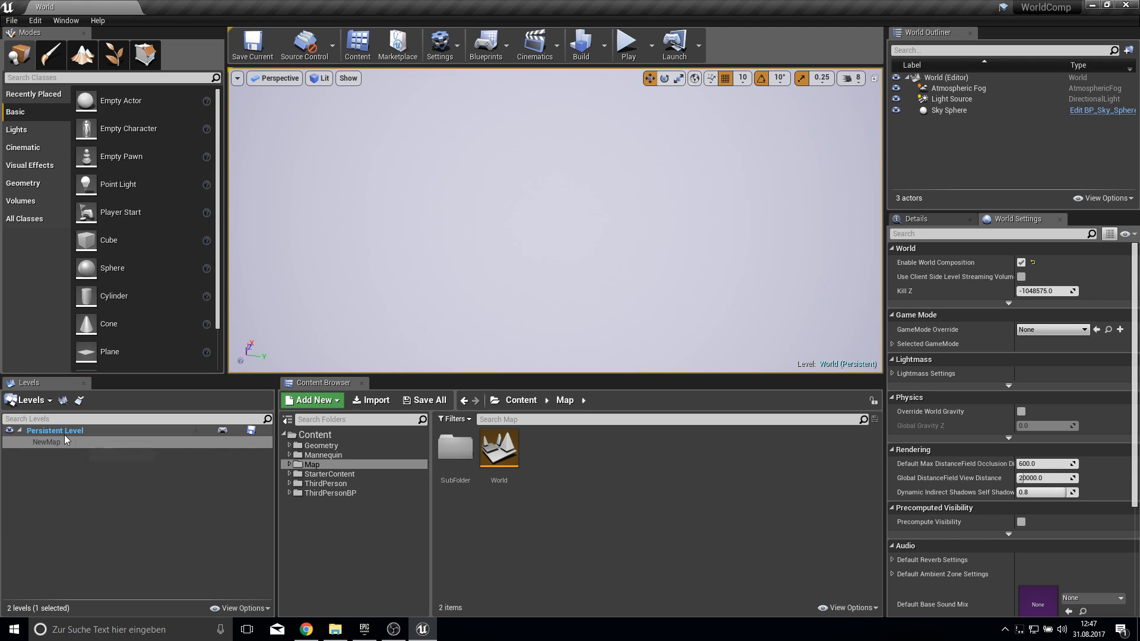
right_click(46, 442)
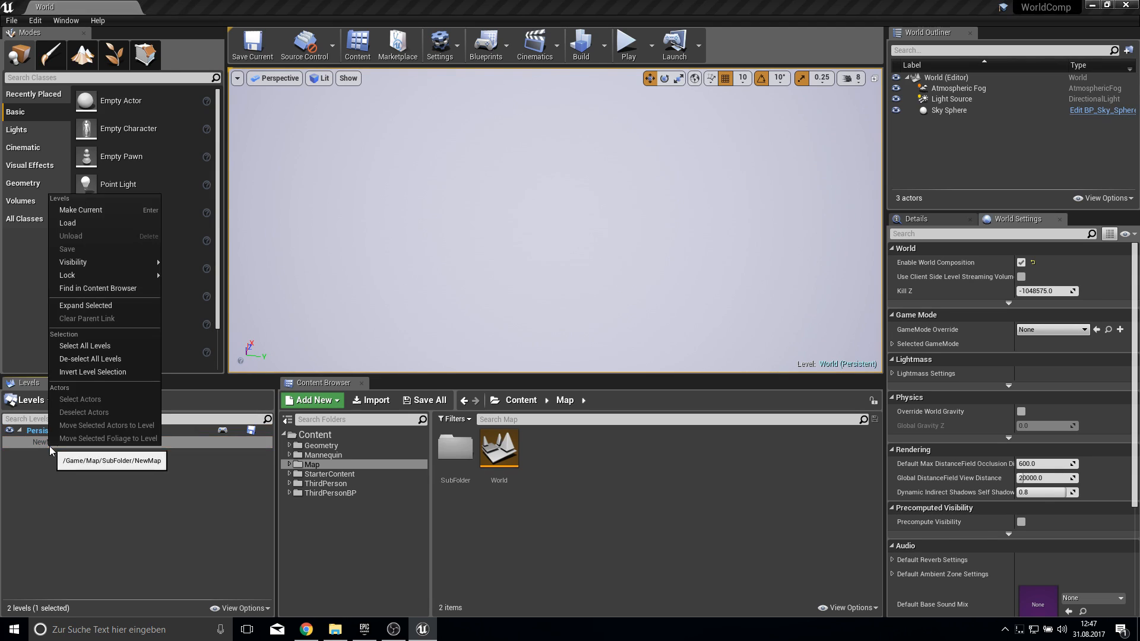
left_click(79, 210)
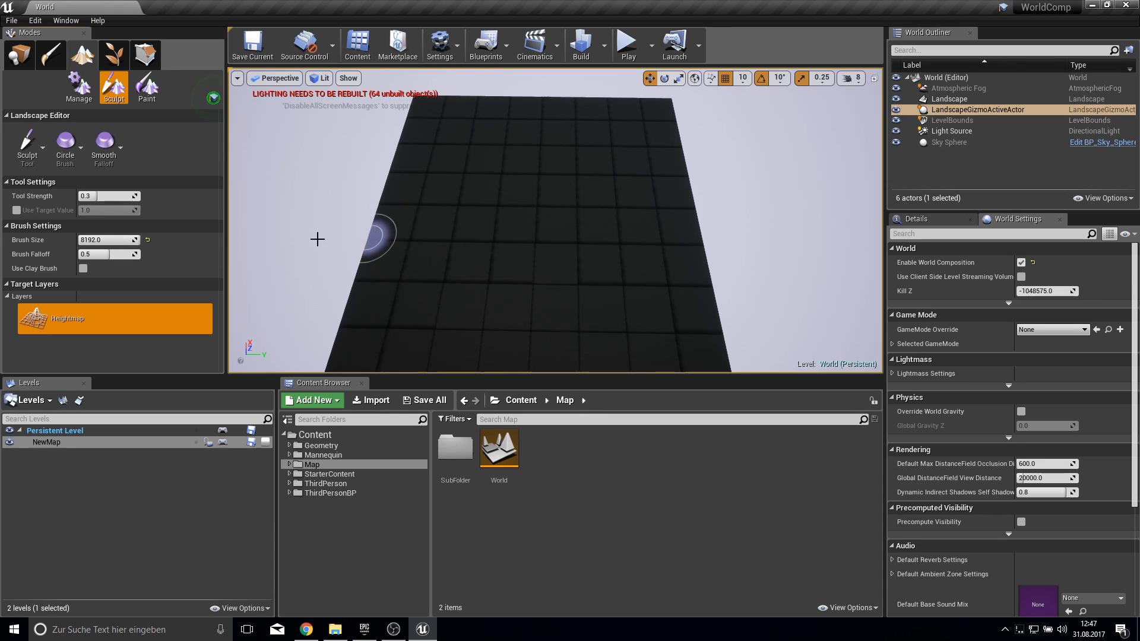
mouse_move(420, 104)
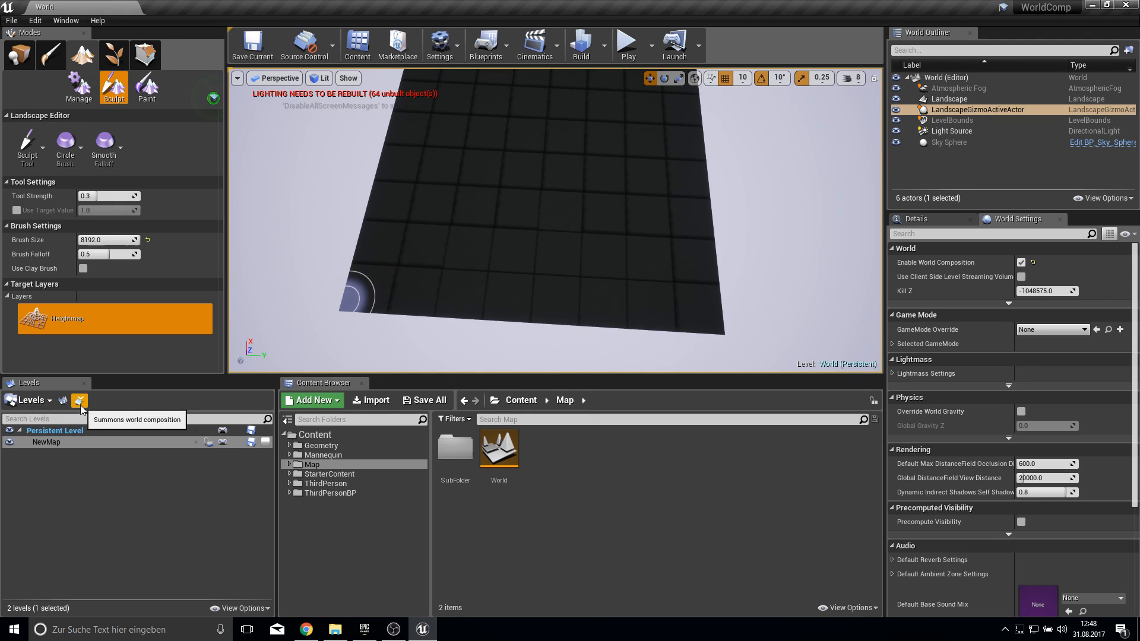
Show World Composition and inspect the NewMap tile at 0,0 with 50,000 streaming distance
left_click(80, 400)
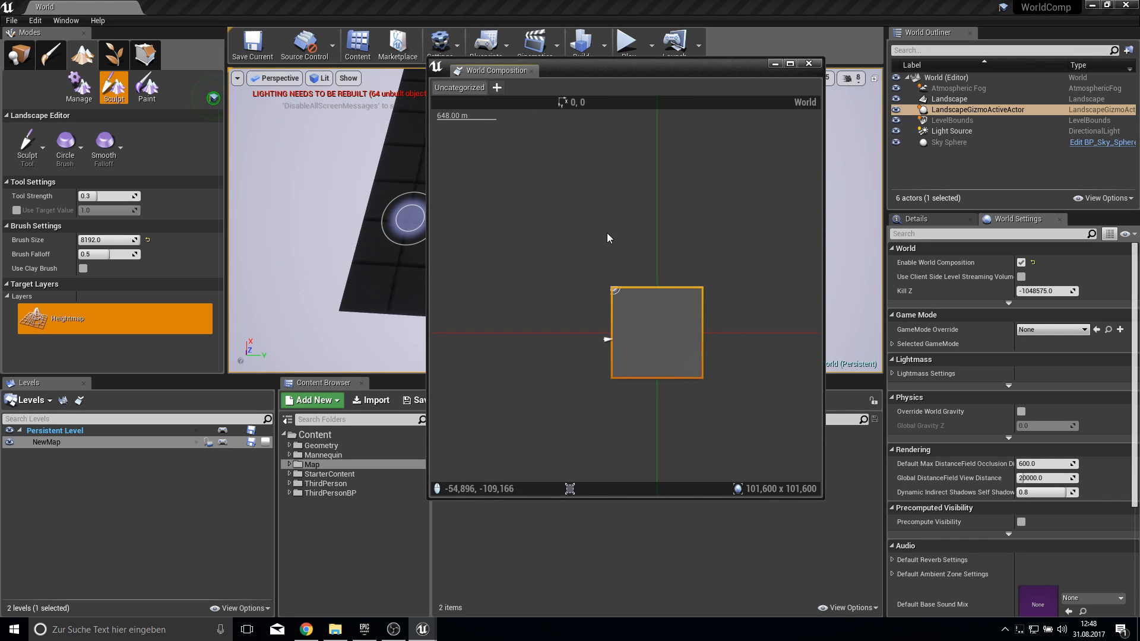
scroll("down", 3)
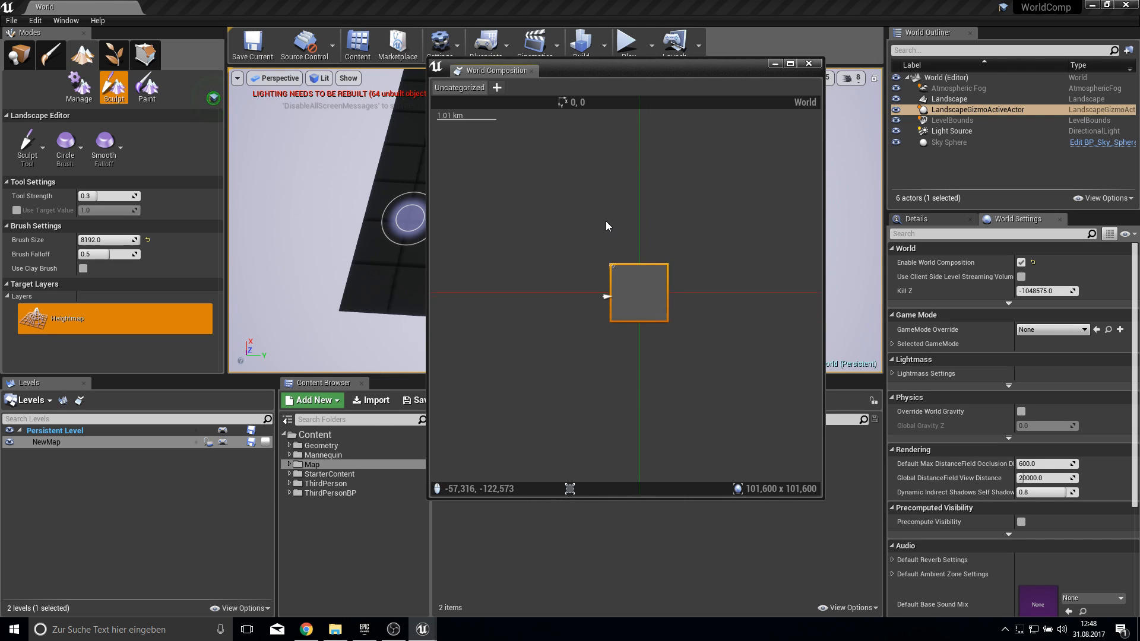
scroll("down", 3)
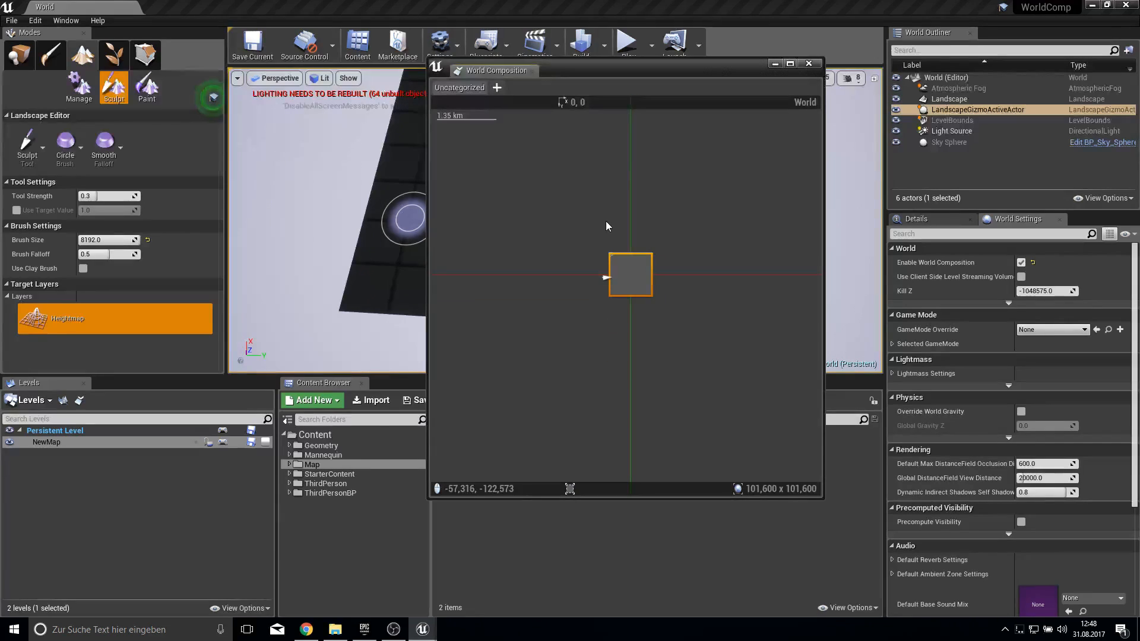
scroll("down", 3)
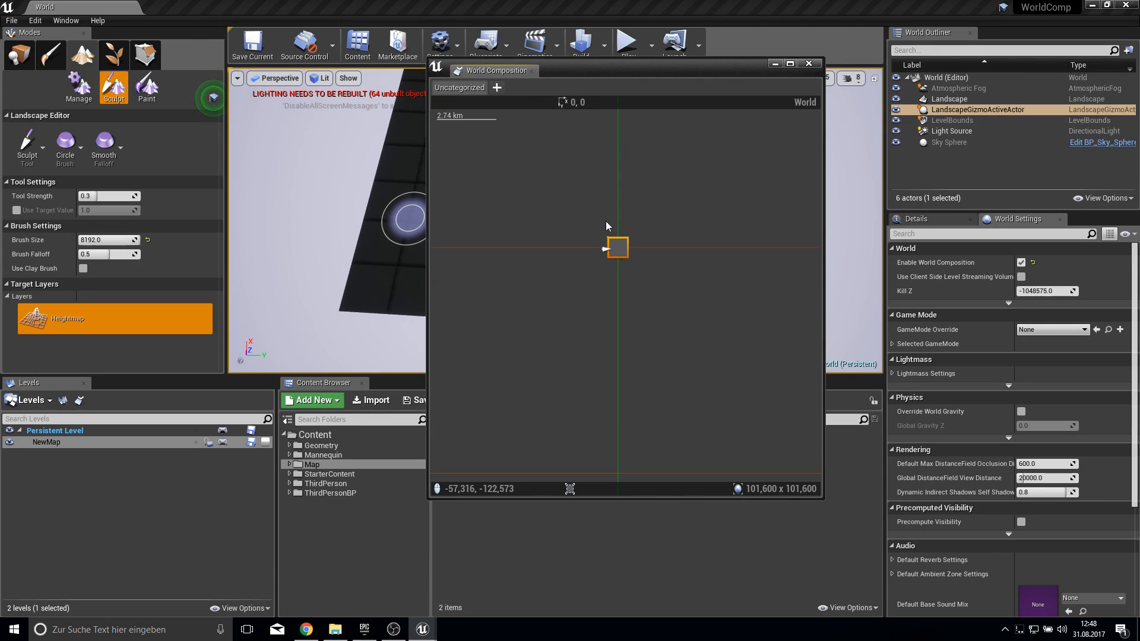
scroll("down", 3)
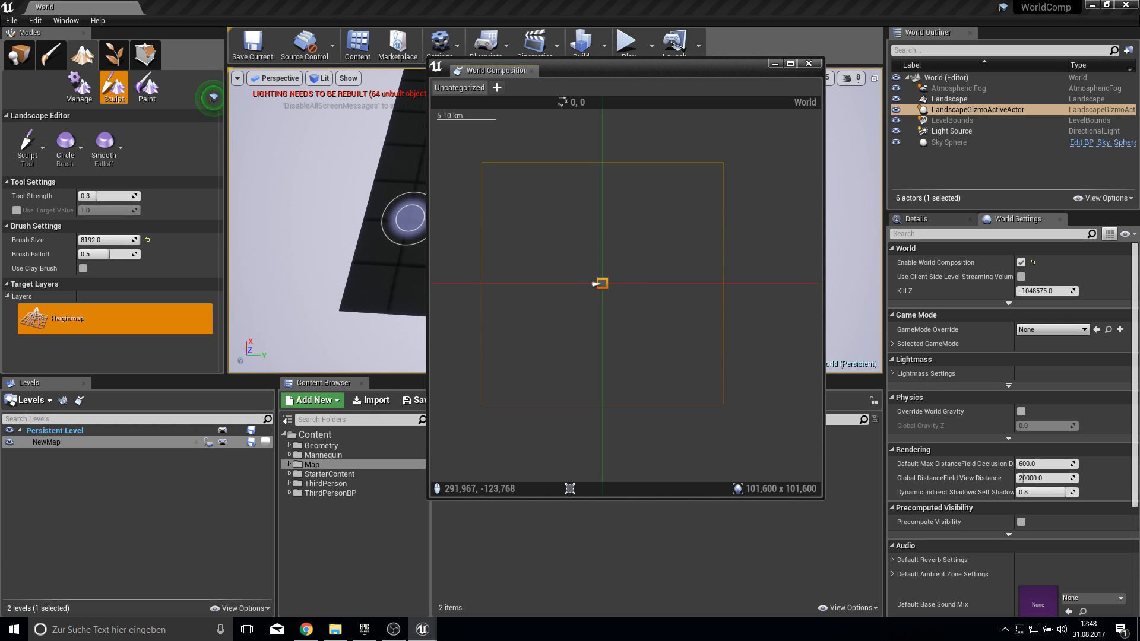
left_click_drag(601, 283, 555, 244)
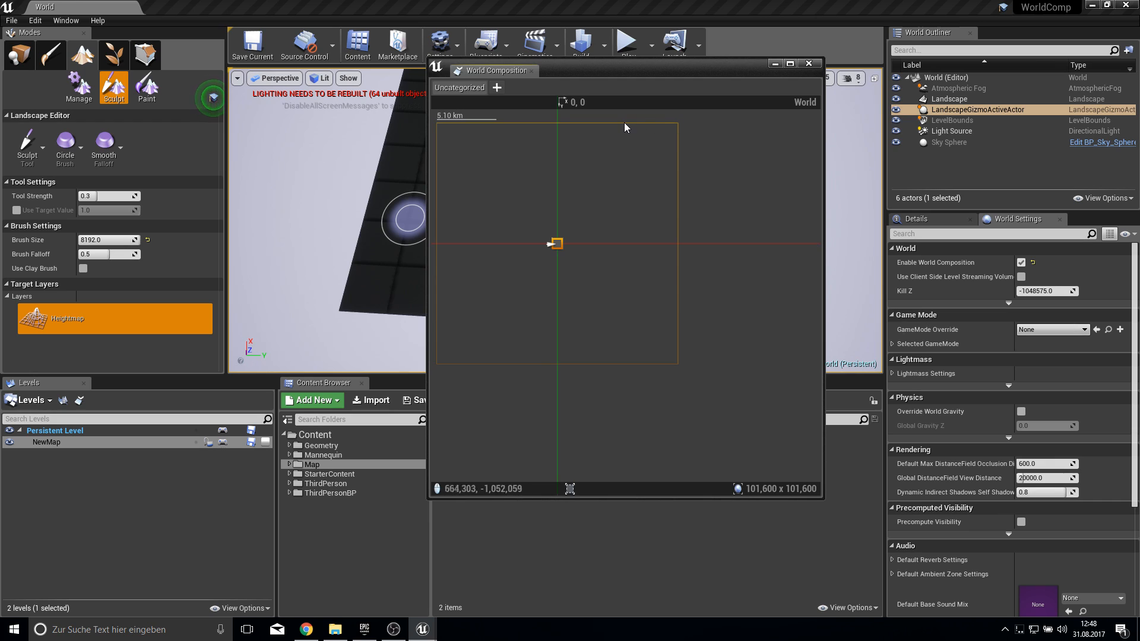
mouse_move(674, 126)
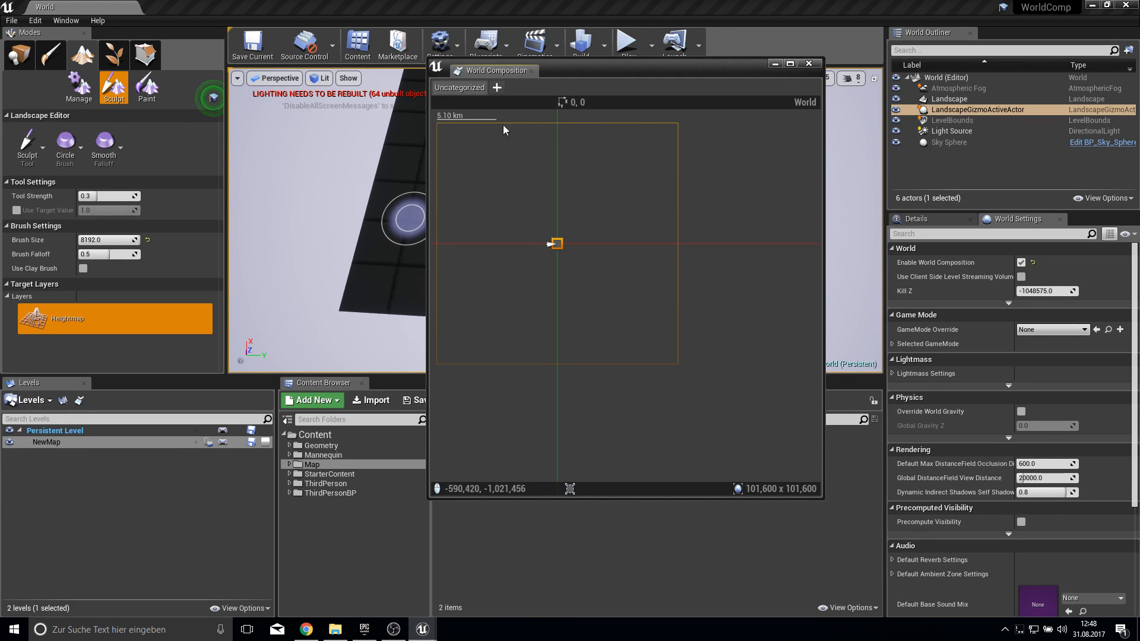
mouse_move(530, 281)
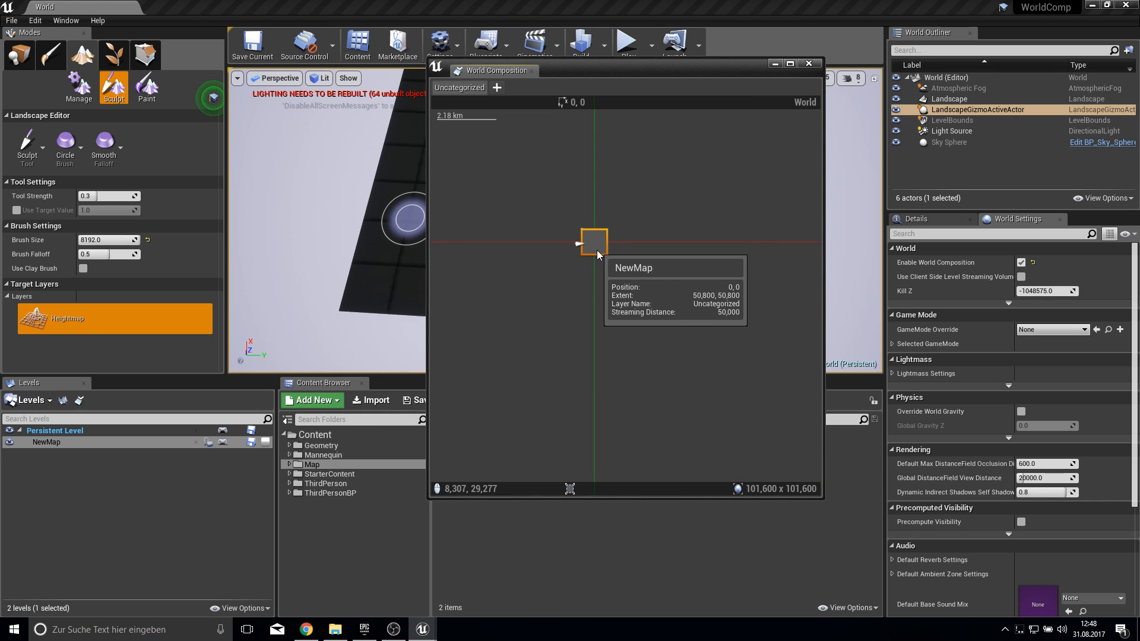
scroll("up", 3)
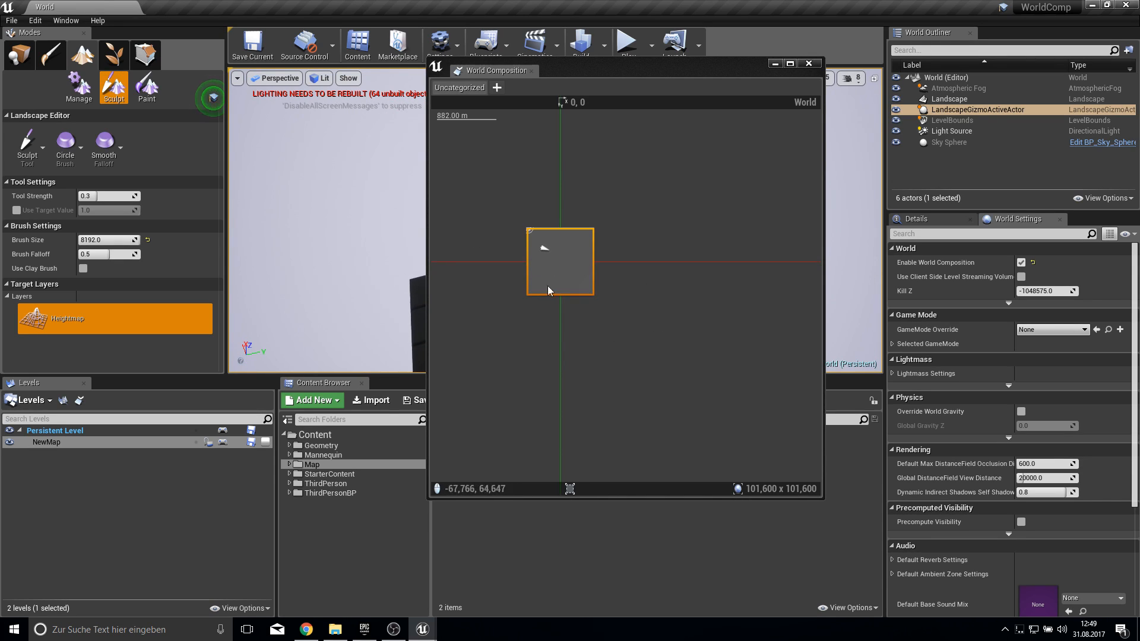
mouse_move(538, 295)
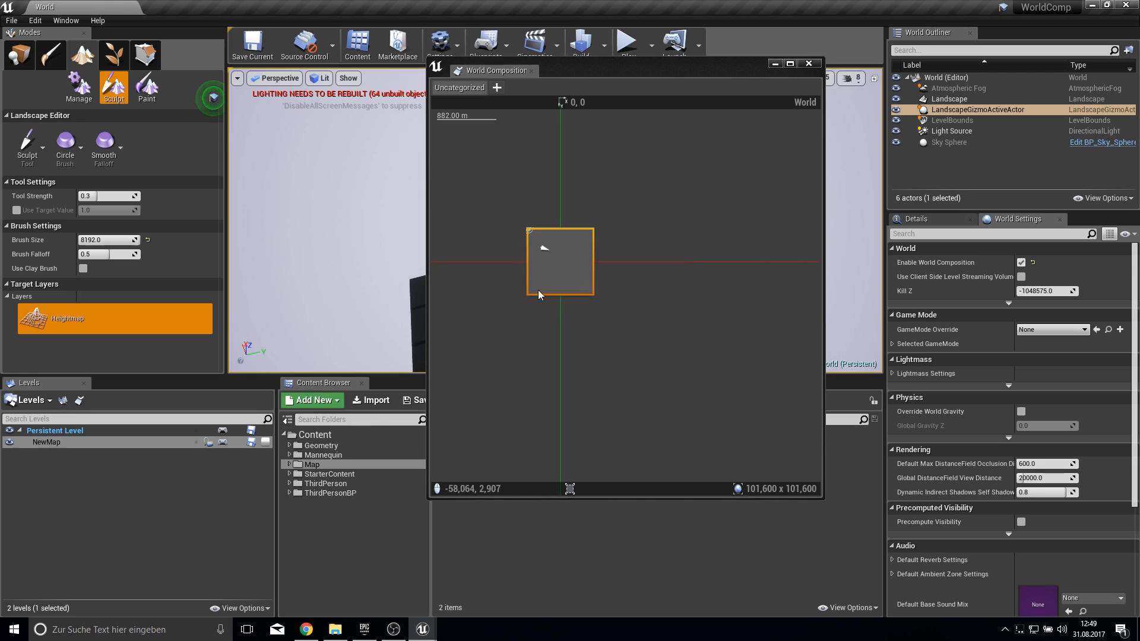
mouse_move(549, 254)
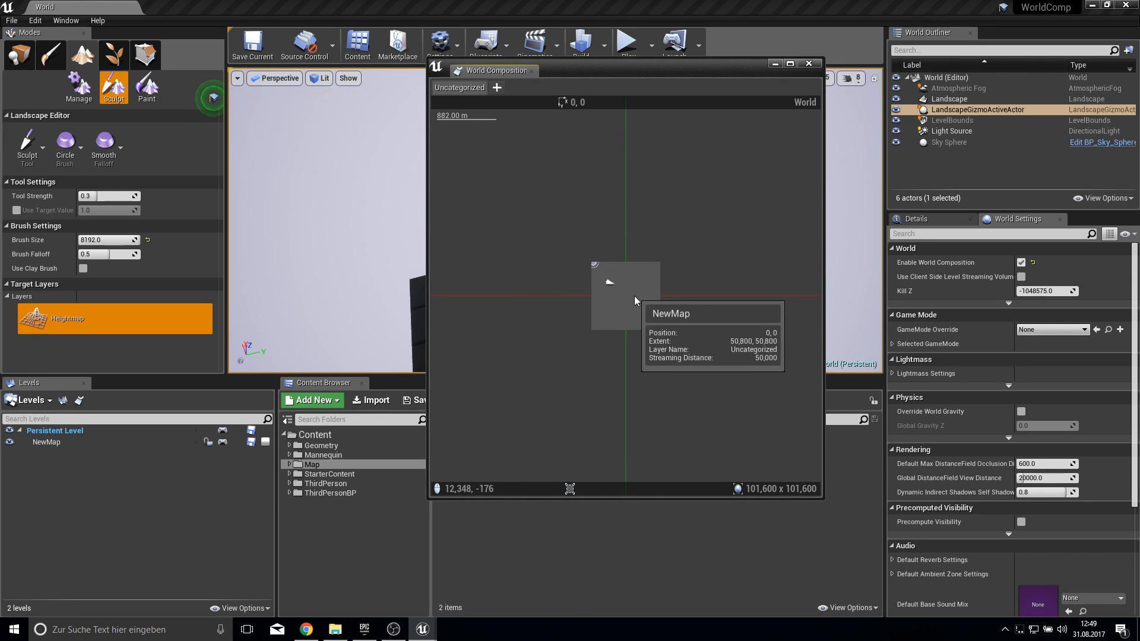
Add an adjacent landscape level NewMap1 on the +X side of the NewMap tile
right_click(623, 295)
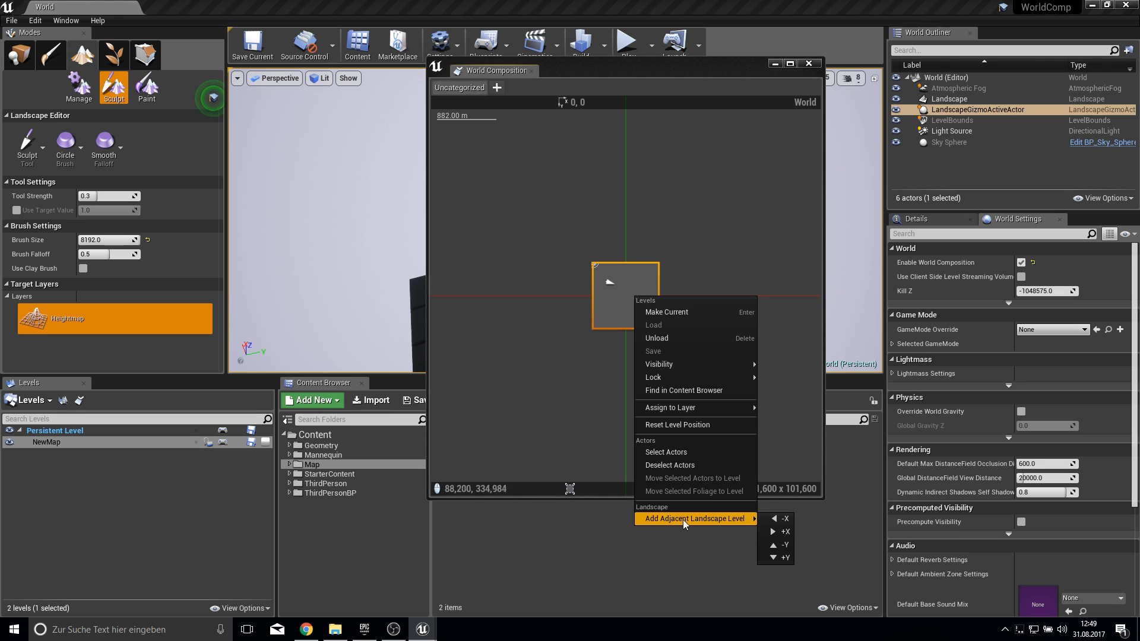
mouse_move(785, 532)
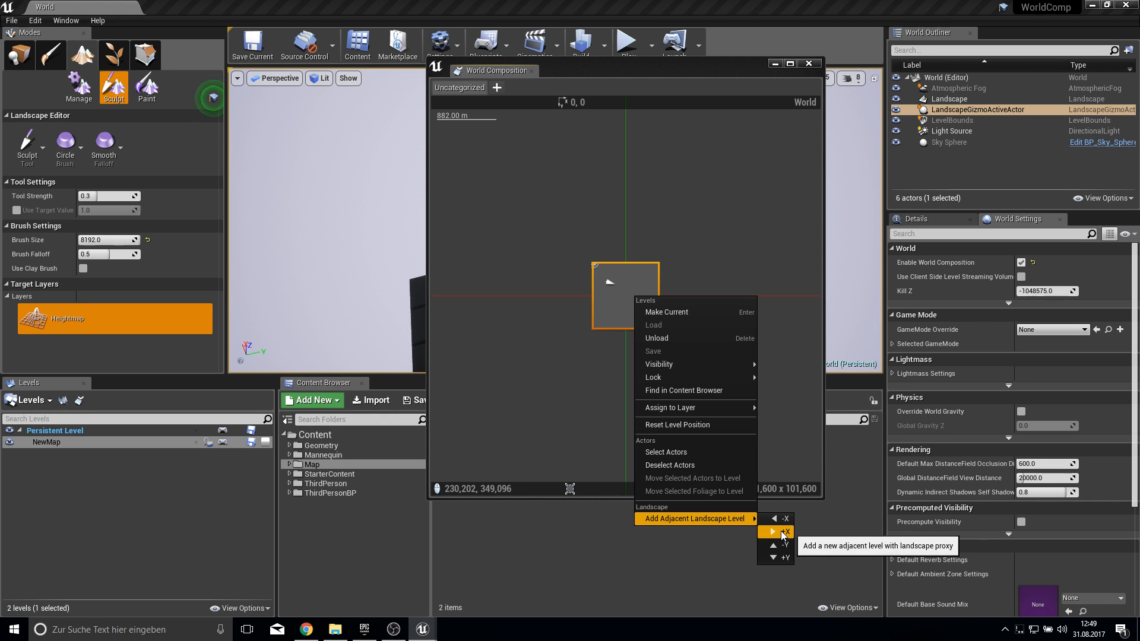
left_click(784, 532)
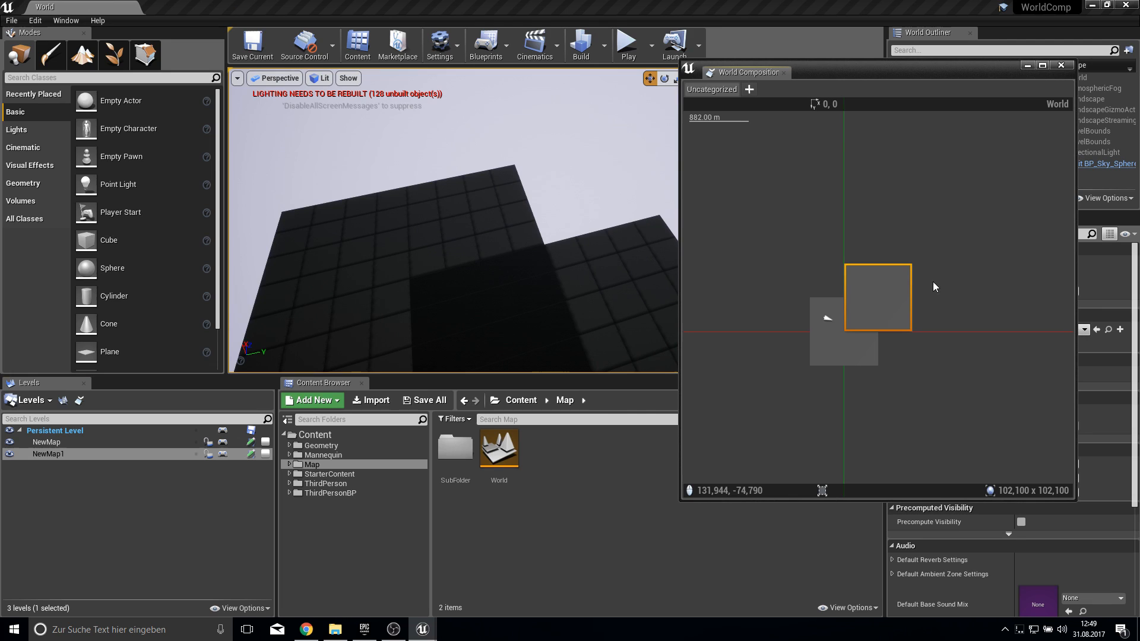
mouse_move(880, 308)
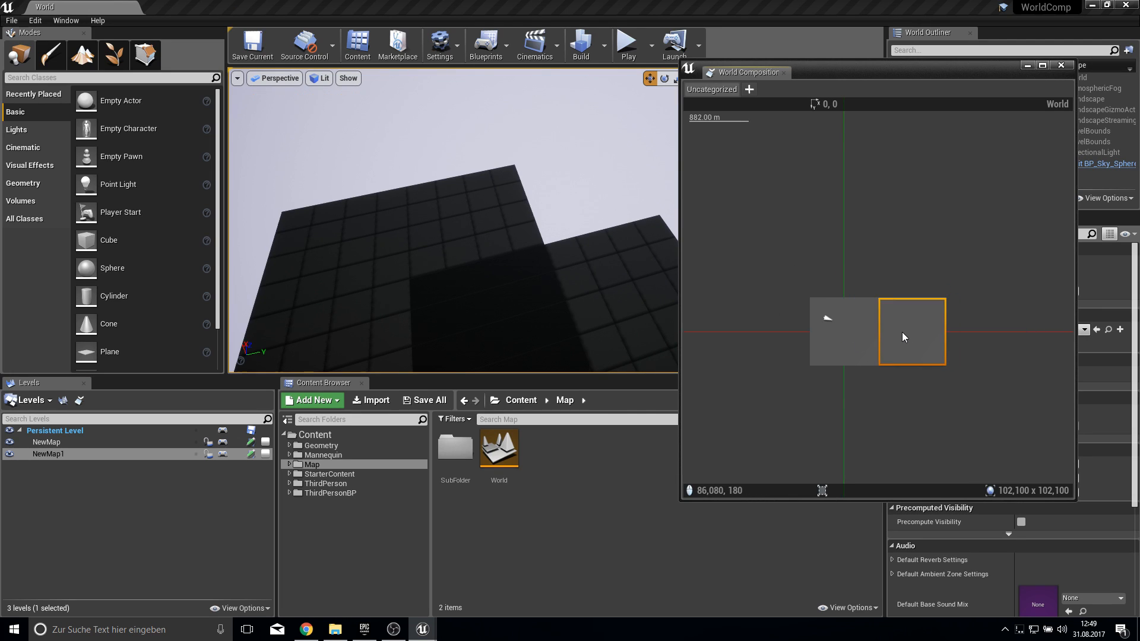
mouse_move(904, 334)
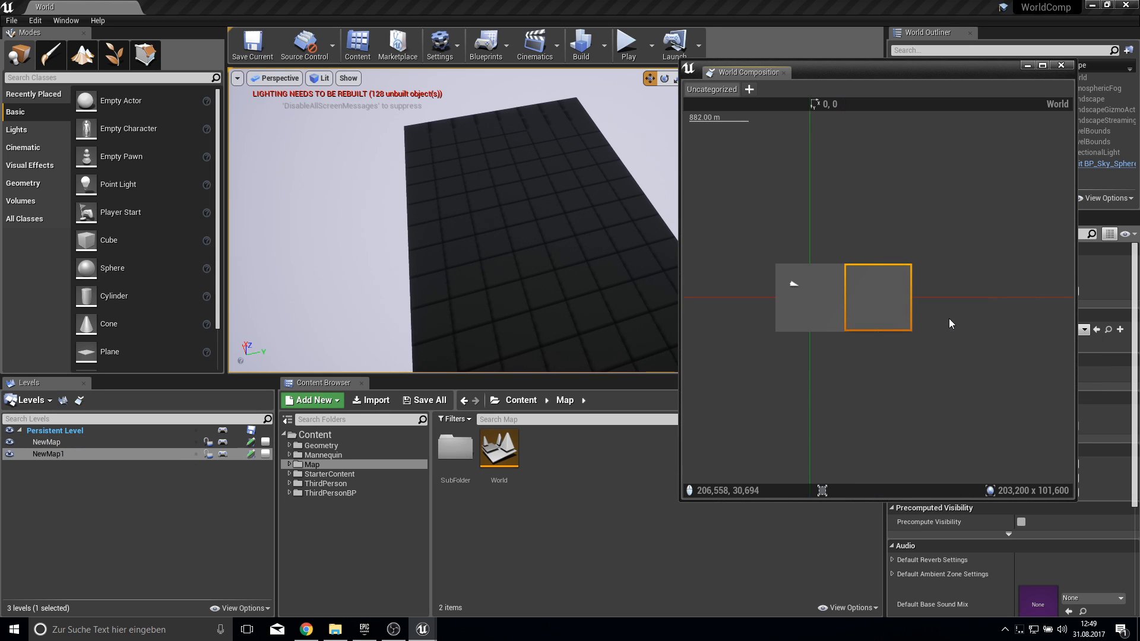
mouse_move(880, 121)
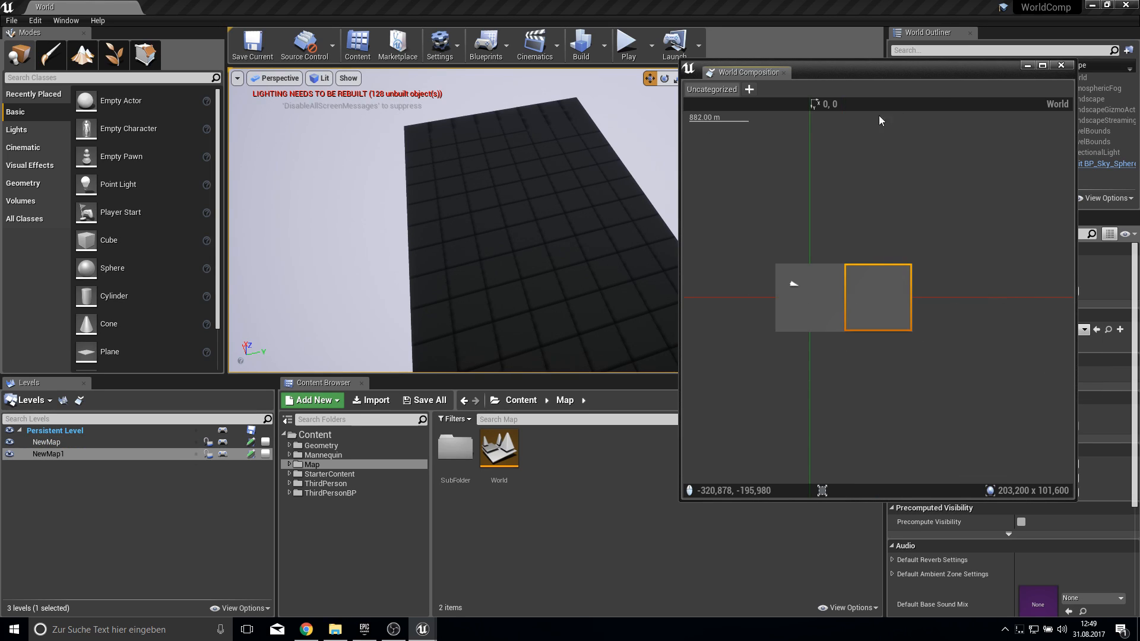
Sculpt hills into the landscape at Tool Strength 1.0 and close the World Composition view
left_click(82, 54)
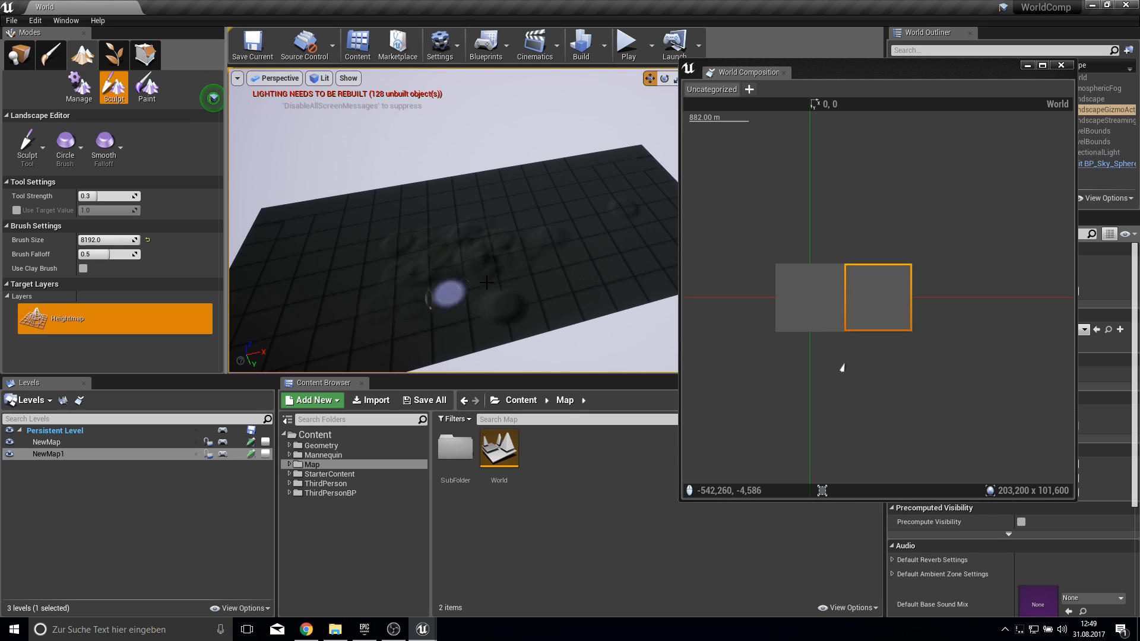
mouse_move(542, 240)
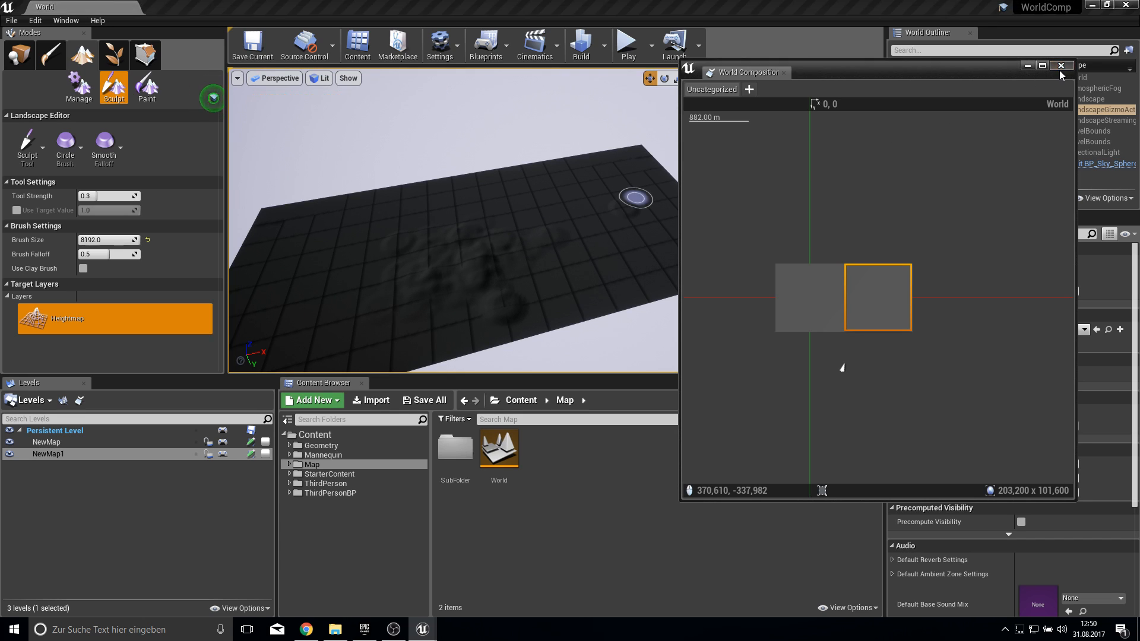
left_click(1060, 65)
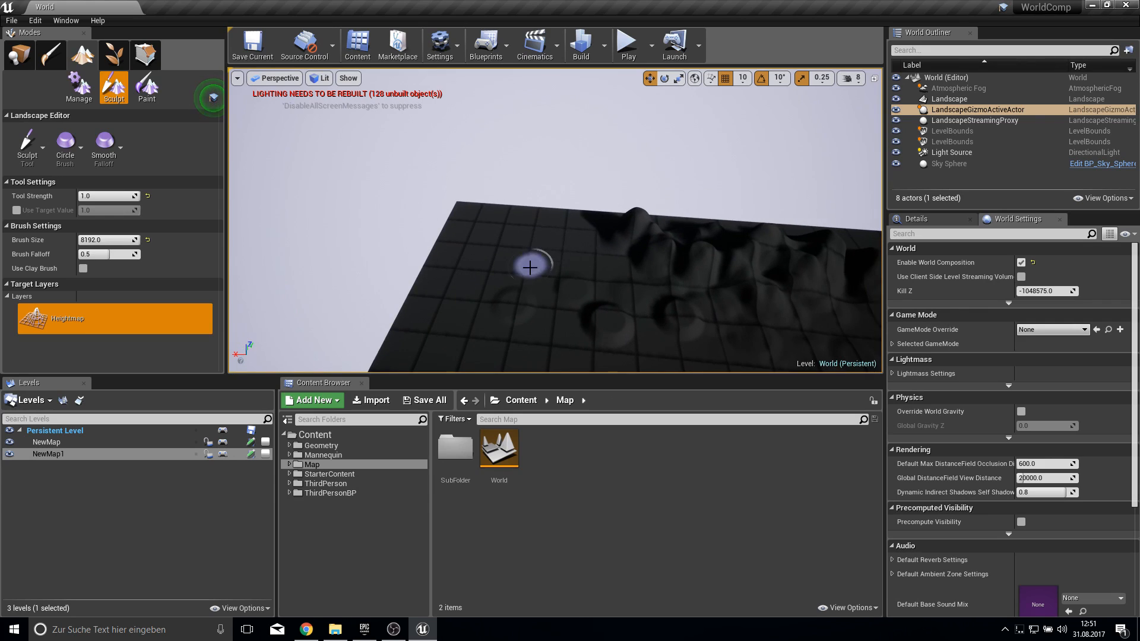
Add adjacent landscape levels around the sculpted tile, saving them as NewMap2 onward in SubFolder
left_click(80, 400)
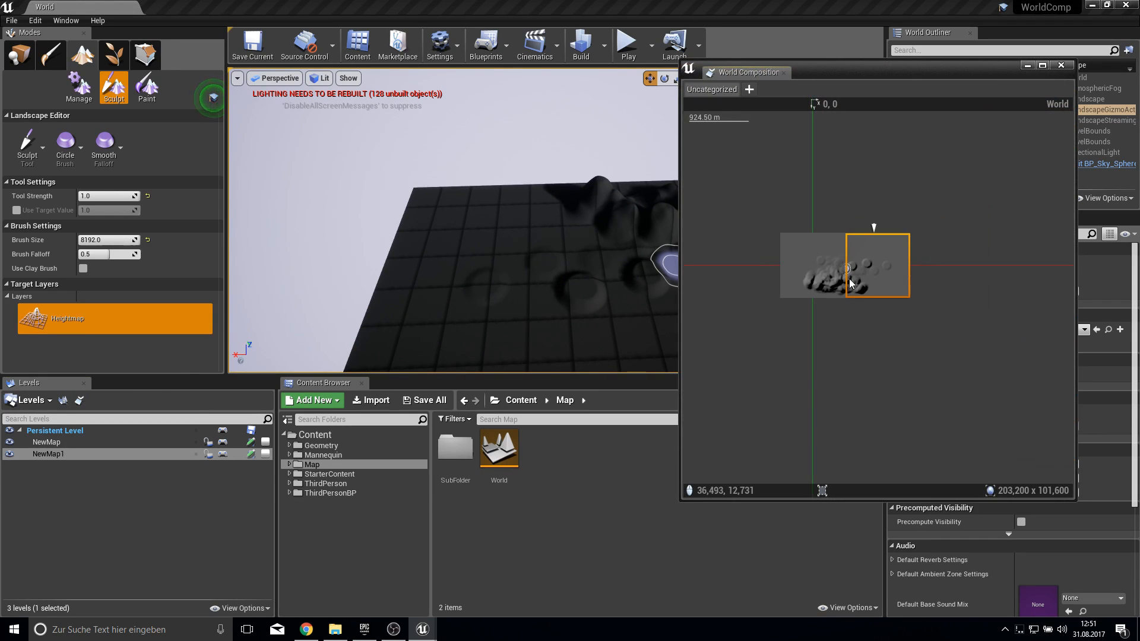
right_click(876, 264)
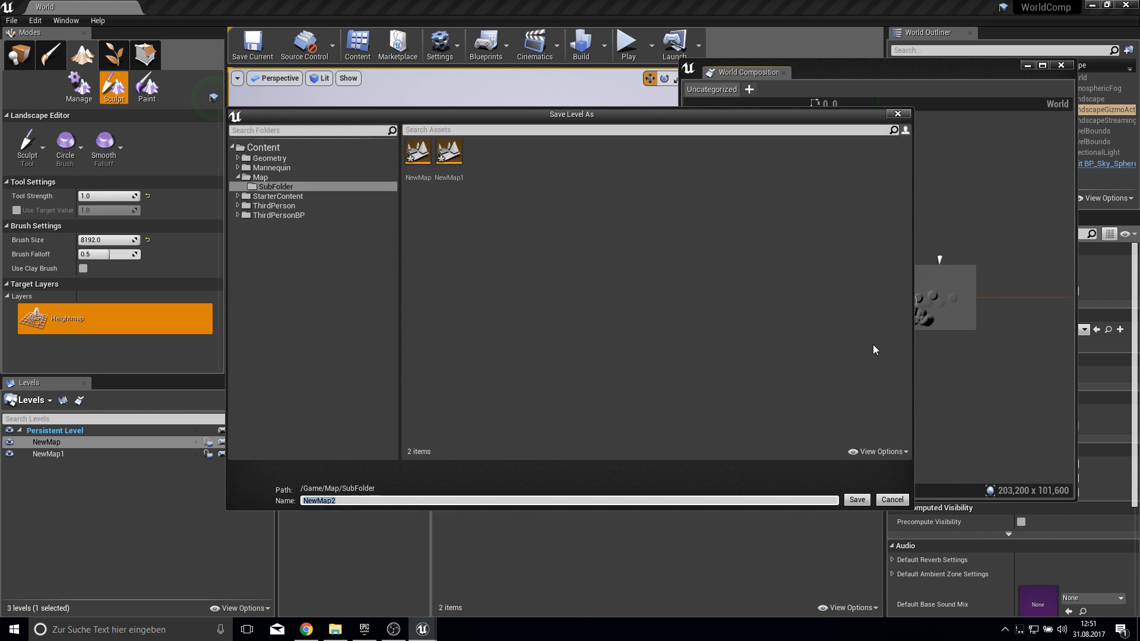
left_click(856, 500)
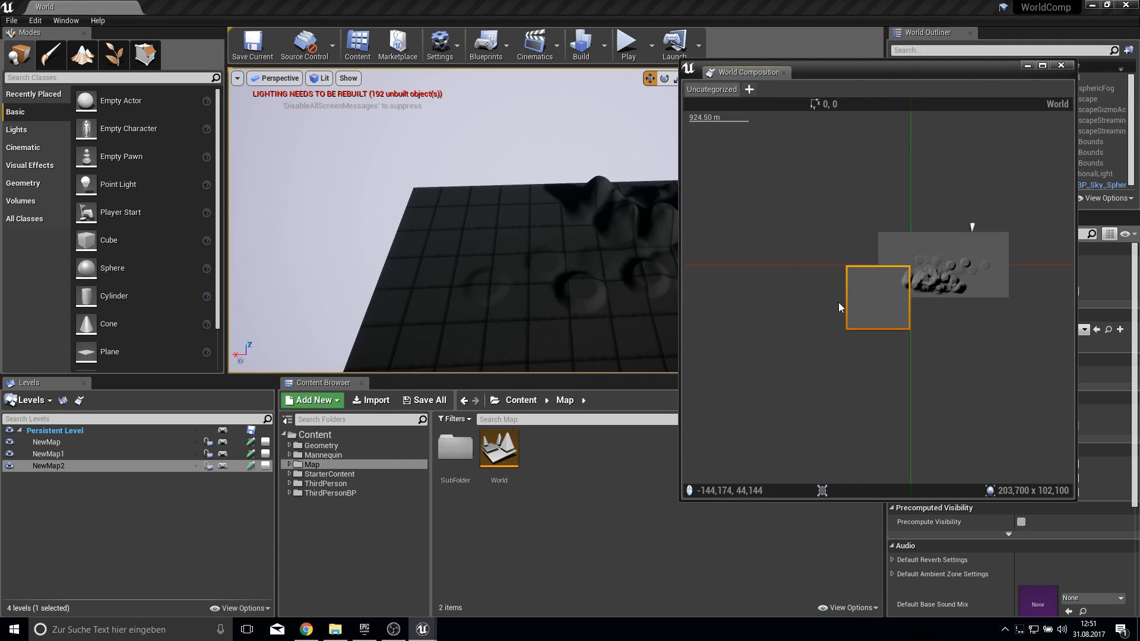
left_click_drag(876, 297, 901, 331)
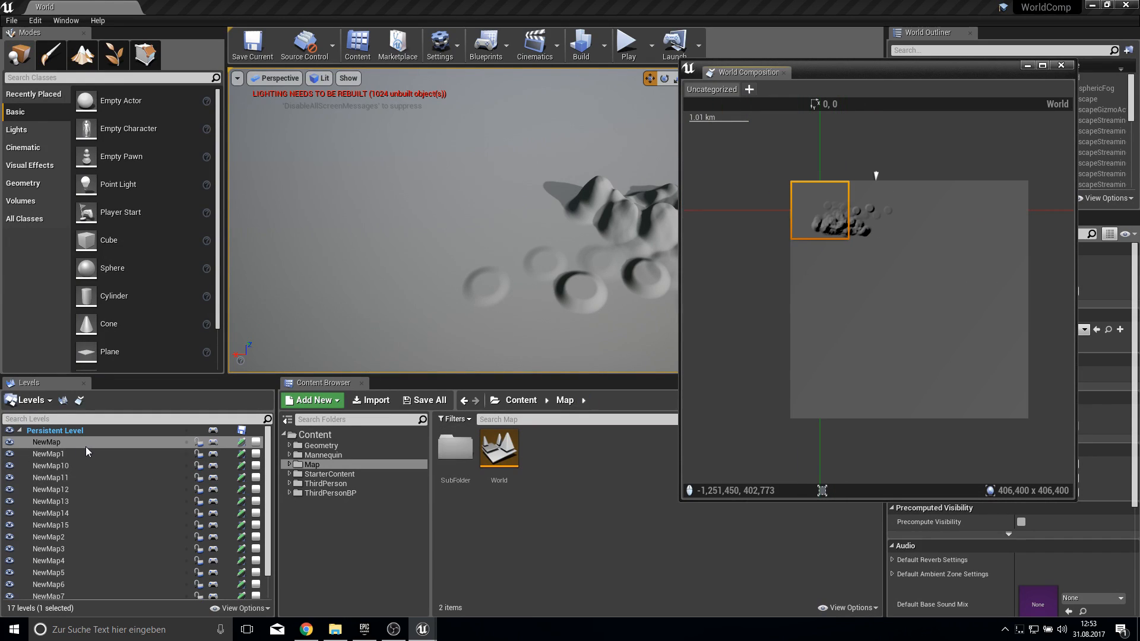
Review the overlapping landscape proxy warnings in the Map Check log and close it
scroll("down", 3)
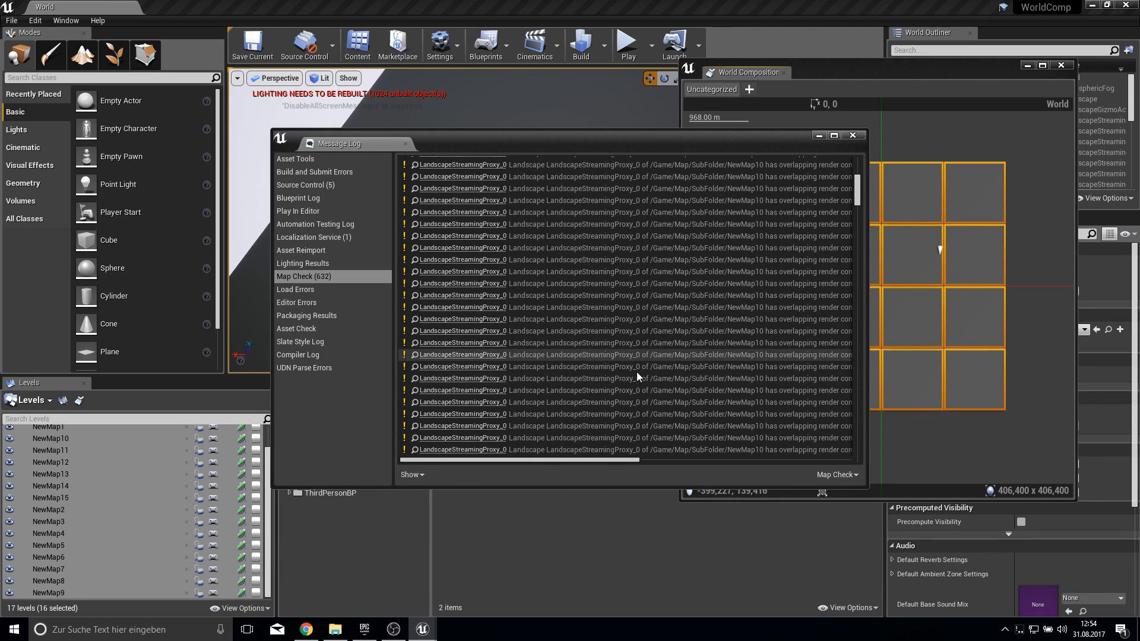
scroll("down", 3)
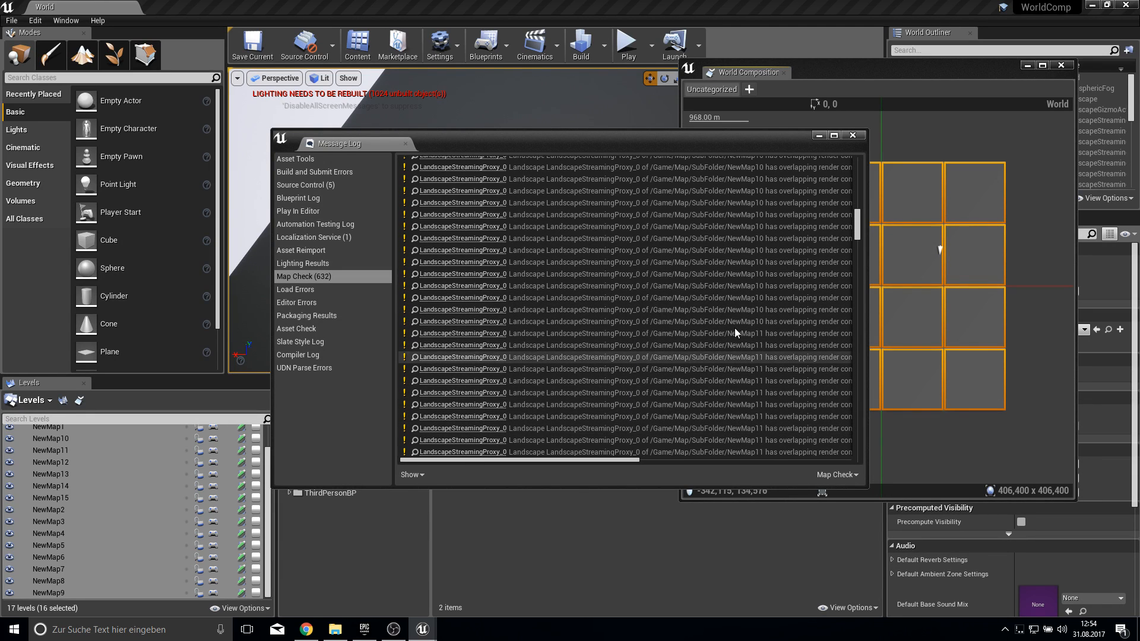
left_click(851, 136)
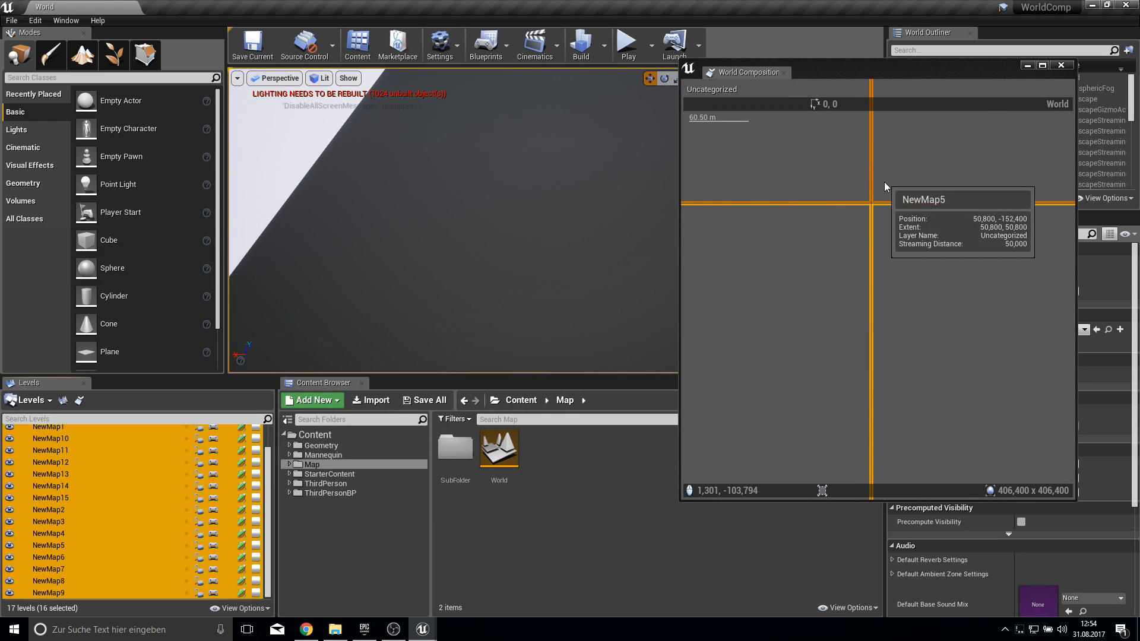
scroll("down", 3)
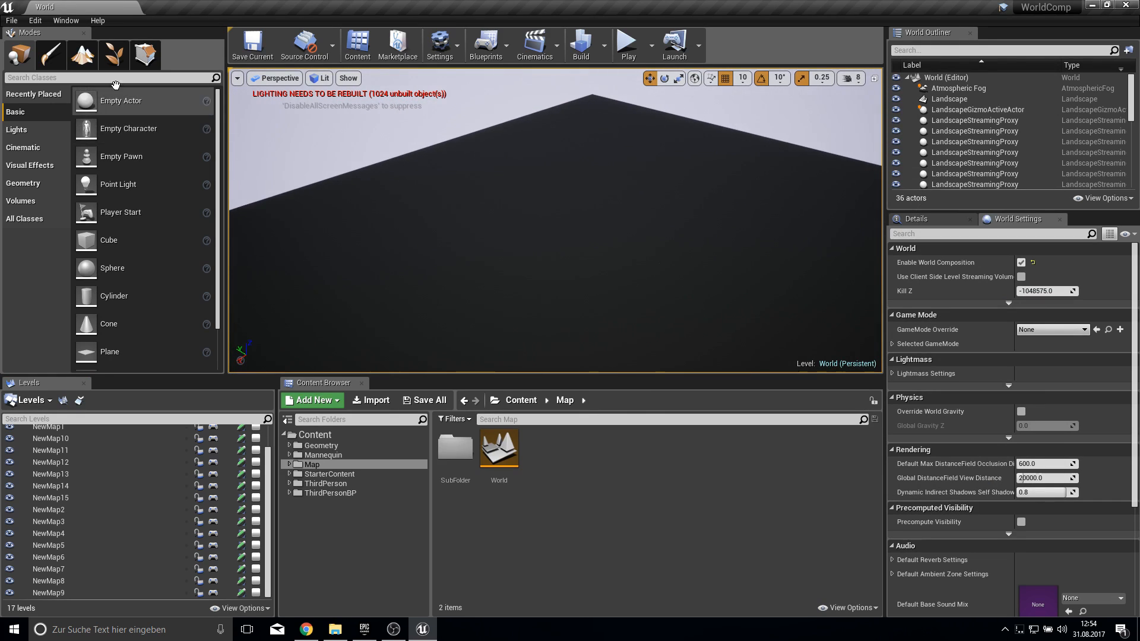
Sculpt fresh hills and ridges across the newly added landscape tiles
left_click(82, 54)
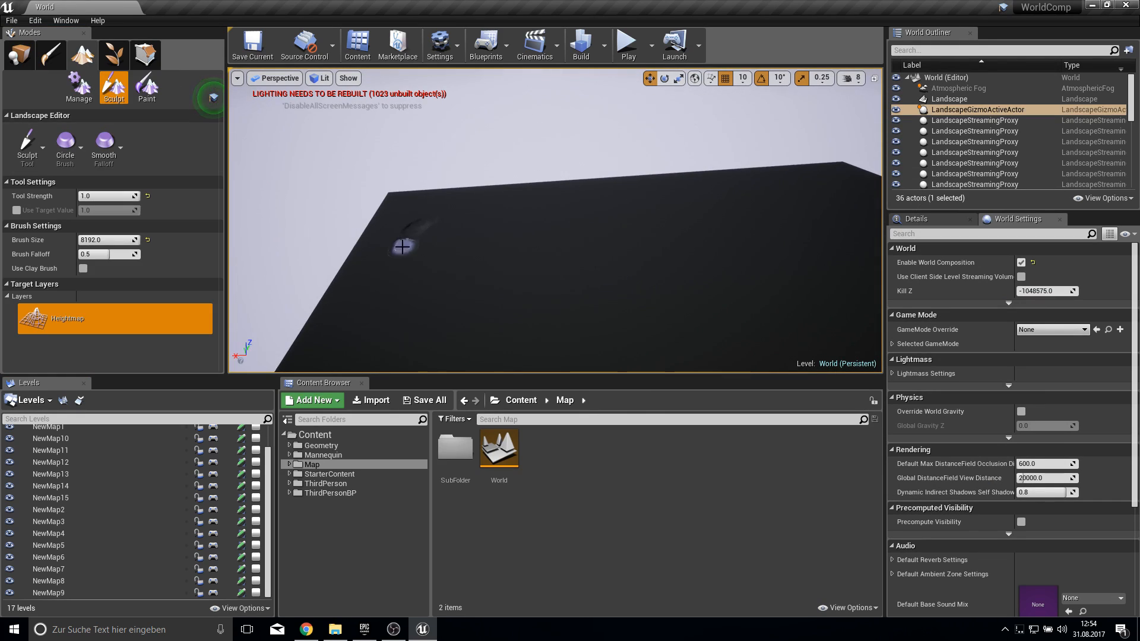
left_click_drag(402, 247, 441, 216)
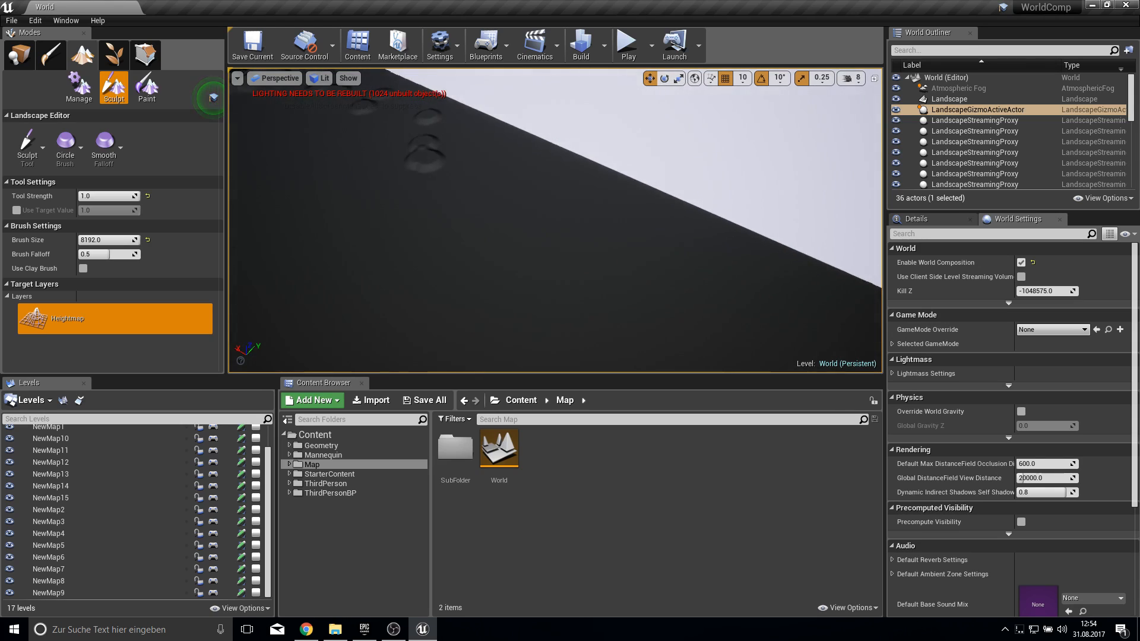
left_click(591, 273)
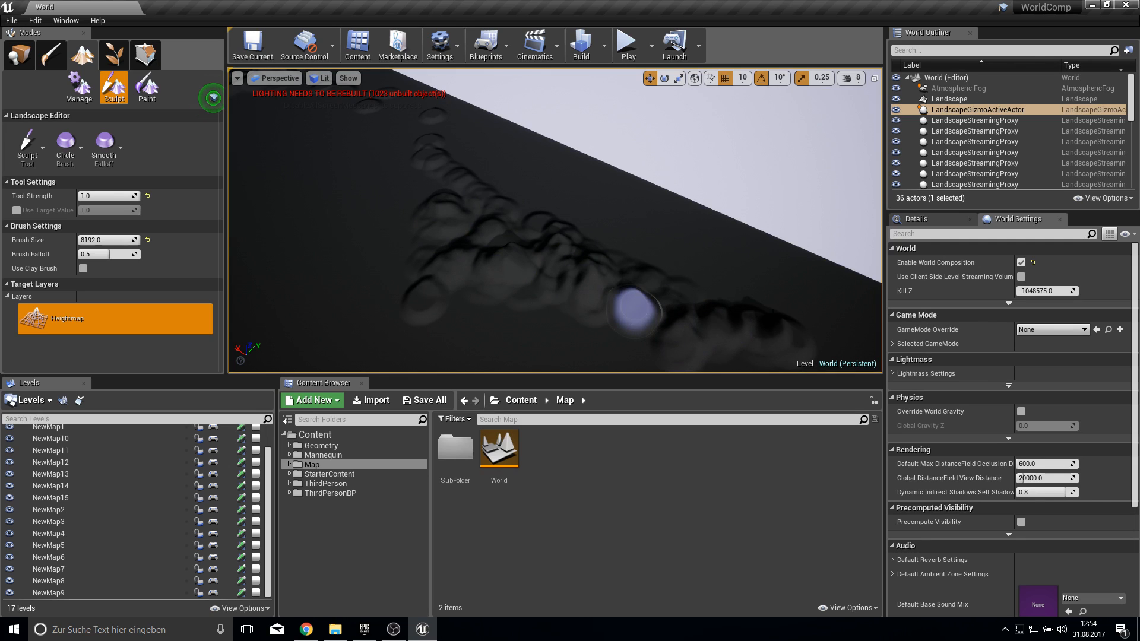
left_click(658, 327)
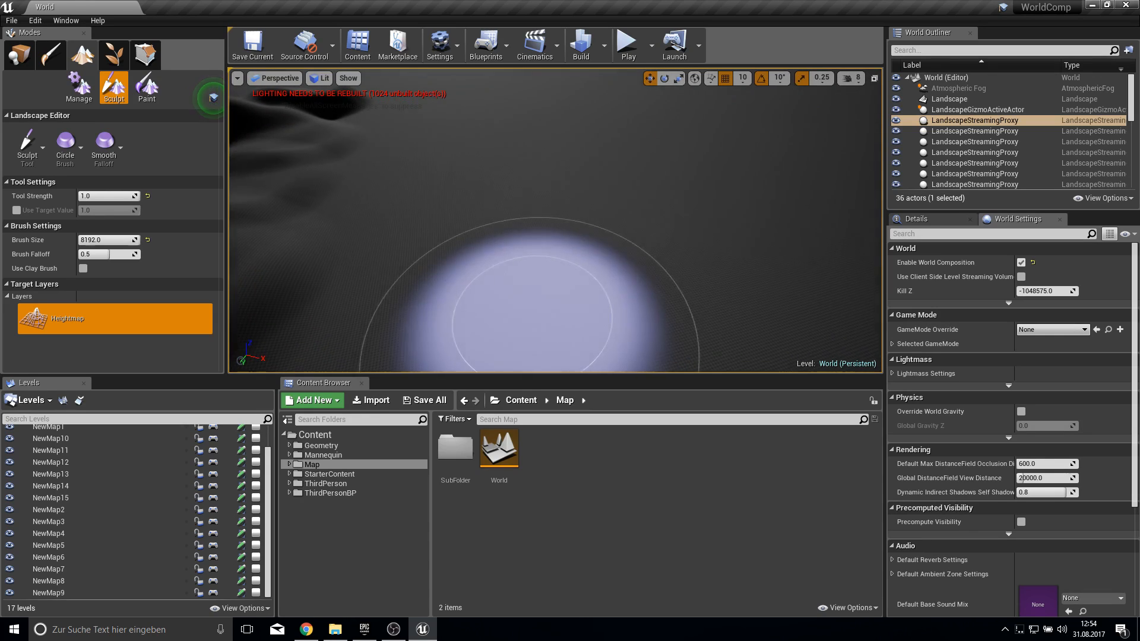
left_click(625, 44)
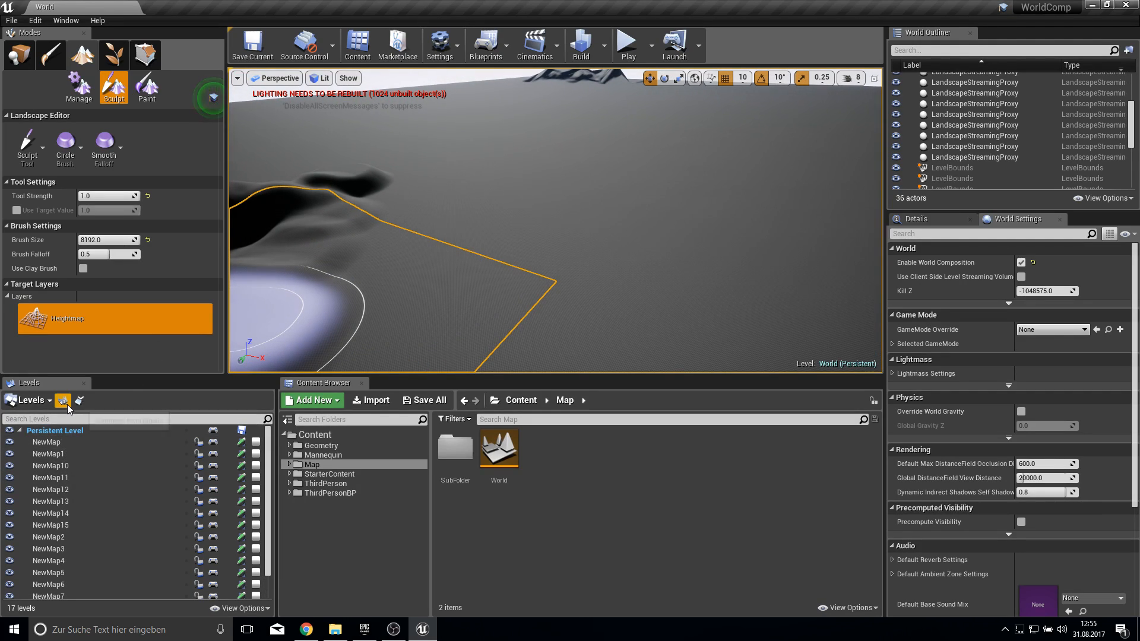
mouse_move(79, 400)
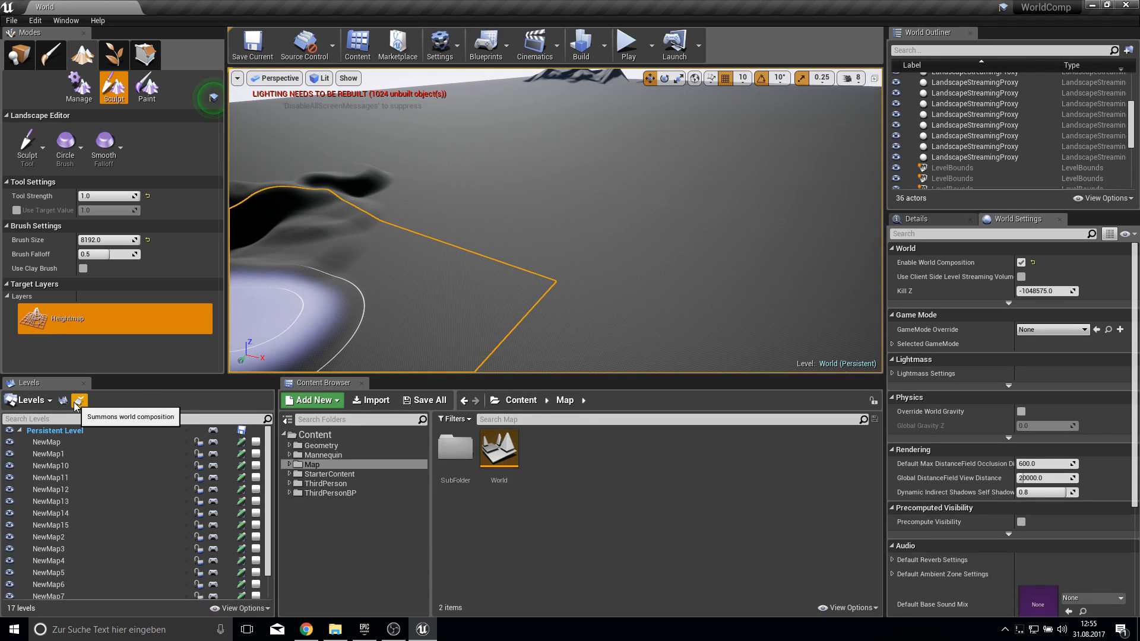
Create a MyLayer streaming layer with 20000 streaming distance in World Composition, then close it
left_click(80, 400)
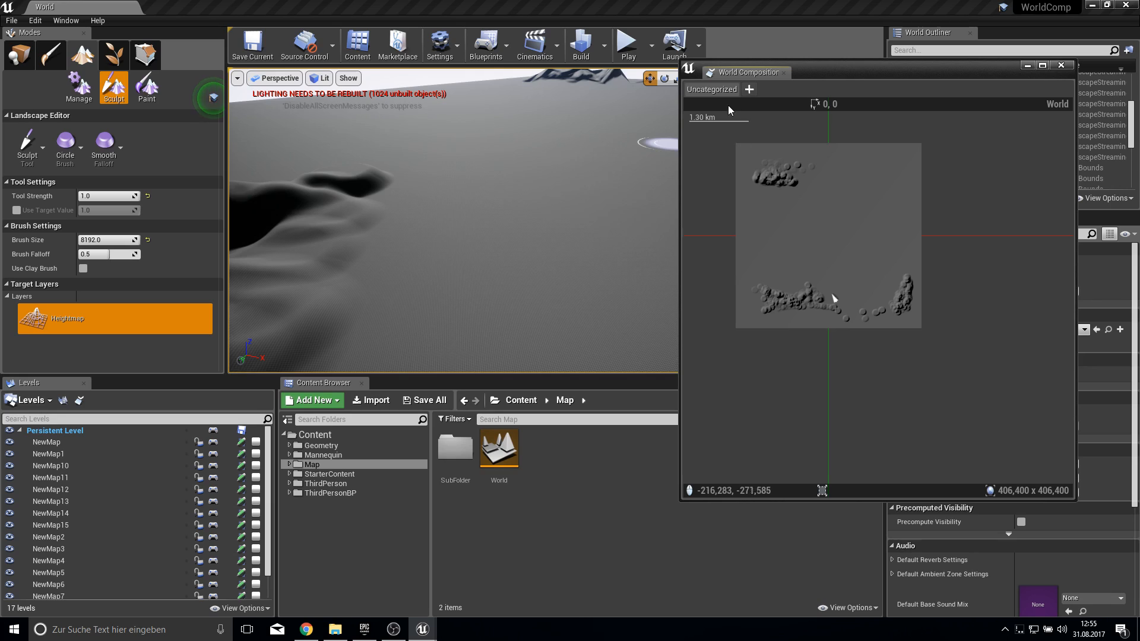
mouse_move(711, 89)
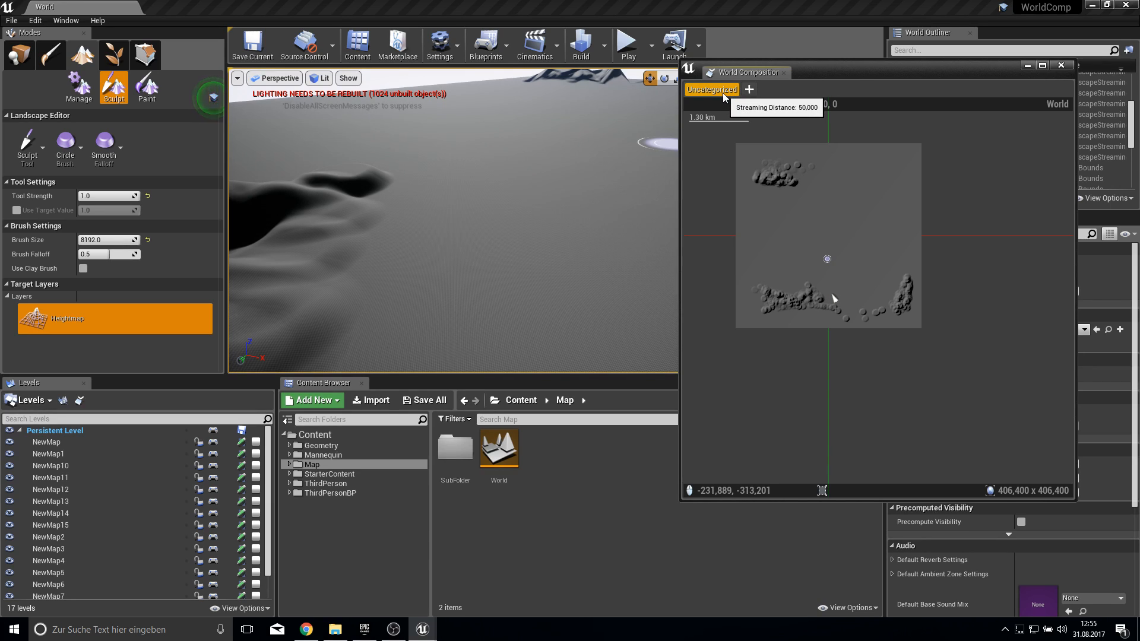
left_click(748, 89)
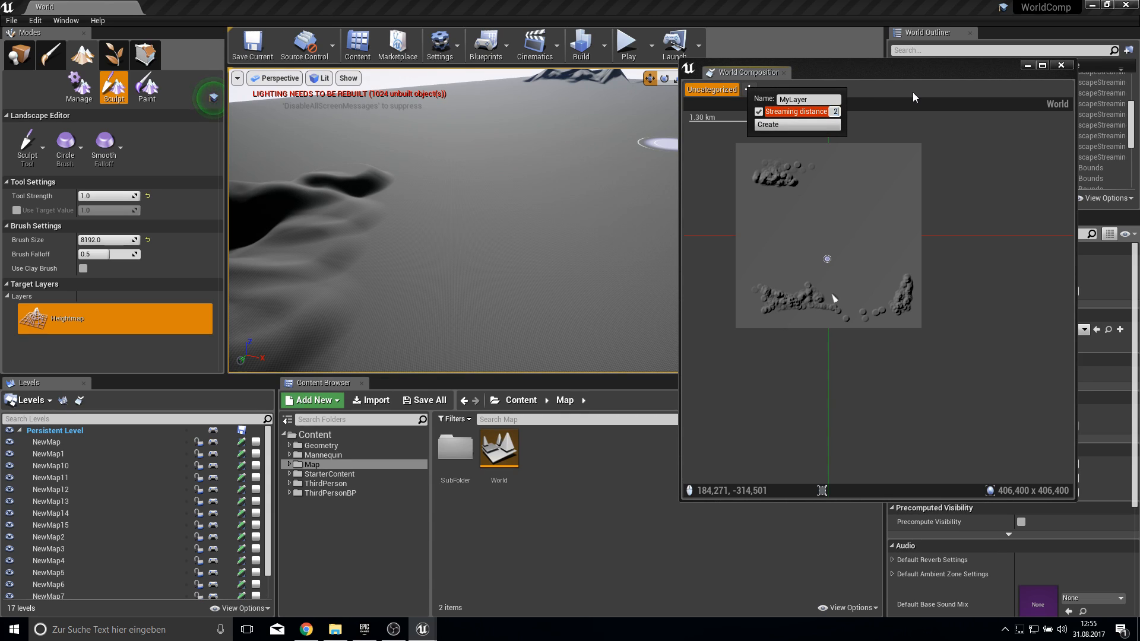
type("20000")
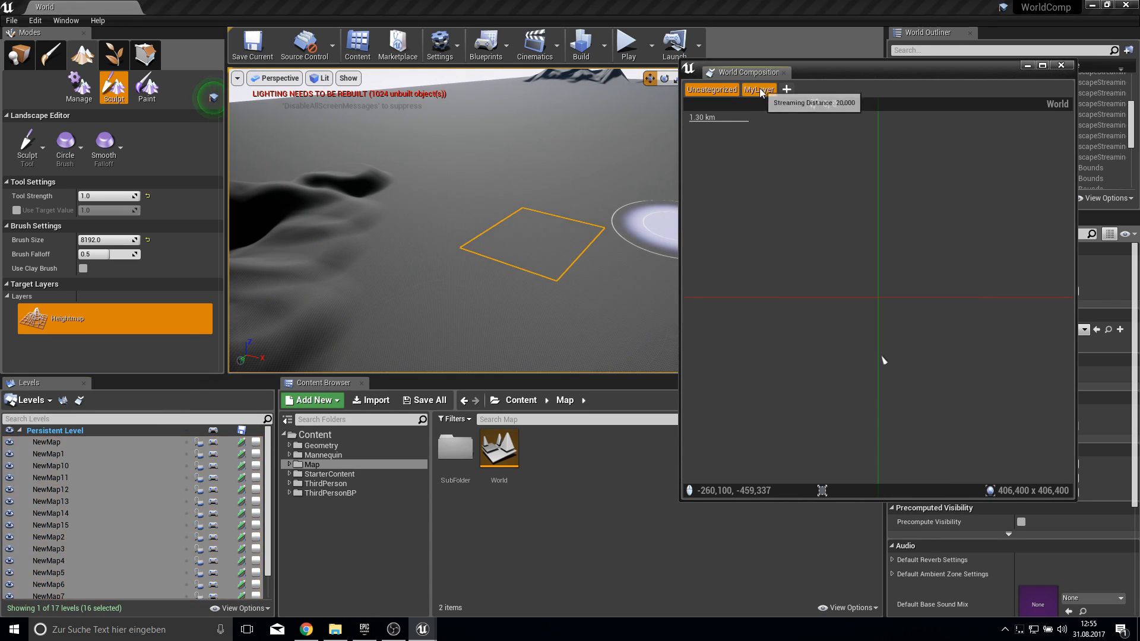
left_click(1060, 65)
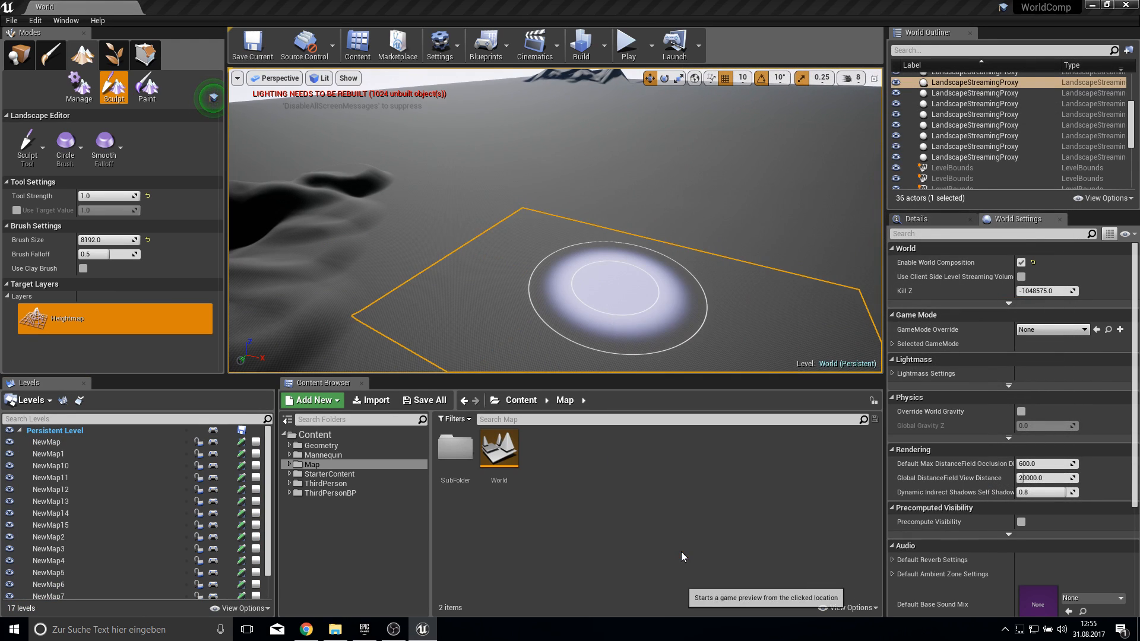
left_click(626, 44)
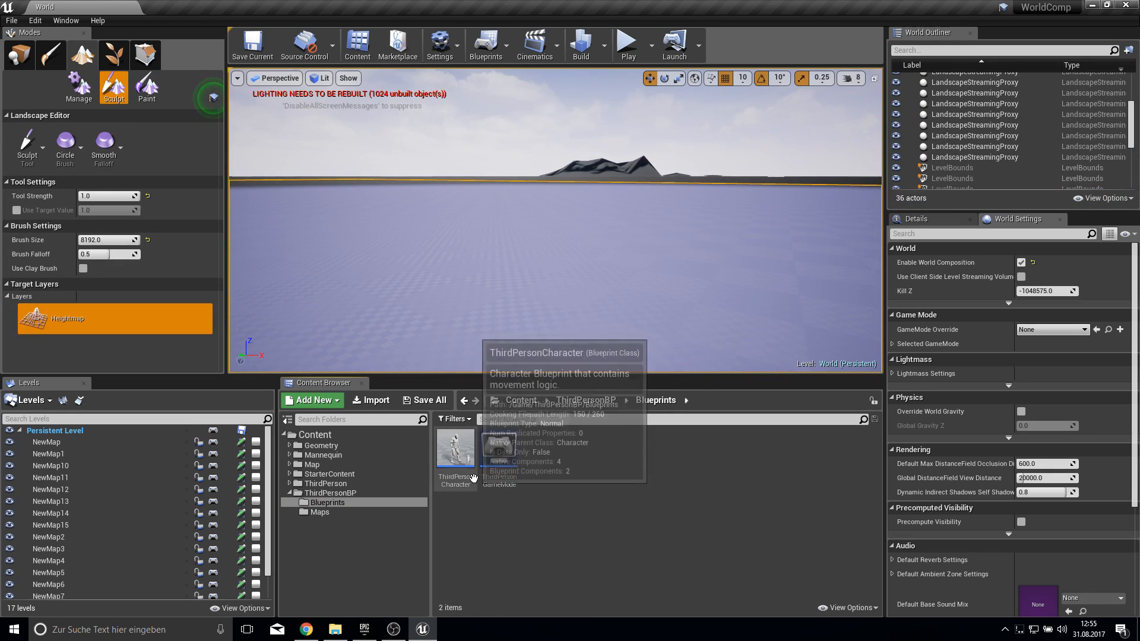
Set ThirdPersonCharacter's CharacterMovement Max Walk Speed to 6000 and compile the blueprint
double_click(455, 449)
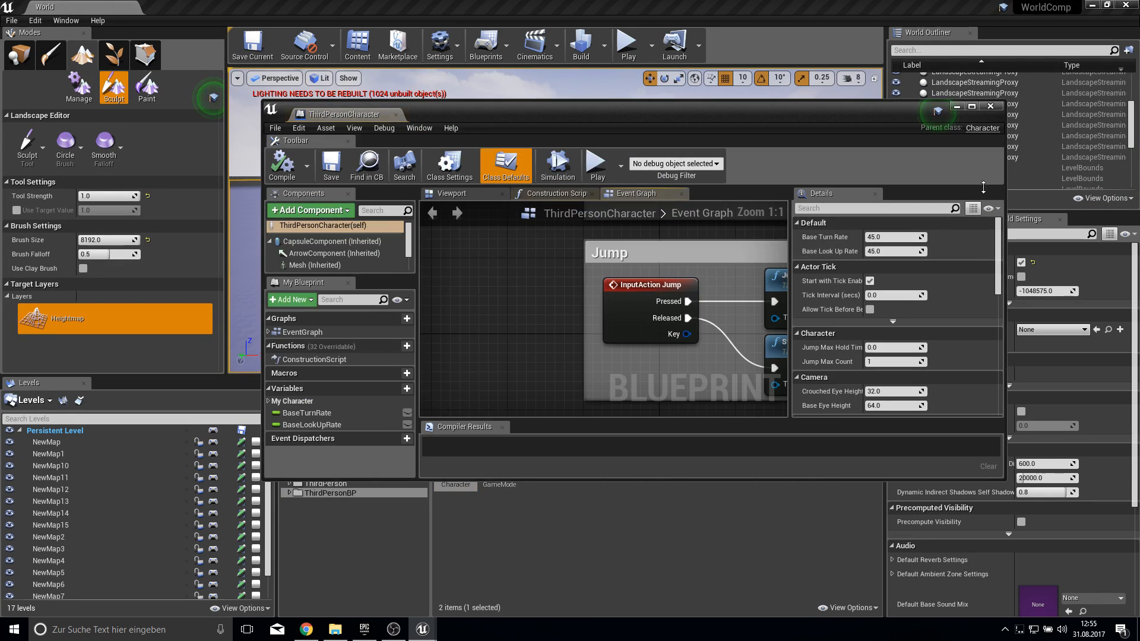
left_click(331, 265)
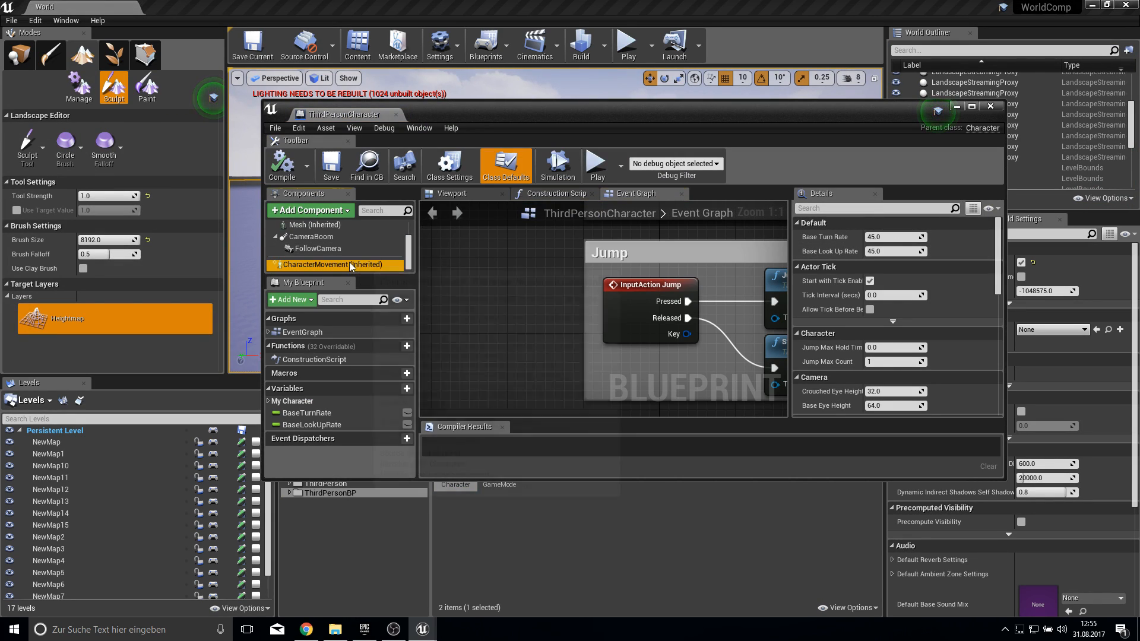
left_click(329, 264)
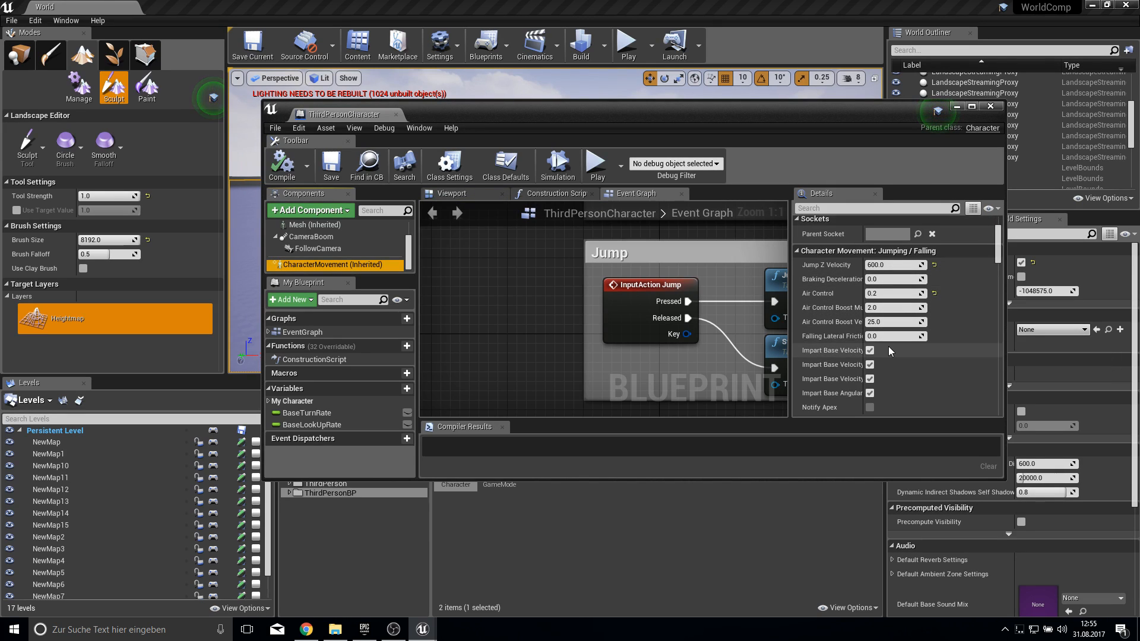
type("walk")
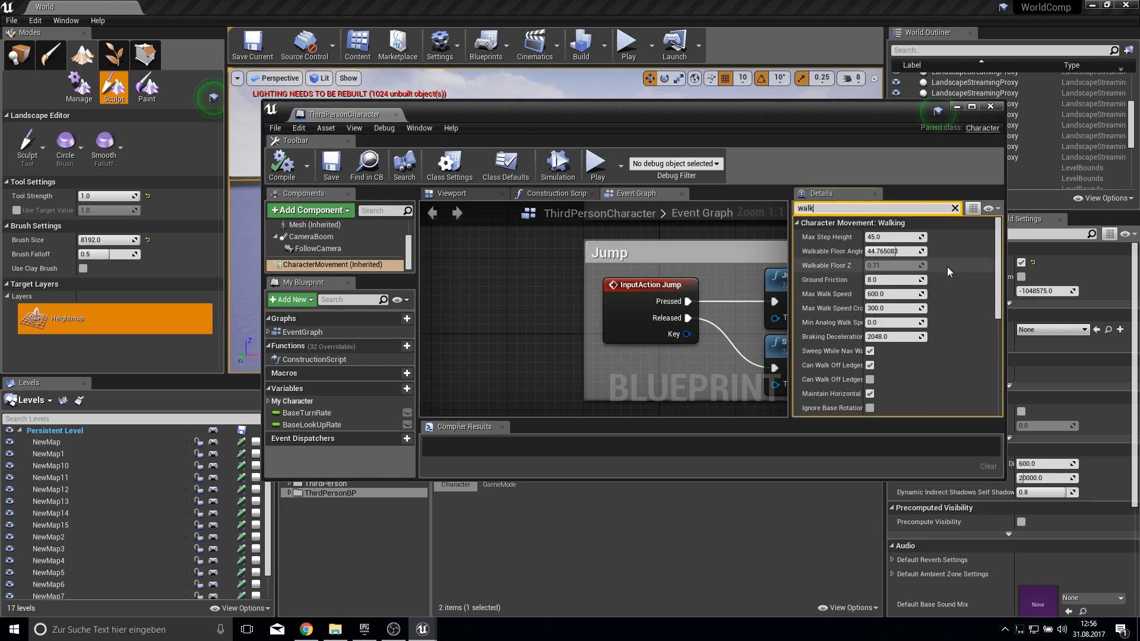
left_click_drag(895, 293, 887, 293)
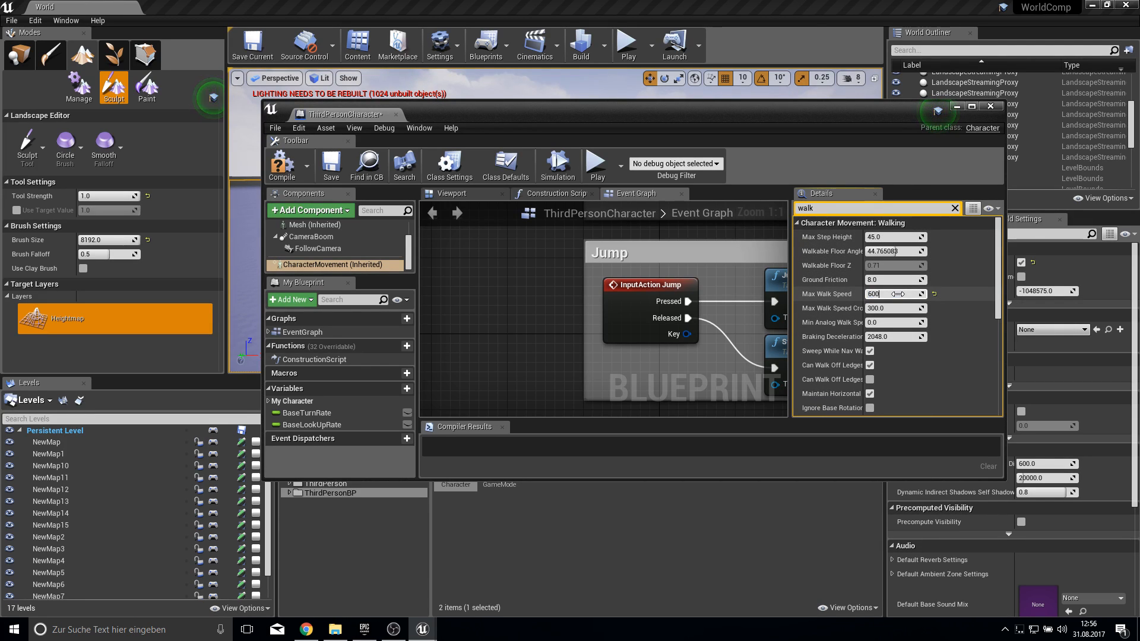
type("6000.0")
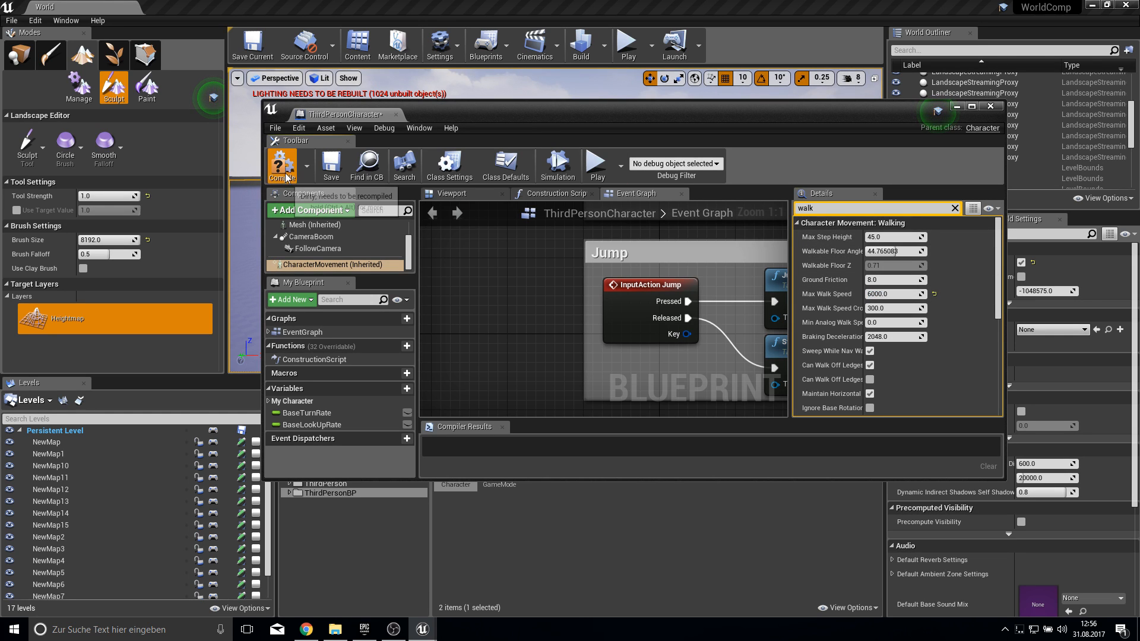
left_click(282, 165)
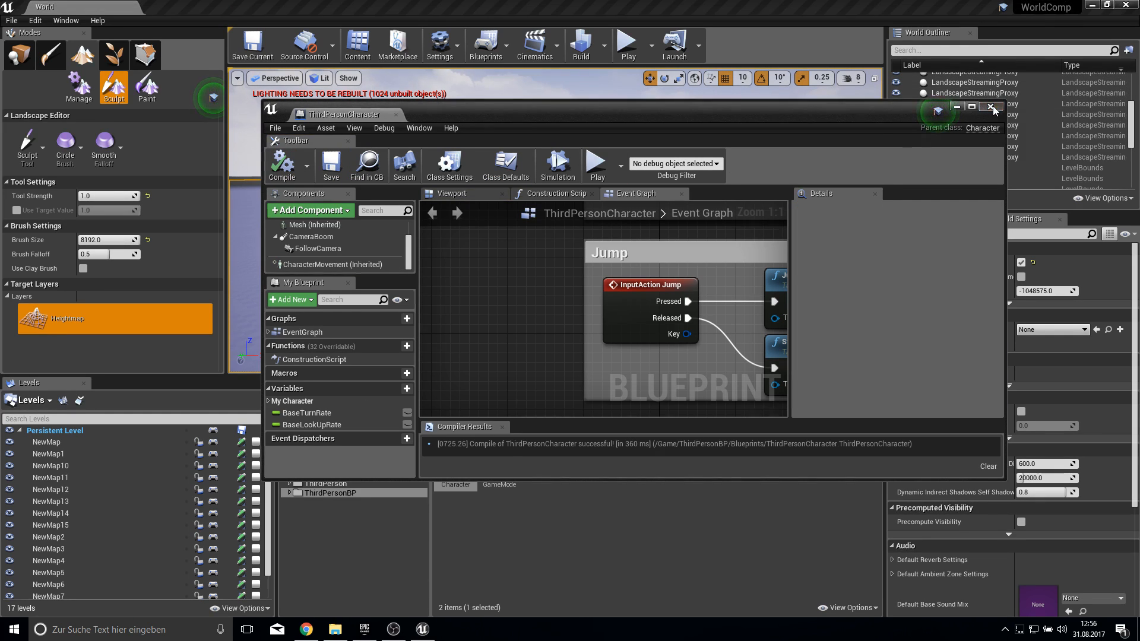
left_click(992, 108)
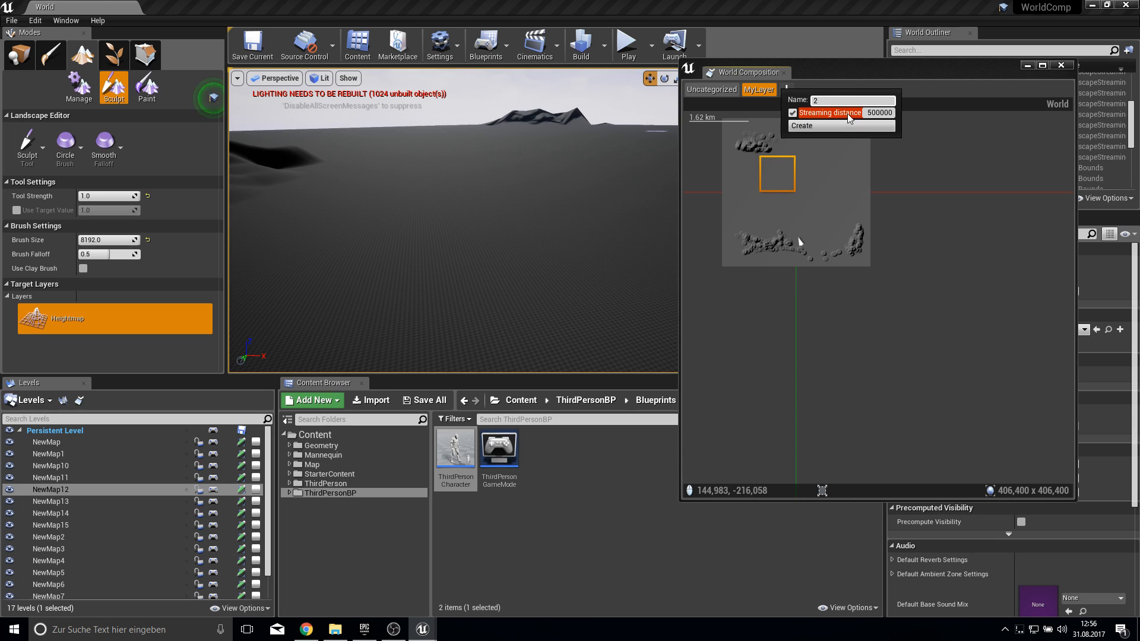
Create layer '2' with 500000 streaming distance, then Play From Here on the landscape and stop
left_click(802, 125)
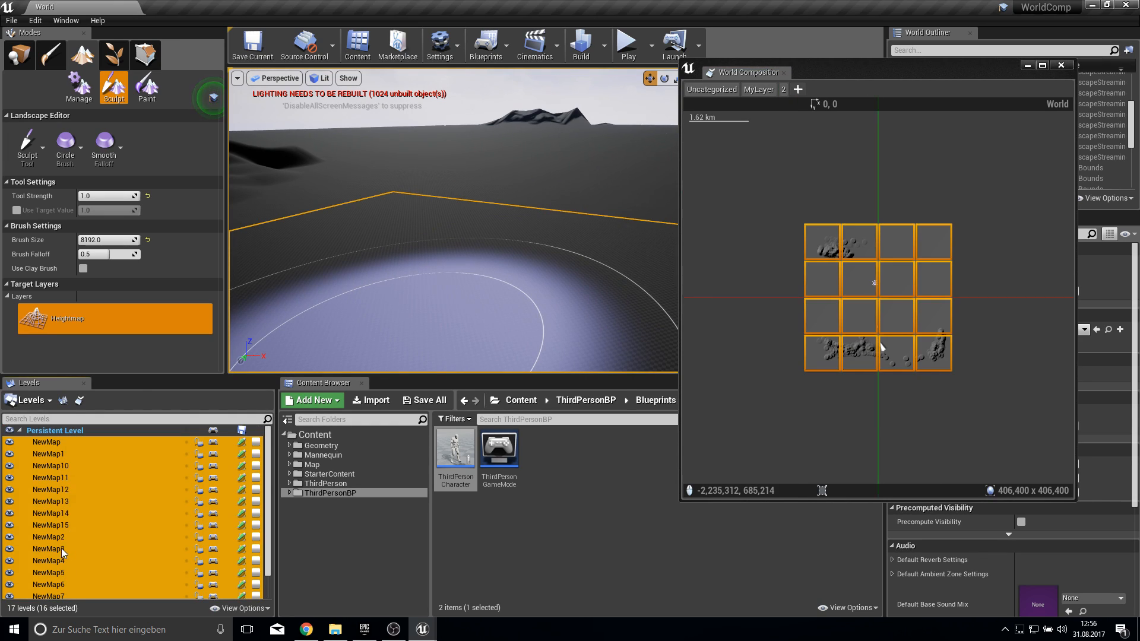
right_click(46, 548)
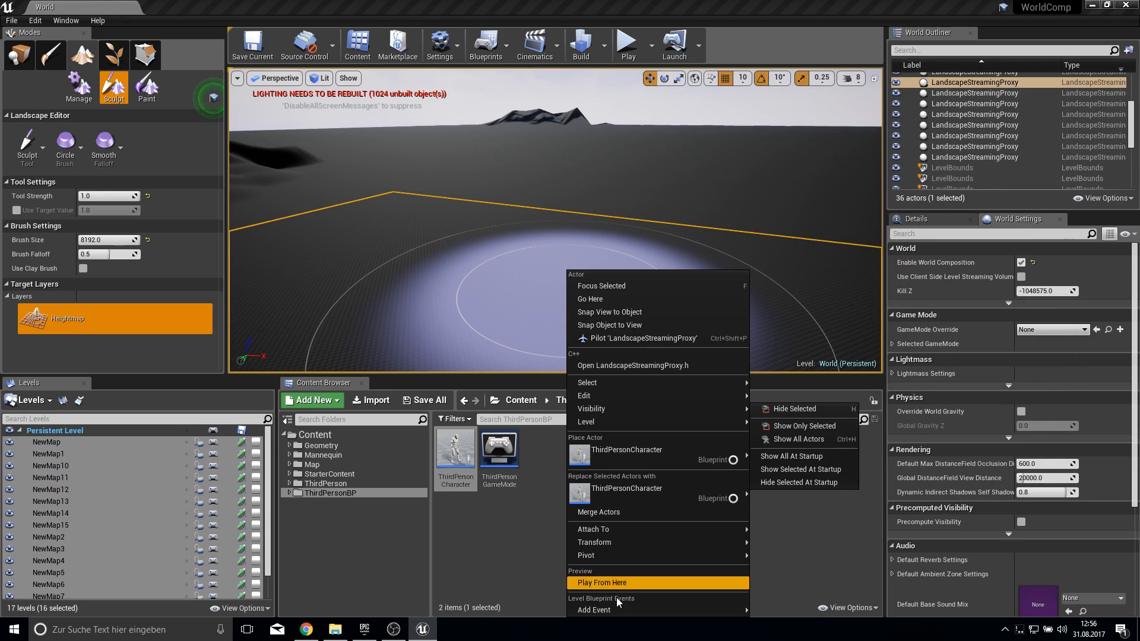
left_click(601, 582)
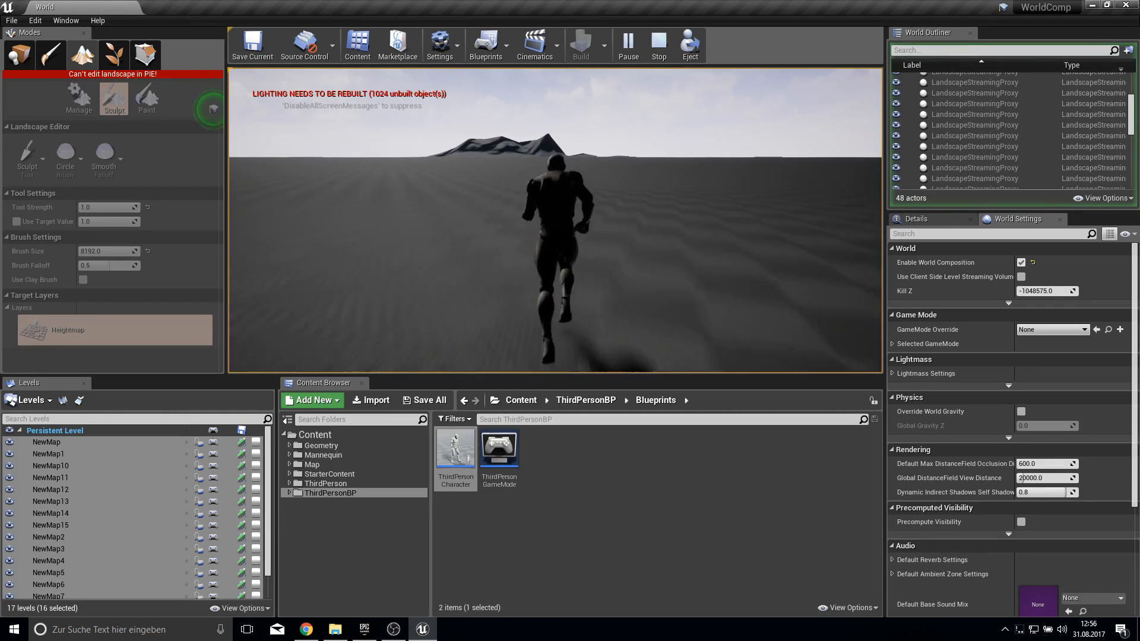
left_click(657, 44)
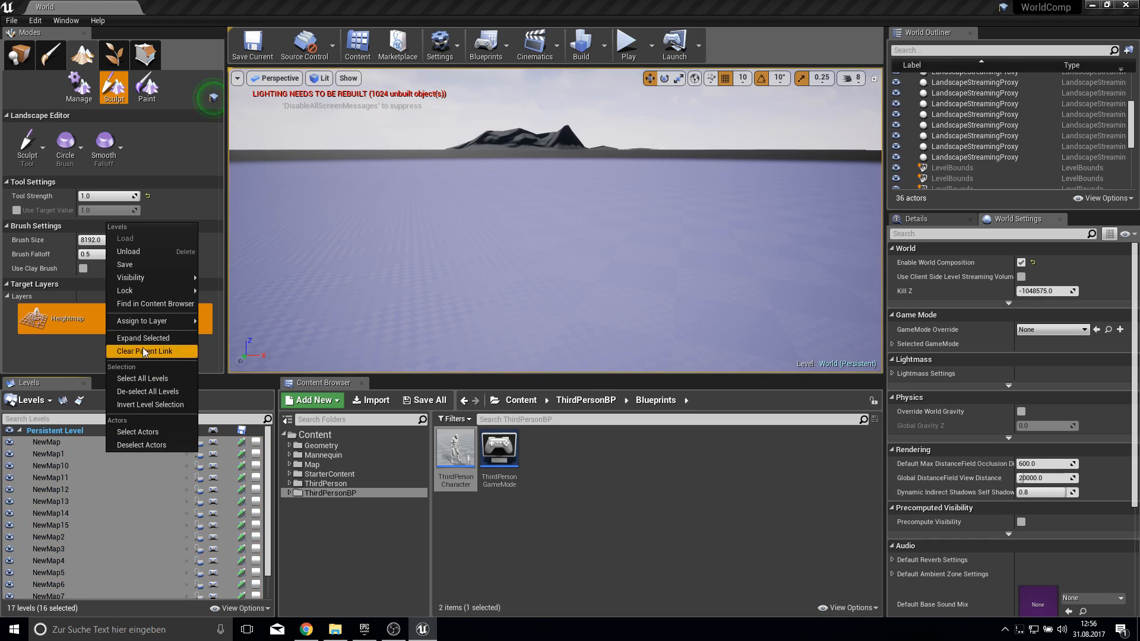
Clear the parent link of the selected streaming levels and bring World Composition back up
left_click(145, 351)
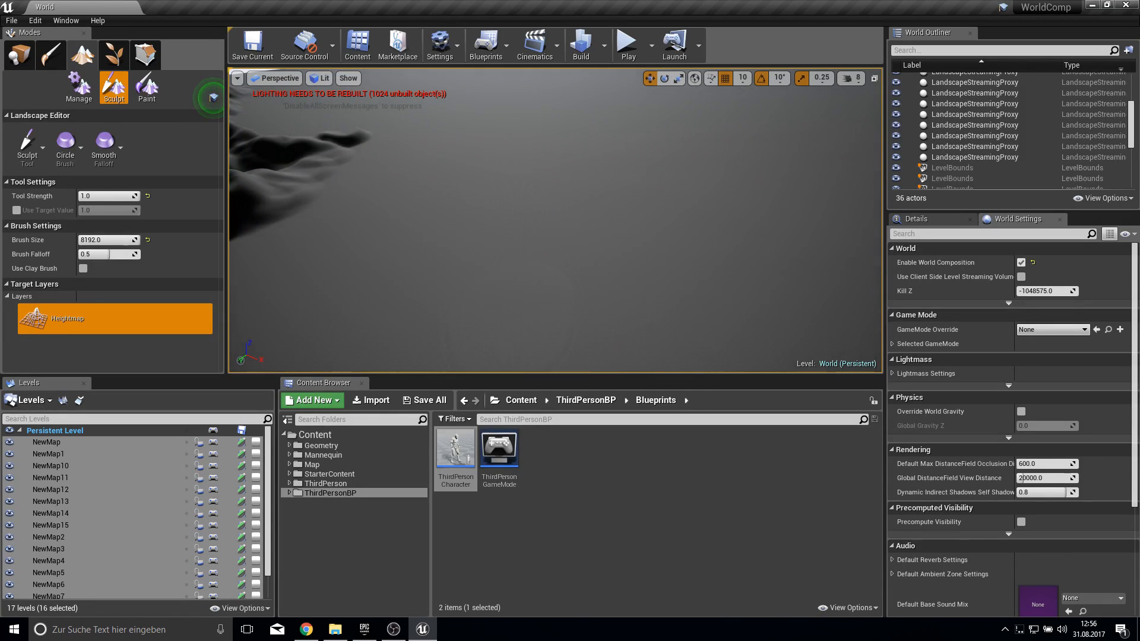
left_click(627, 42)
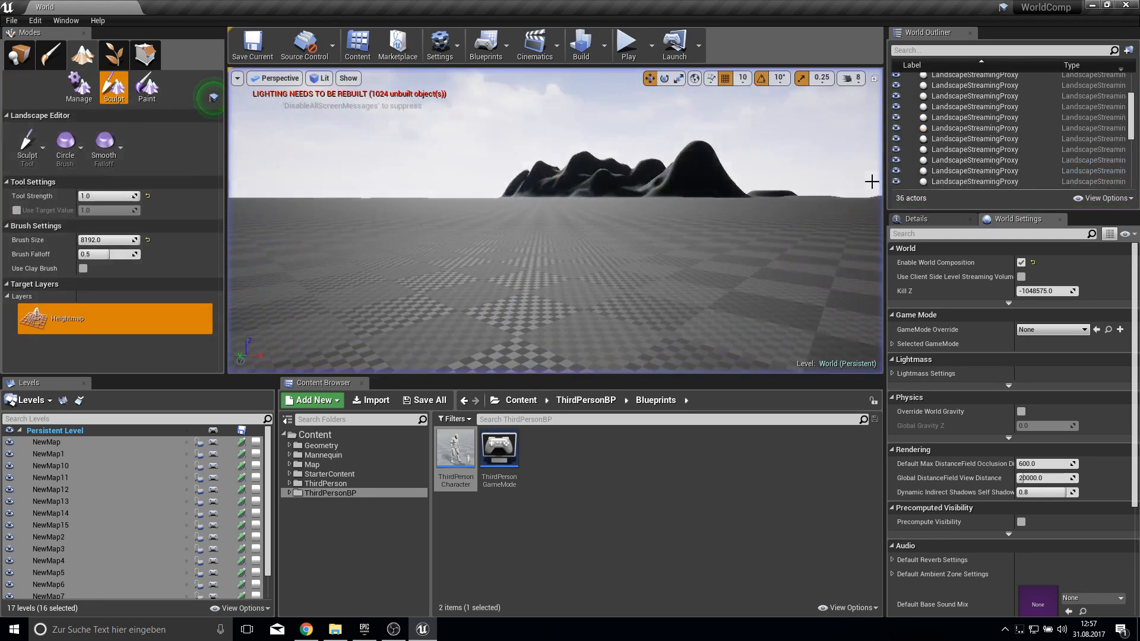
right_click(596, 284)
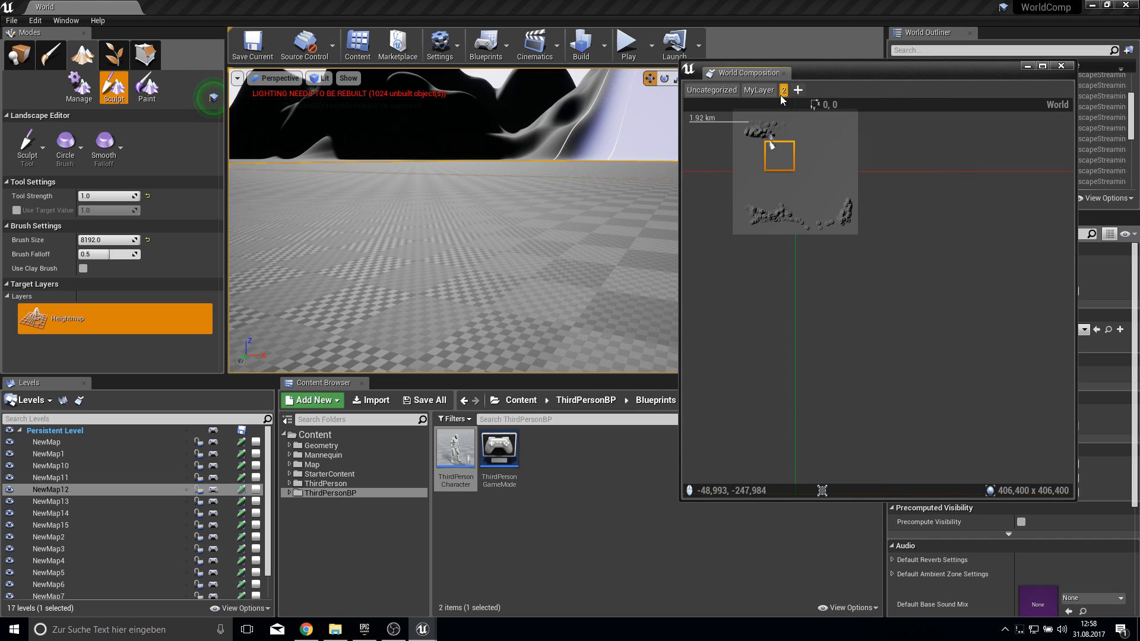
Create a third streaming layer with a 200000 streaming distance
left_click(798, 89)
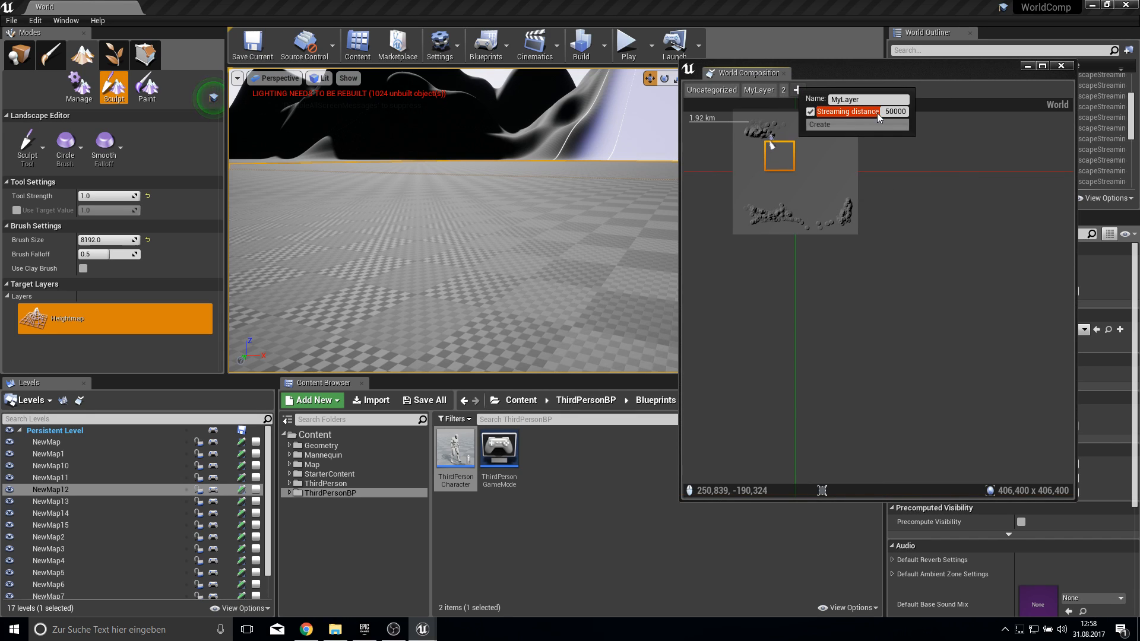
type("200")
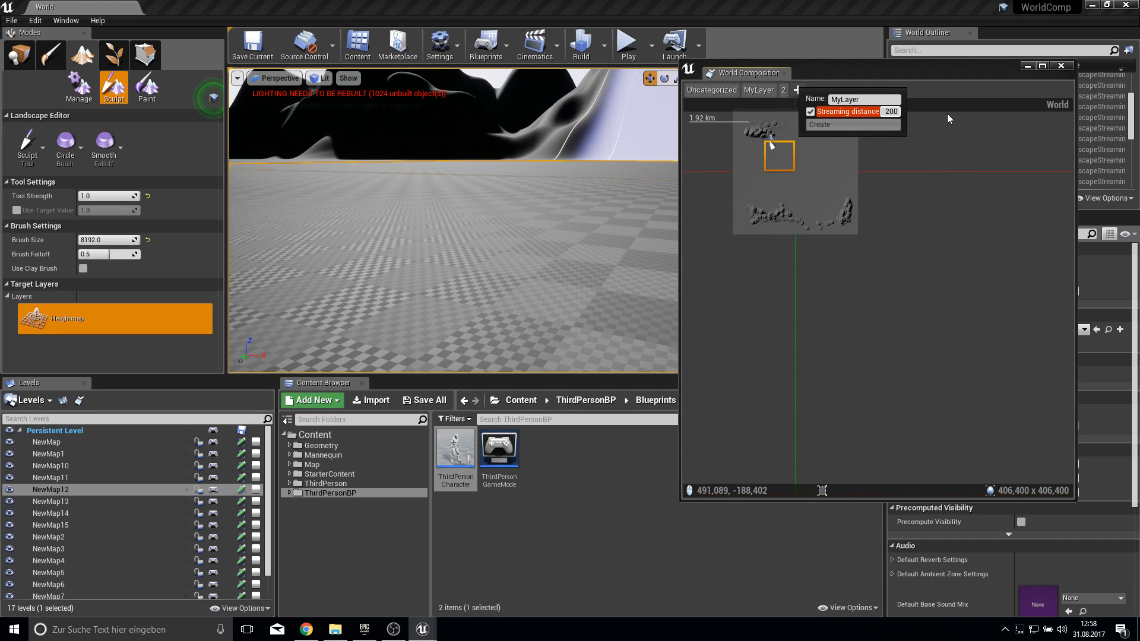
type("200000")
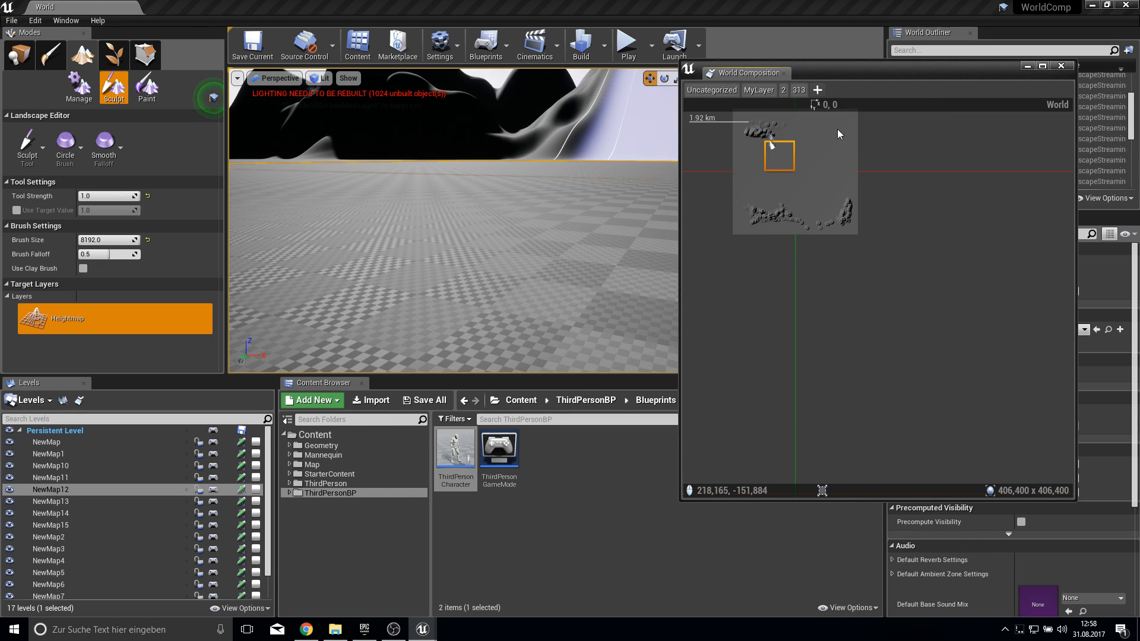
left_click(759, 89)
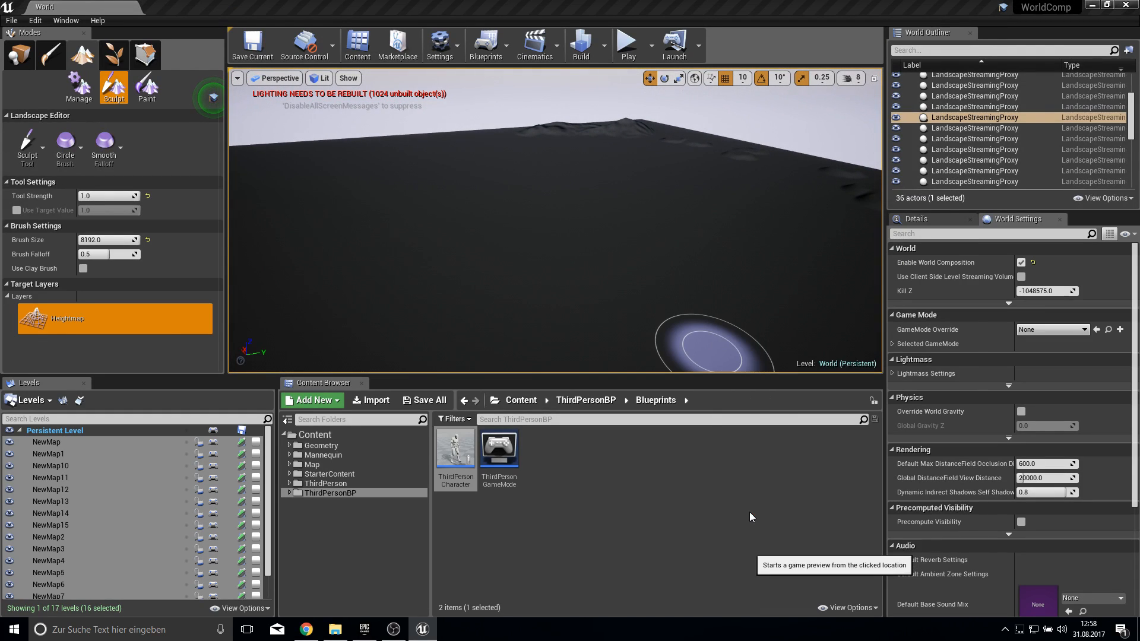
Play From Here on a landscape spot, take control of the character, then stop the session
left_click(627, 41)
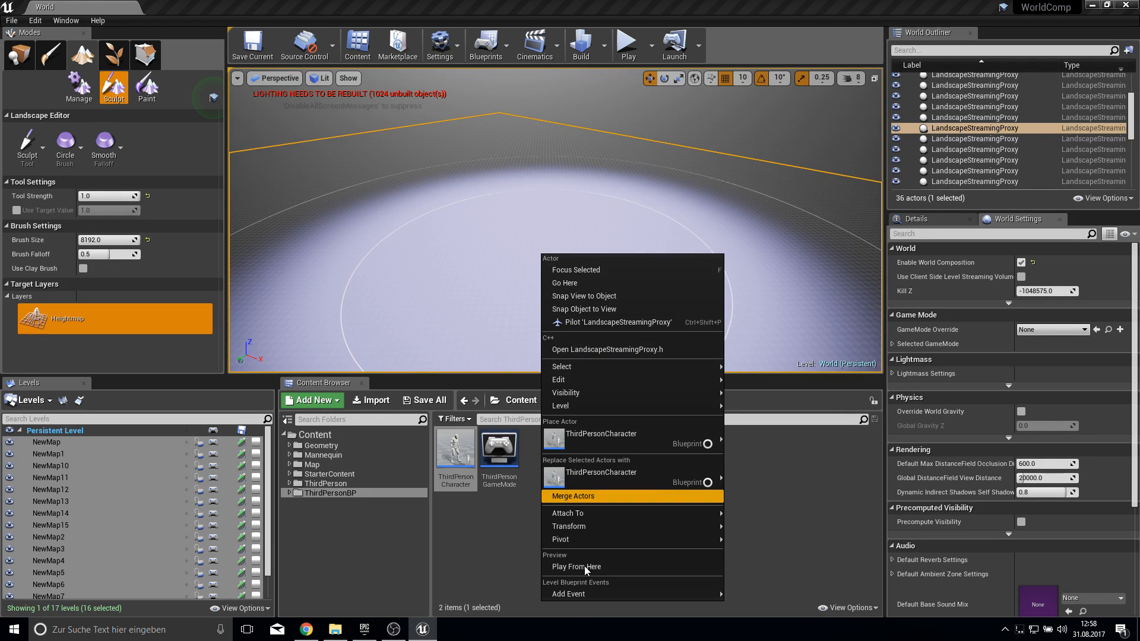
left_click(575, 567)
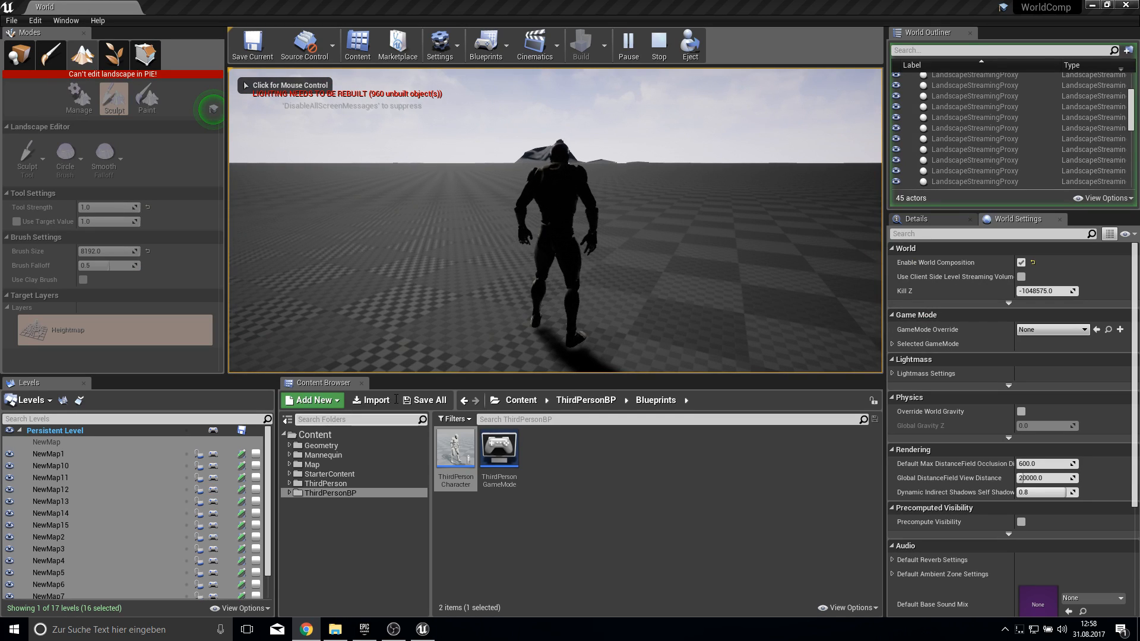
left_click(423, 401)
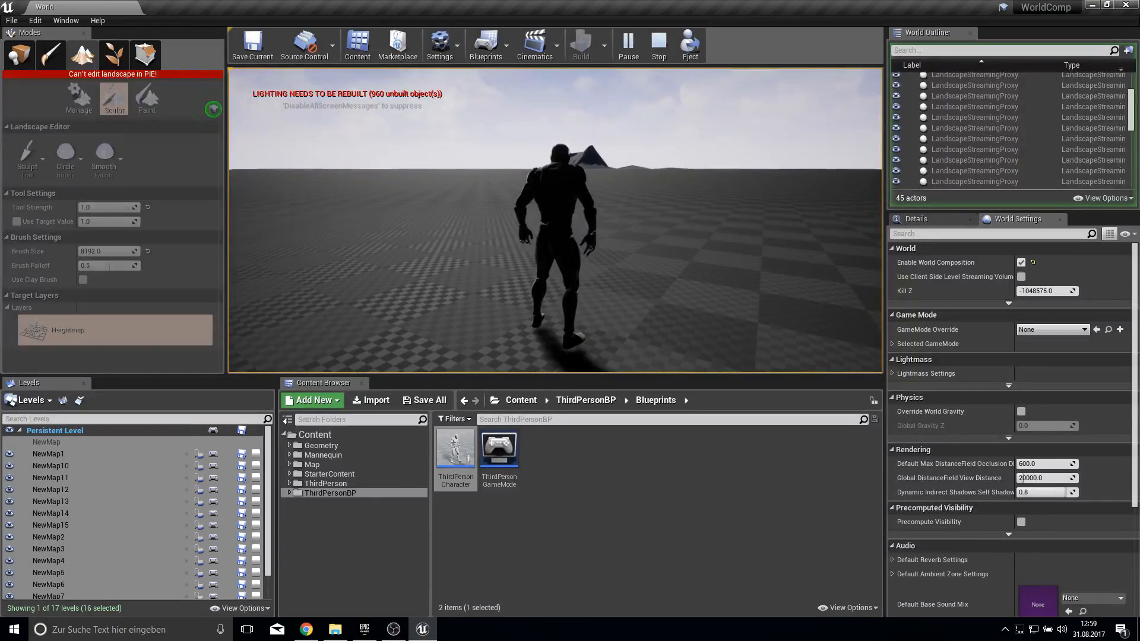
left_click(656, 42)
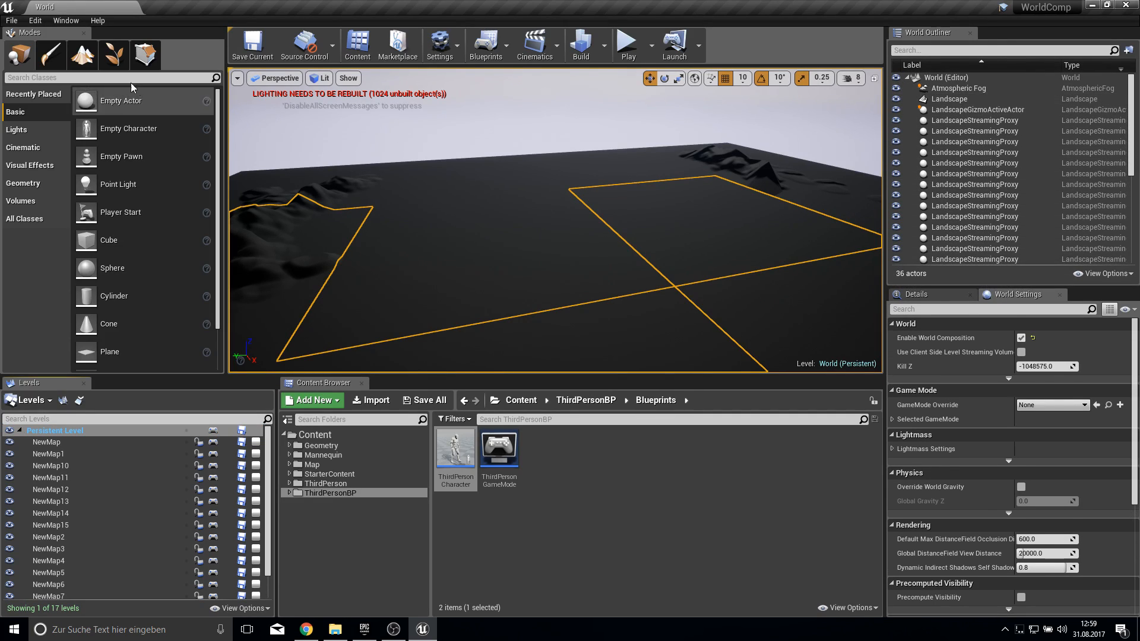
Give the SkyLight the HDRI_Epic_Courtyard_Daylight specified cubemap at intensity 0.7
type("sky")
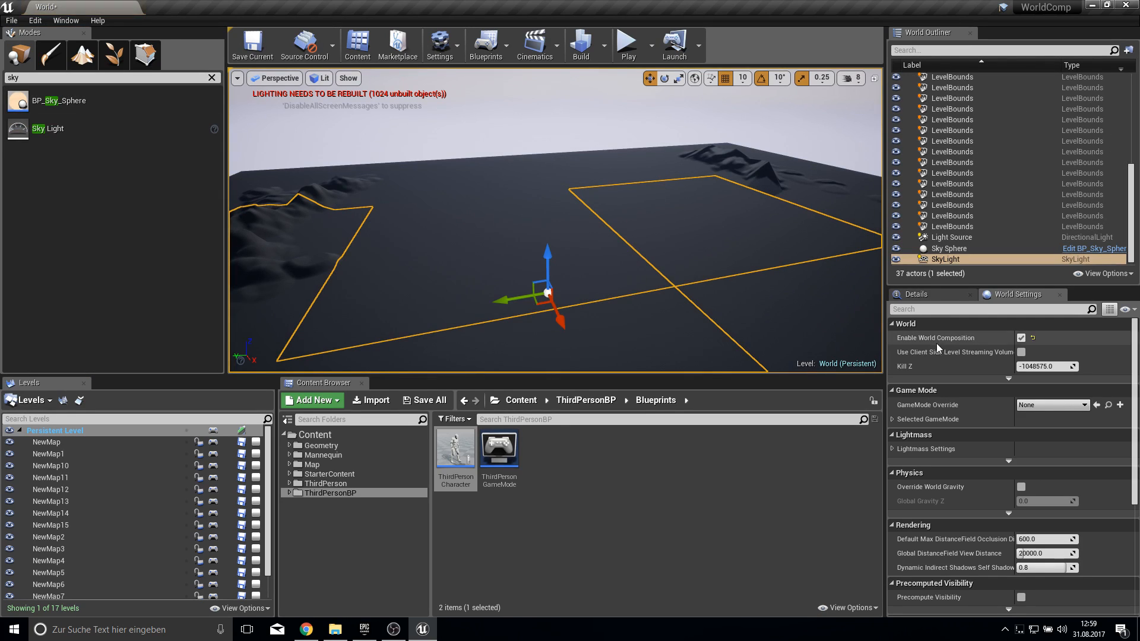
left_click(915, 293)
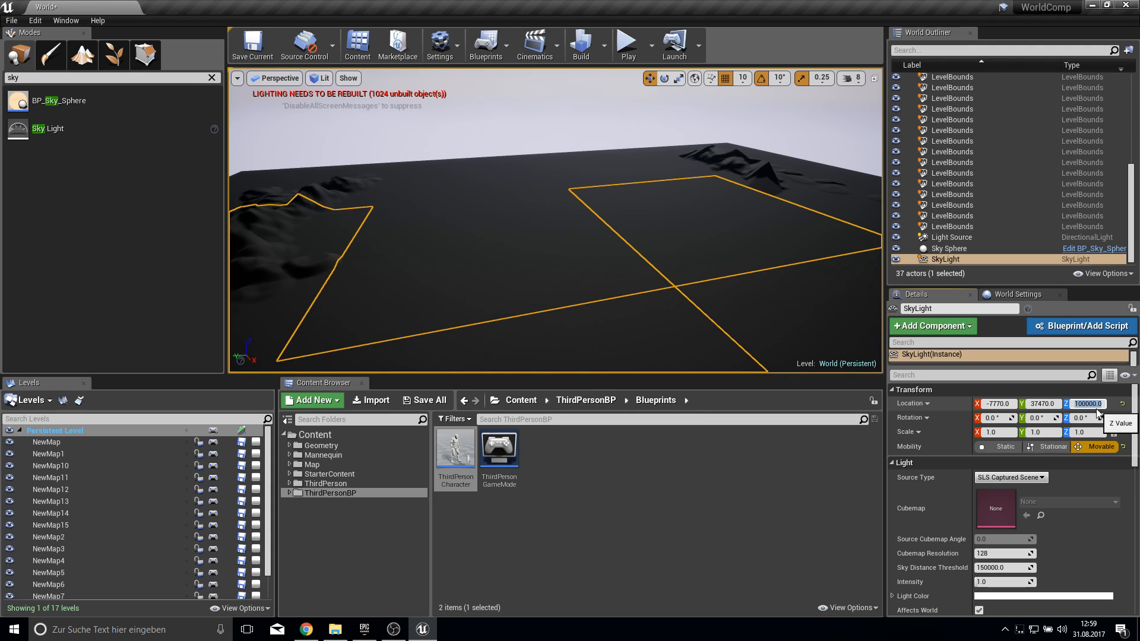
left_click(1009, 477)
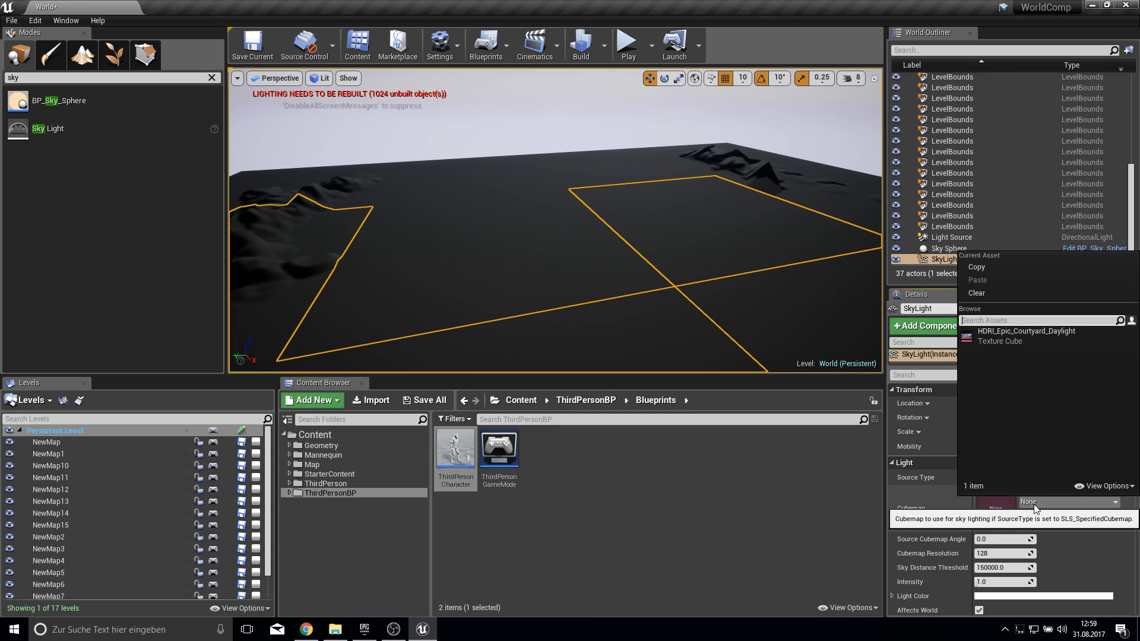
mouse_move(1088, 501)
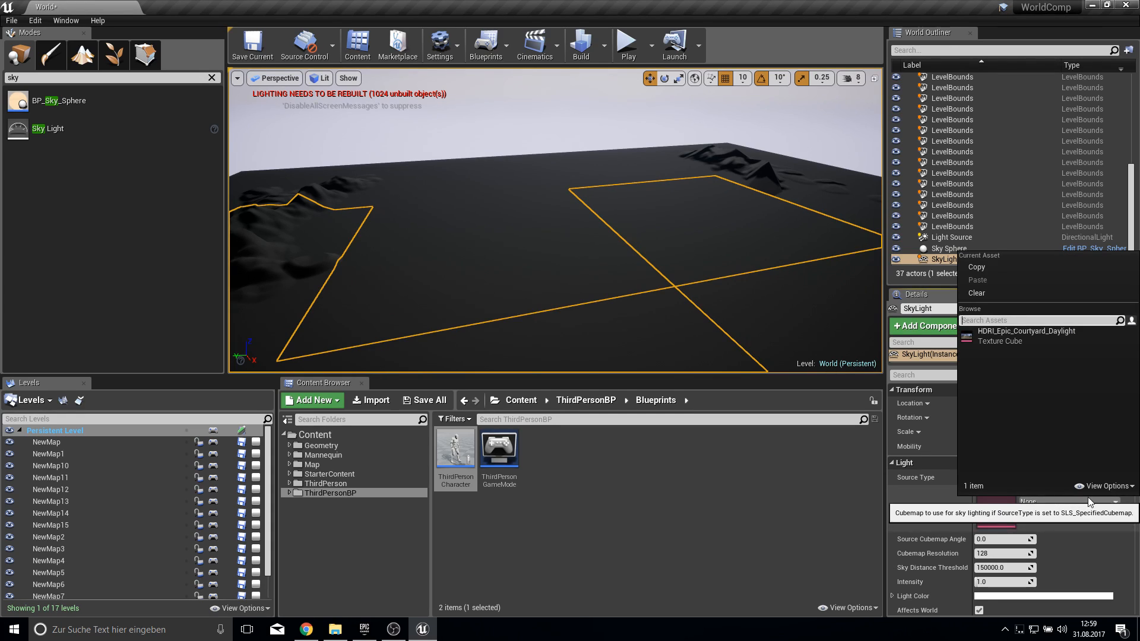
left_click(1081, 393)
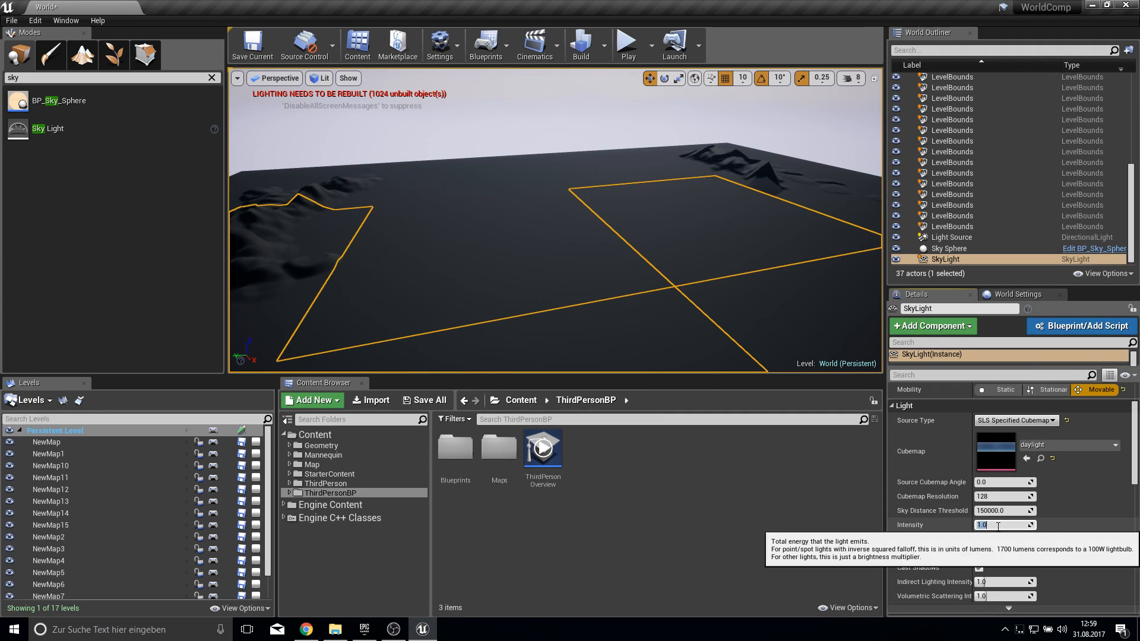
type("0.7")
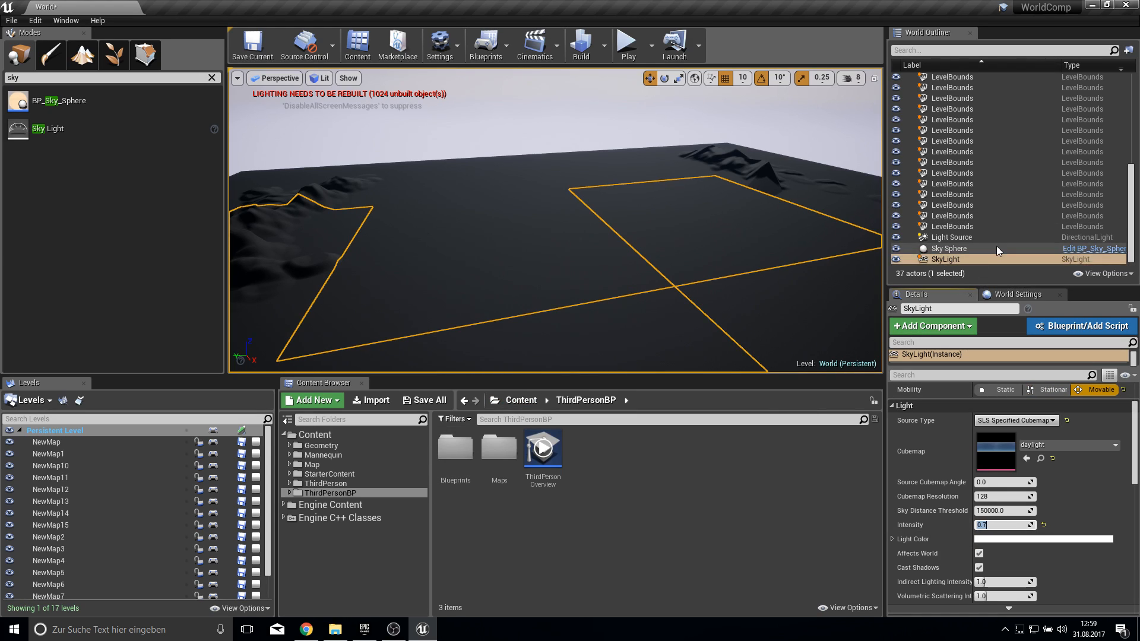
left_click(945, 98)
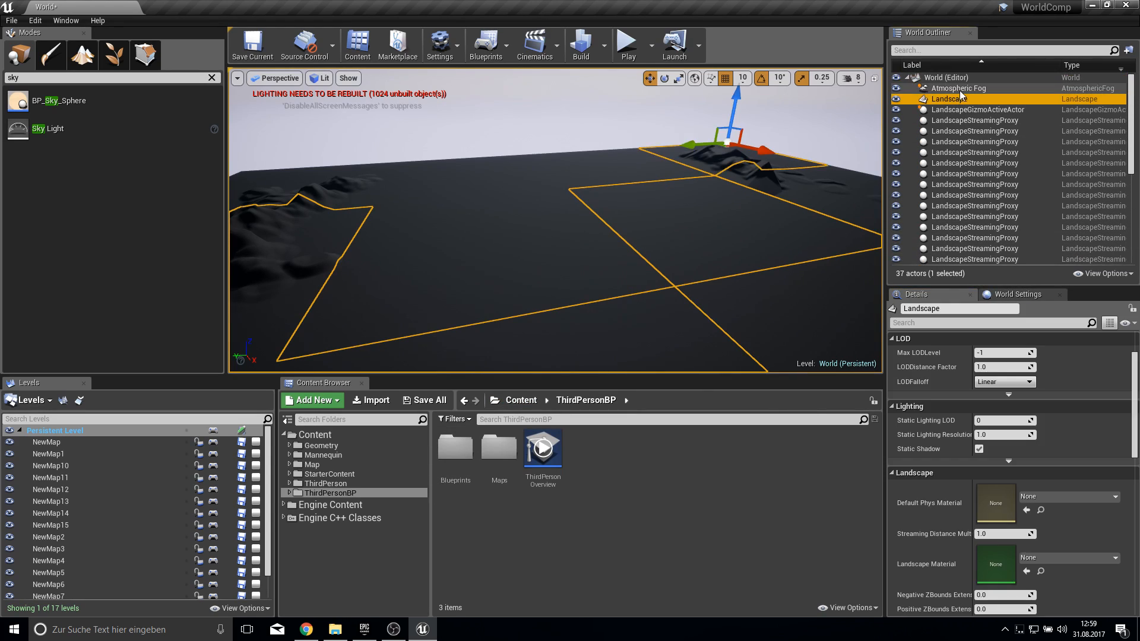
Select the Atmospheric Fog and raise its Ground Offset to 2097152.0
left_click(958, 88)
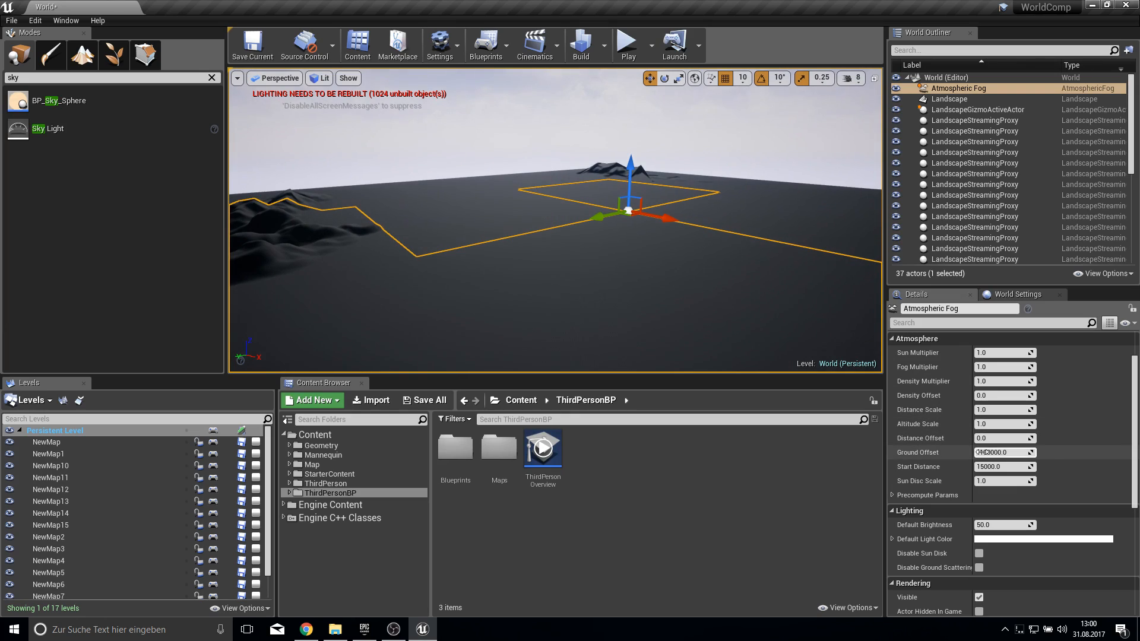
left_click(1004, 452)
type("0")
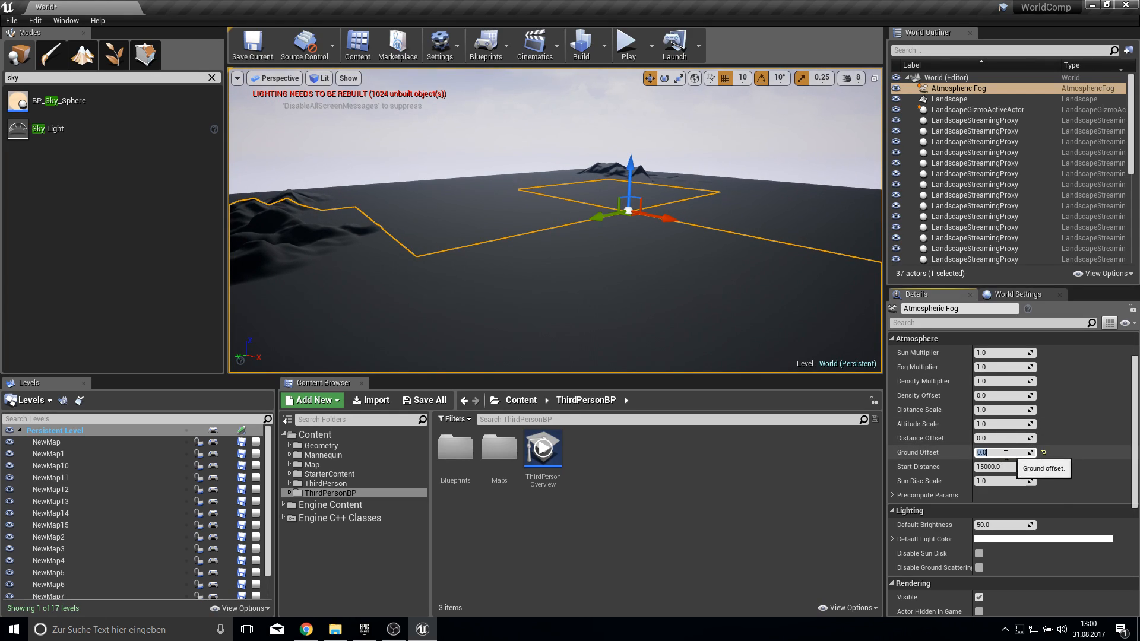
left_click_drag(992, 452, 1006, 452)
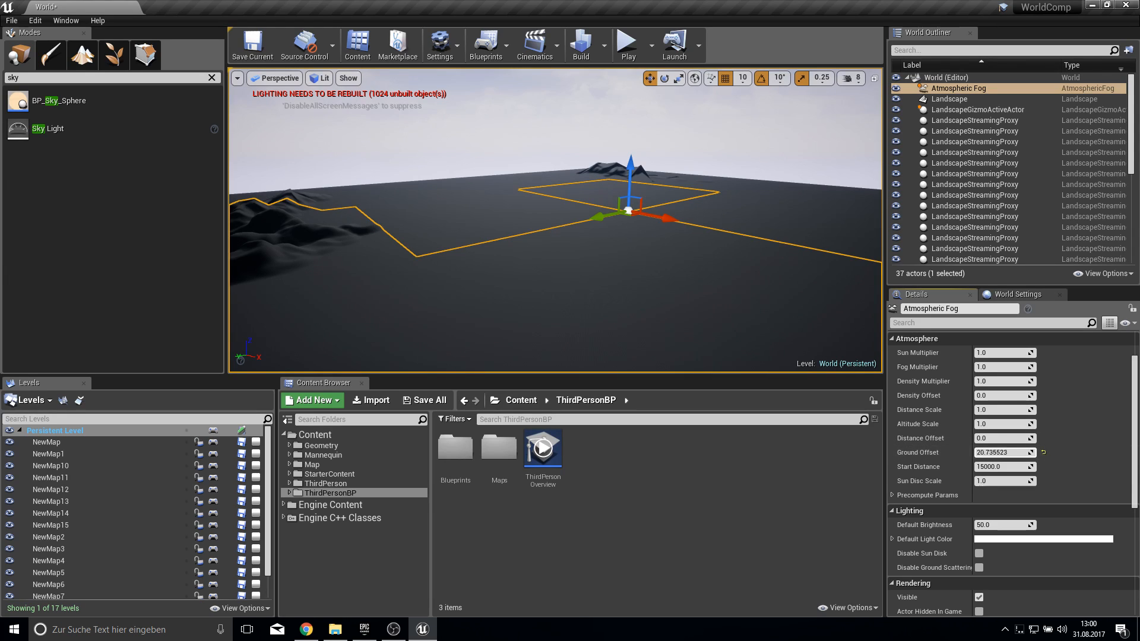
type("2097152.0")
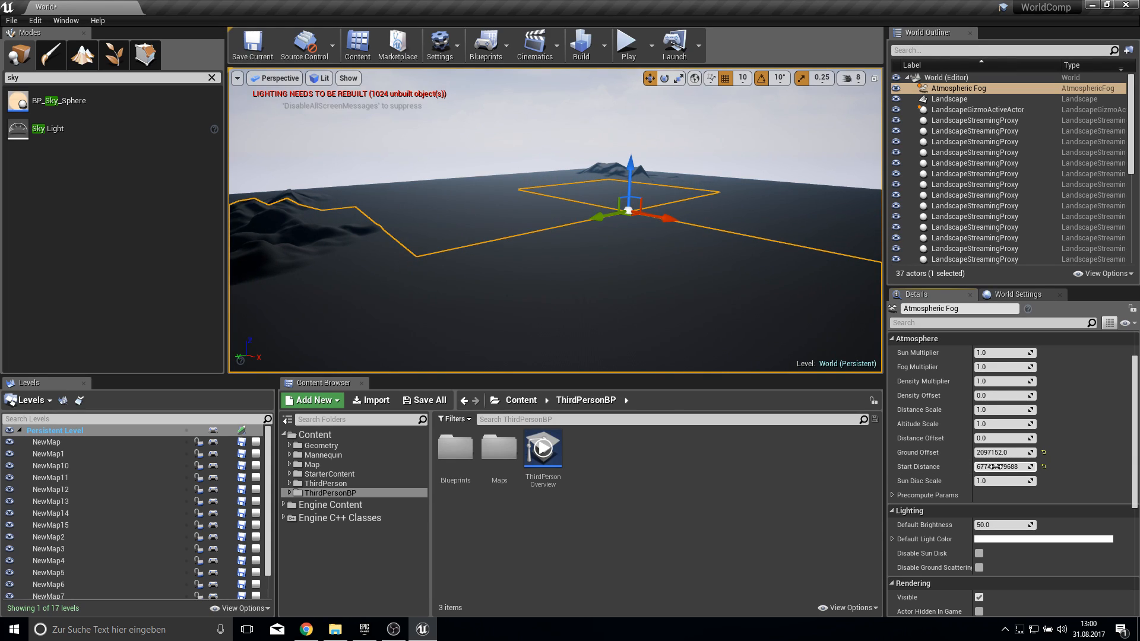
Set the fog's Start Distance to 70000 and Fog Multiplier to about 1.5
left_click(1003, 467)
type("70000")
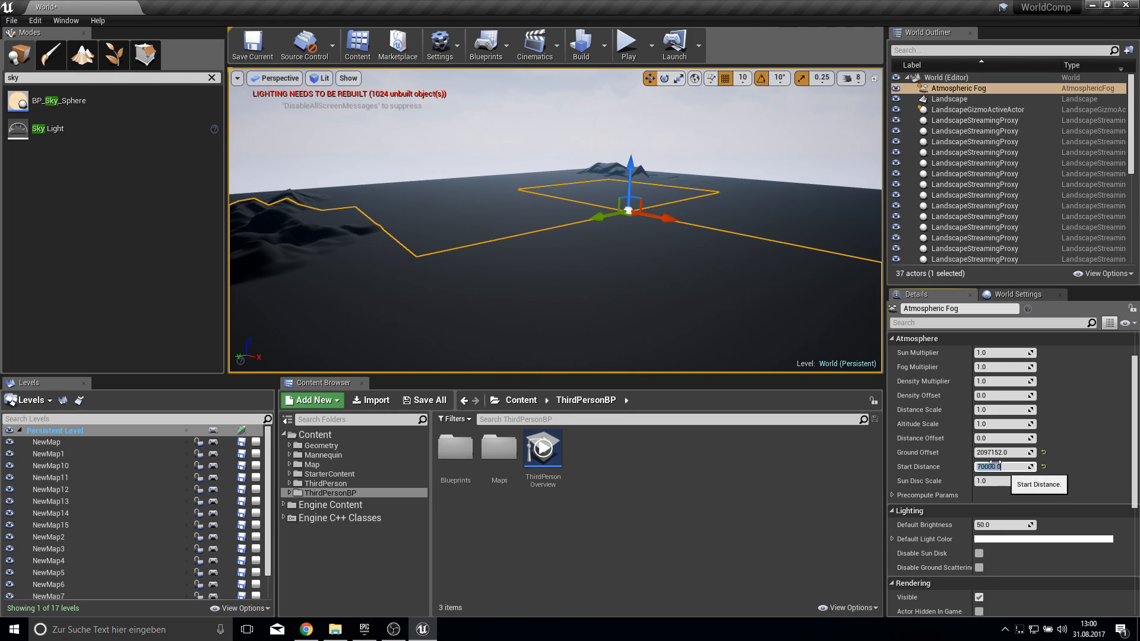
left_click(1005, 367)
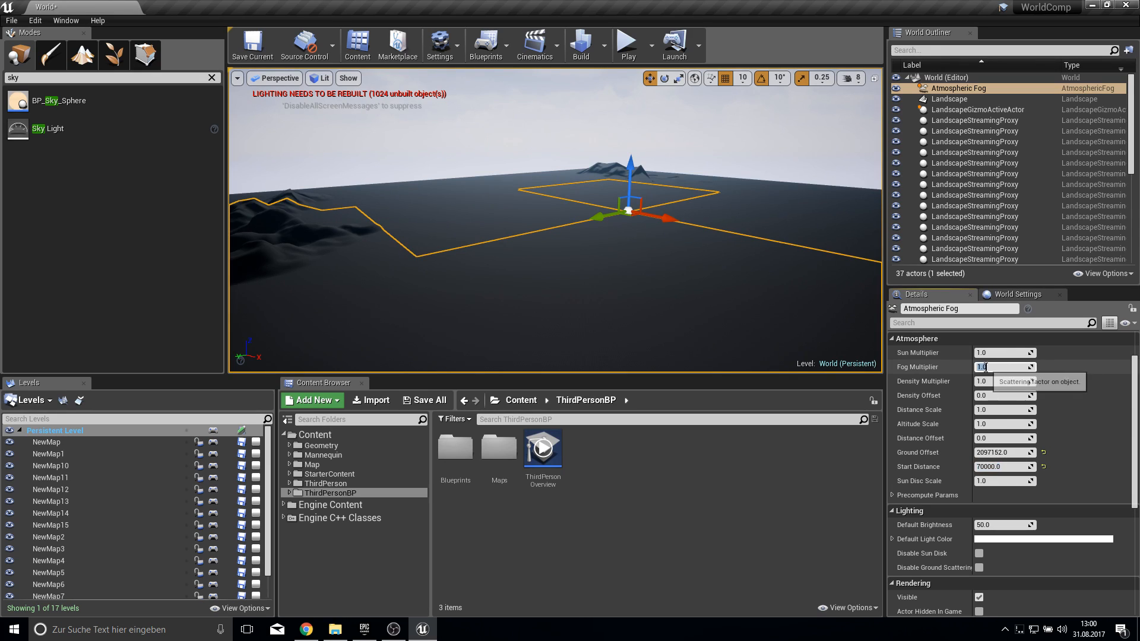
type("1.502786")
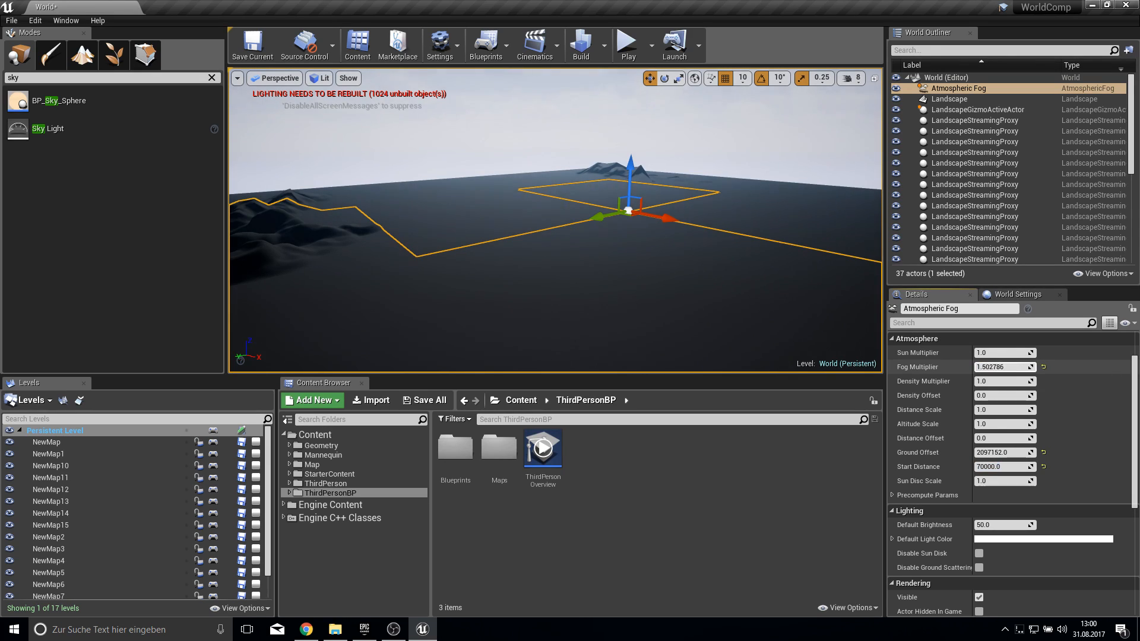
type("5.667671")
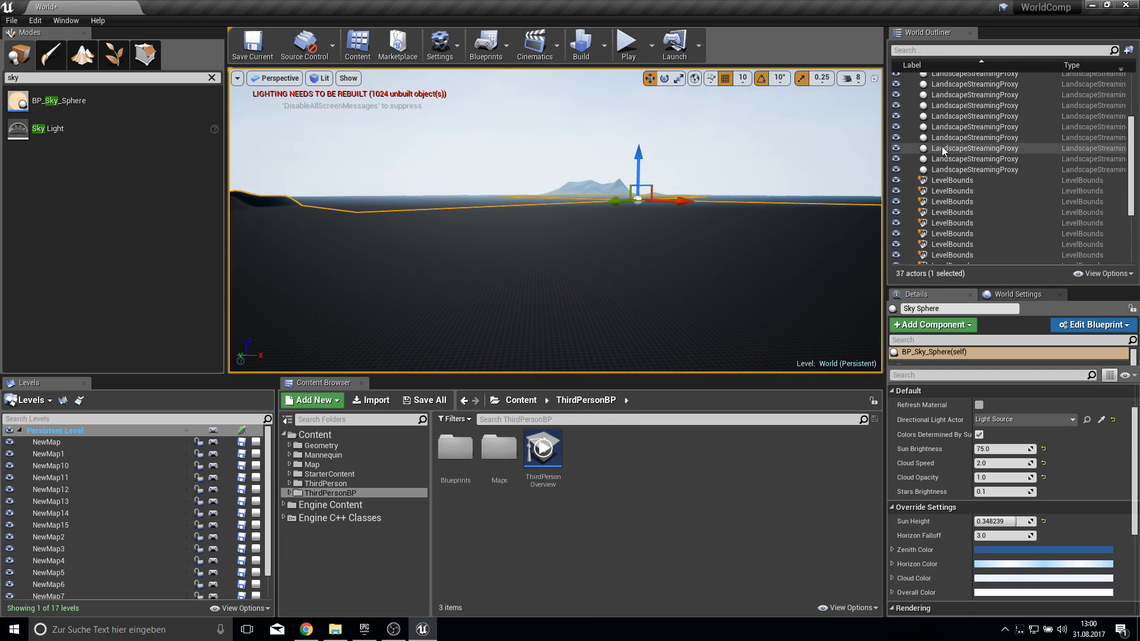
Raise the fog multiplier to 20 and lower the sun multiplier to 0.8
left_click(957, 86)
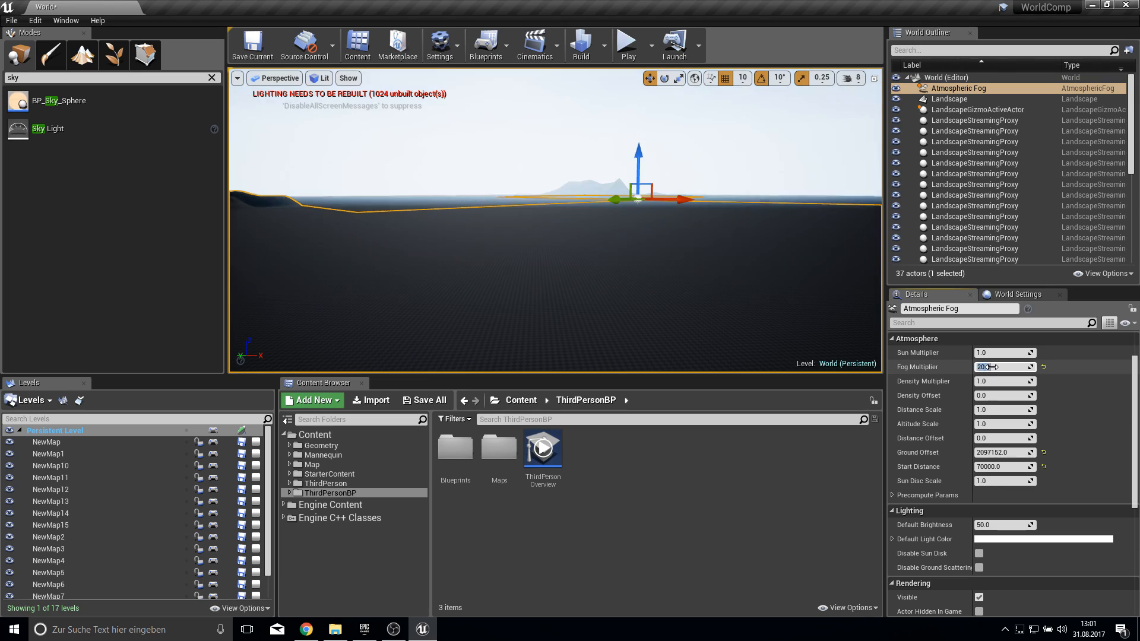
mouse_move(1003, 367)
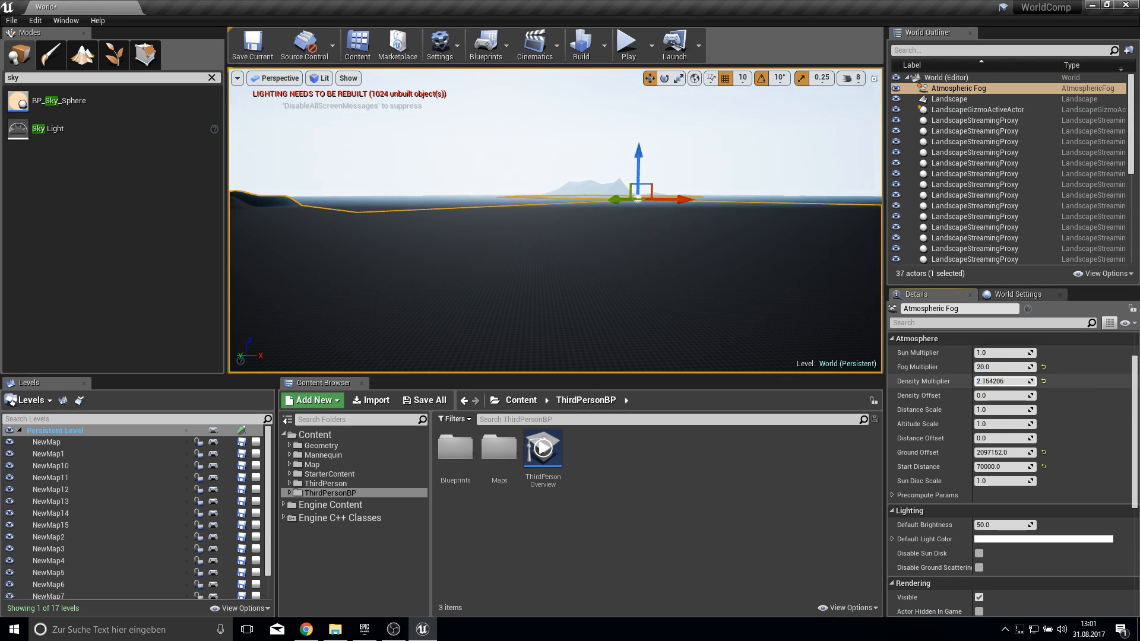
type("5.556202")
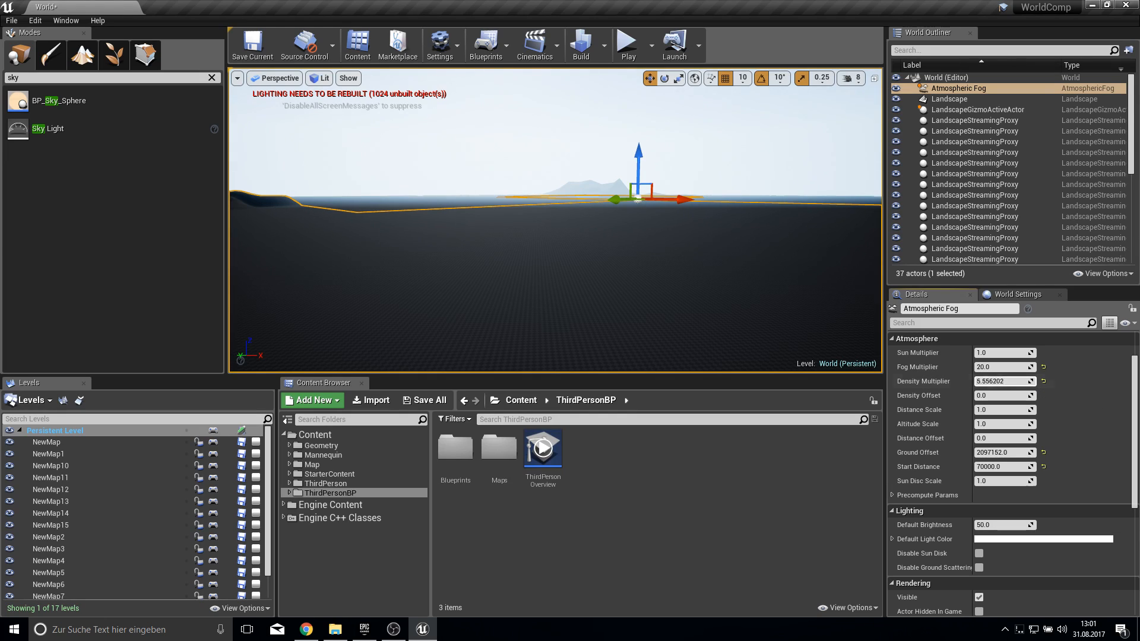
mouse_move(1005, 353)
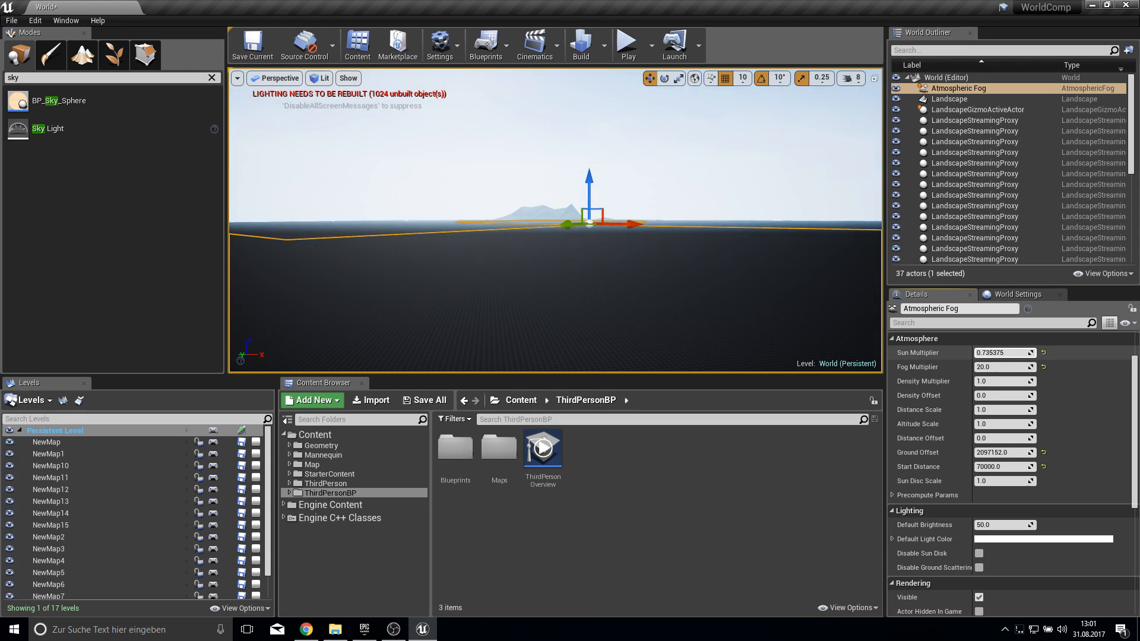
type("8")
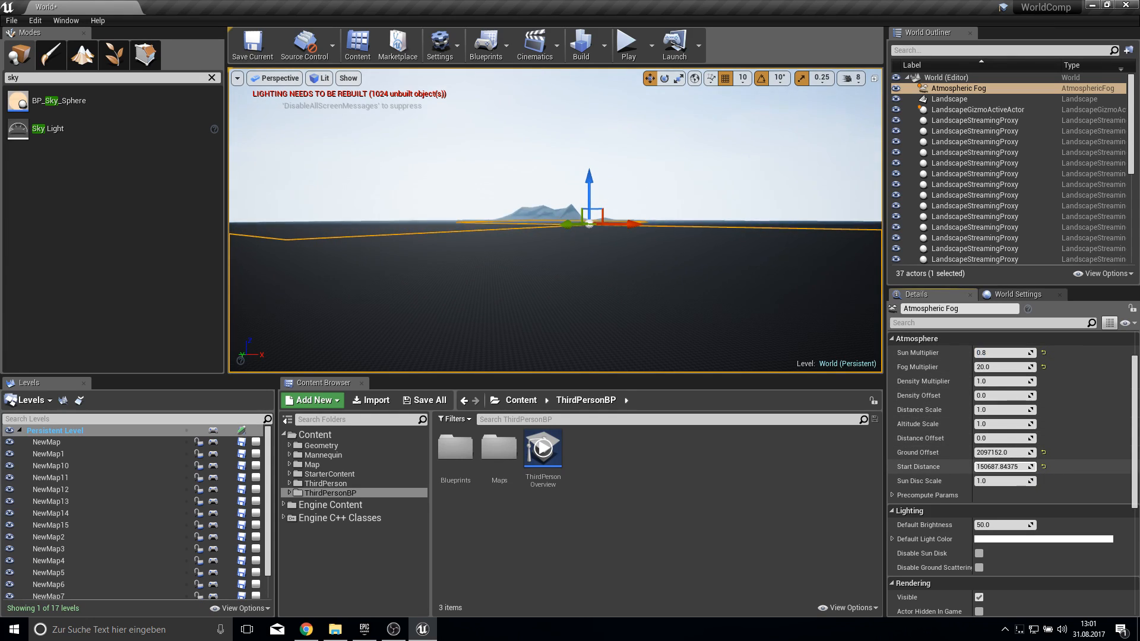
Set the fog's start distance to 100000 and begin choosing a pinkish light colour
left_click(1005, 465)
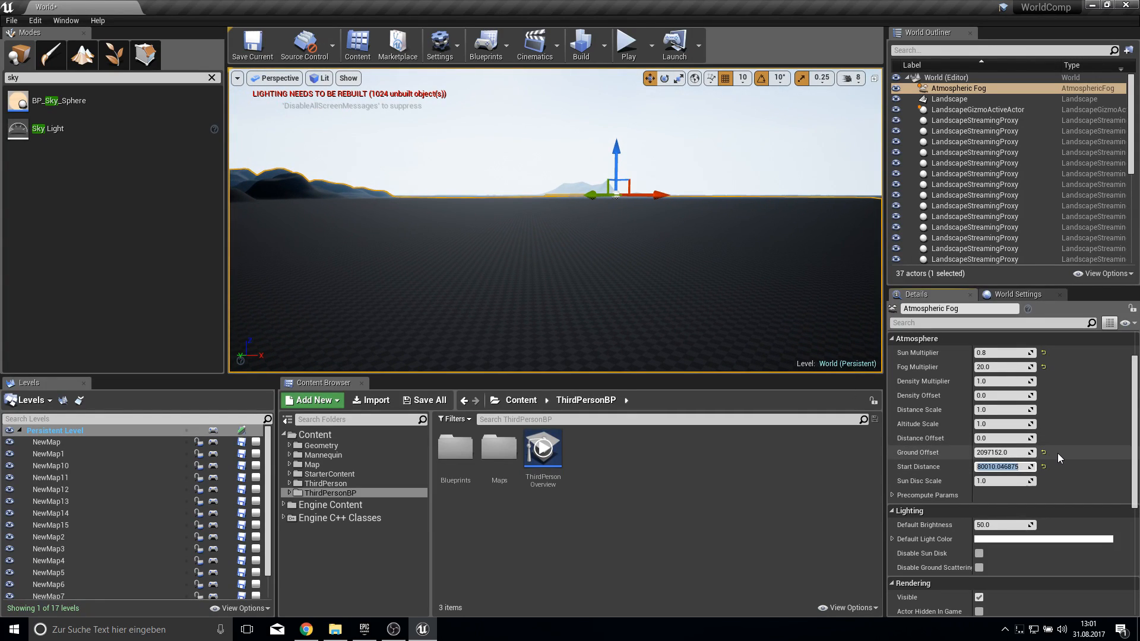
type("100000")
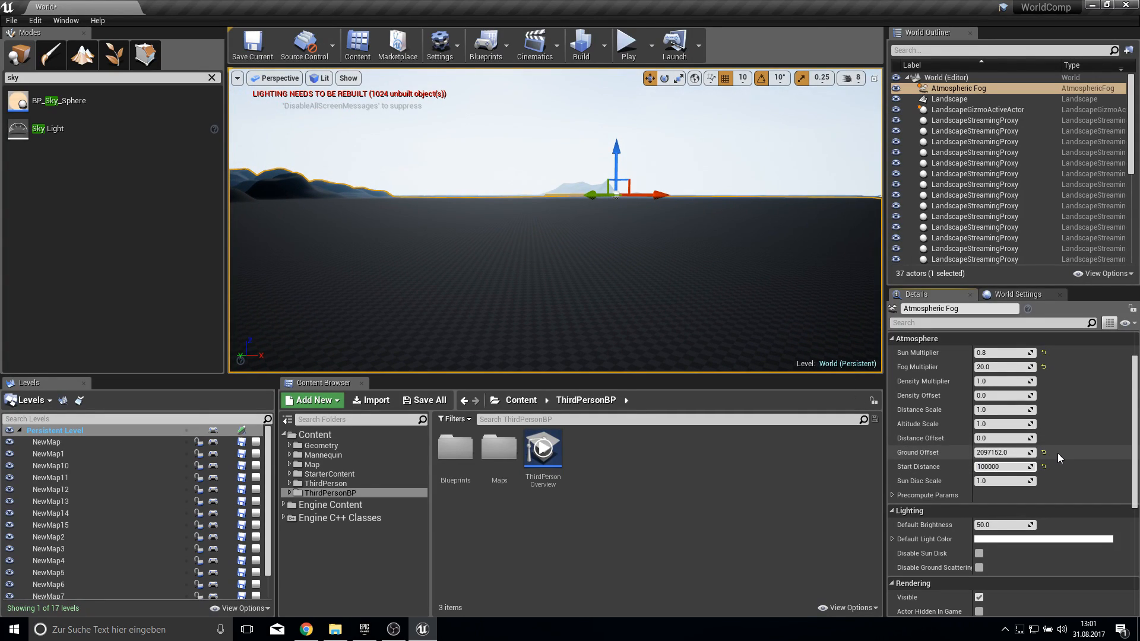
left_click(1003, 465)
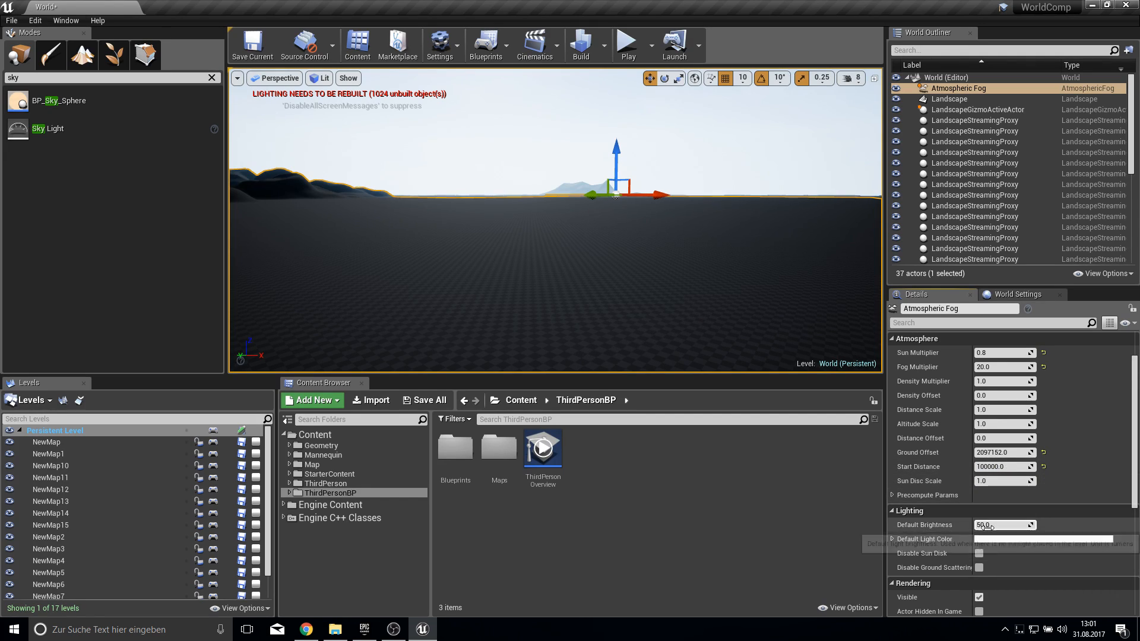
type("10.087708")
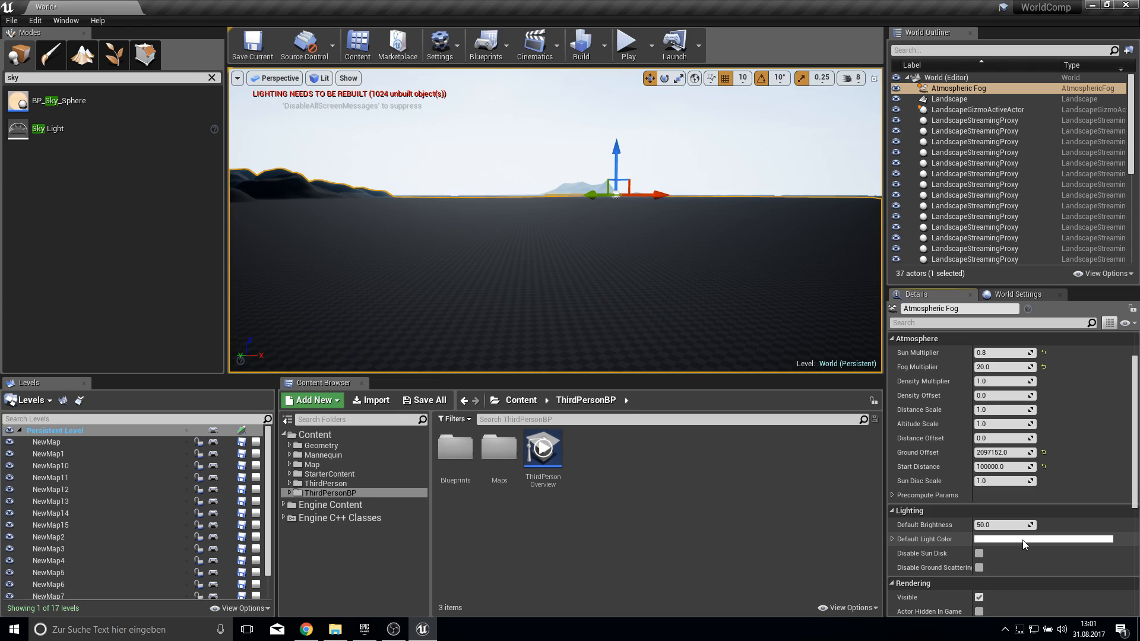
left_click(1045, 538)
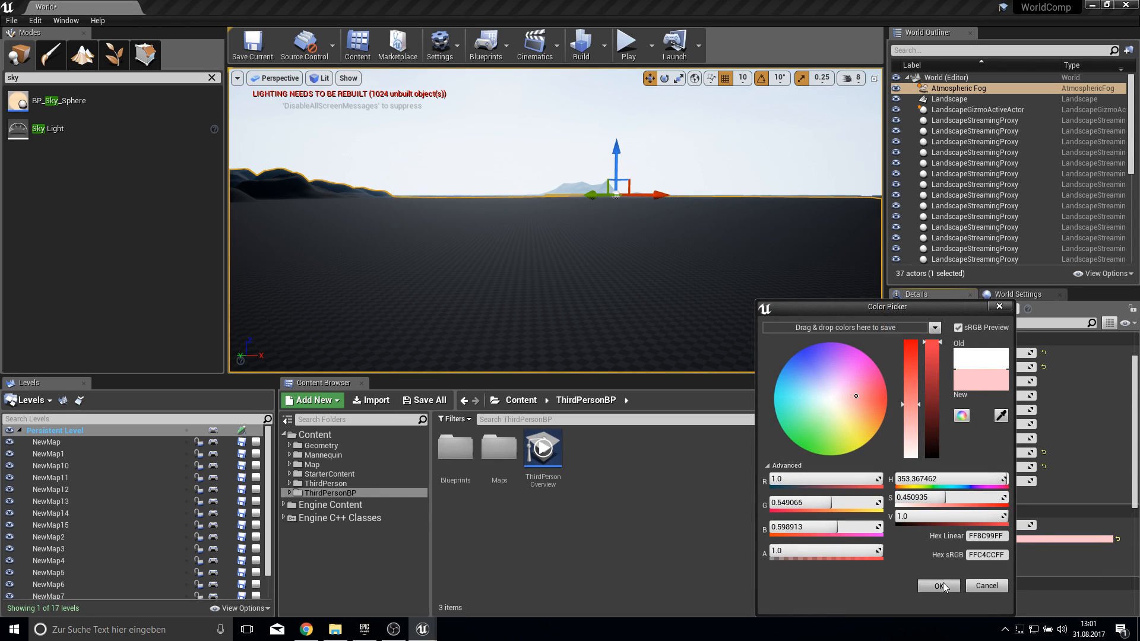
left_click(937, 585)
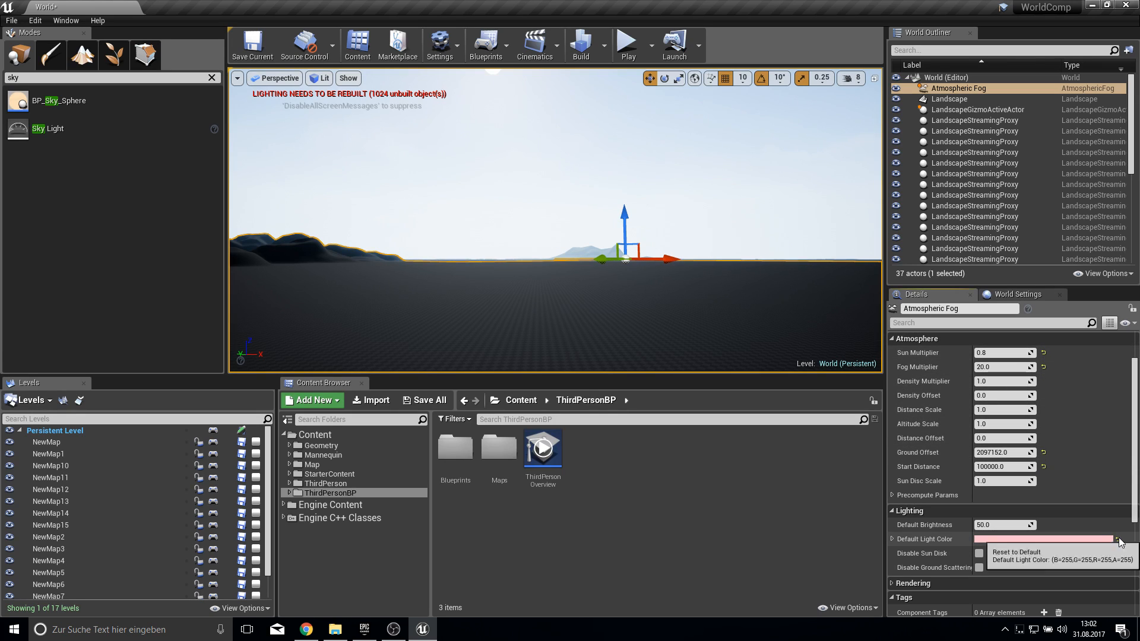
left_click(1118, 539)
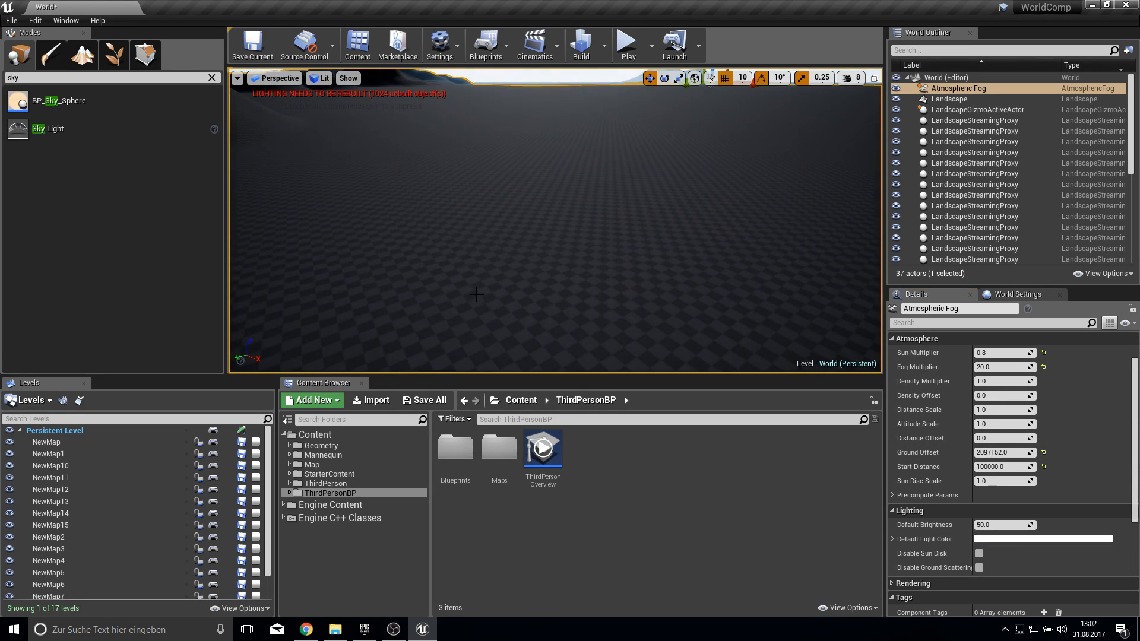
Play the level, run the character across the foggy landscape, stop, and play again
left_click(626, 44)
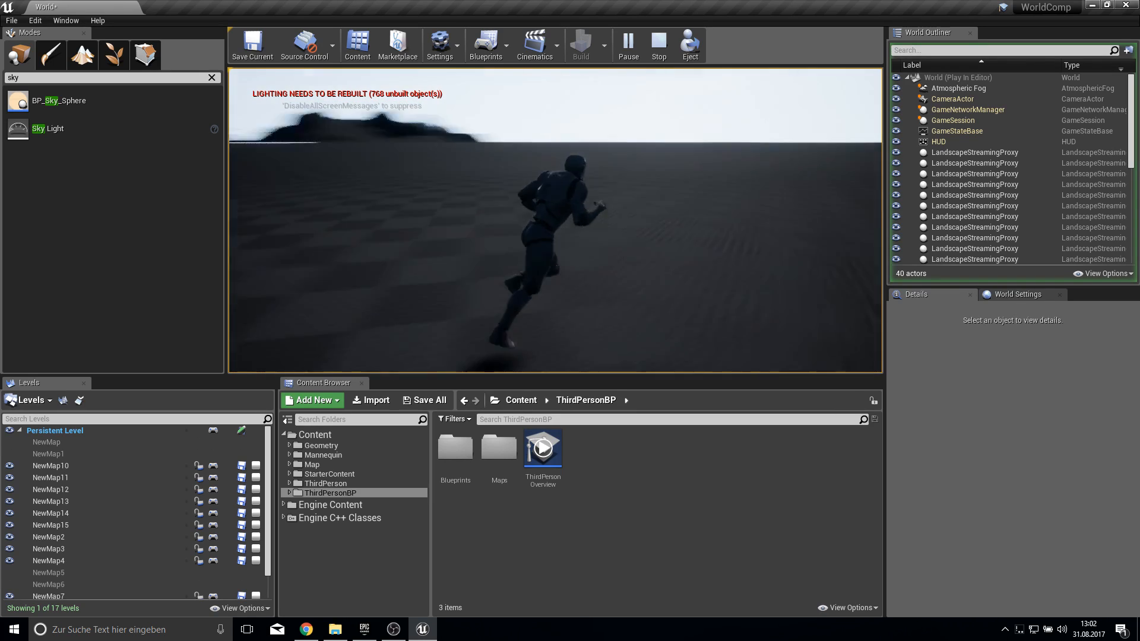
left_click(657, 44)
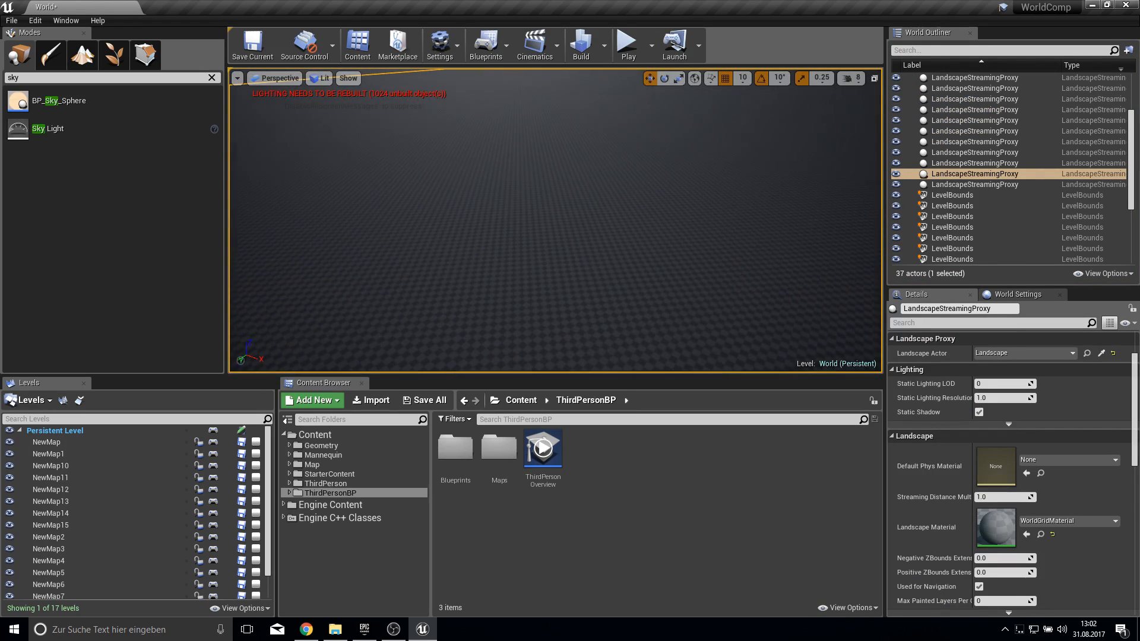
left_click(626, 41)
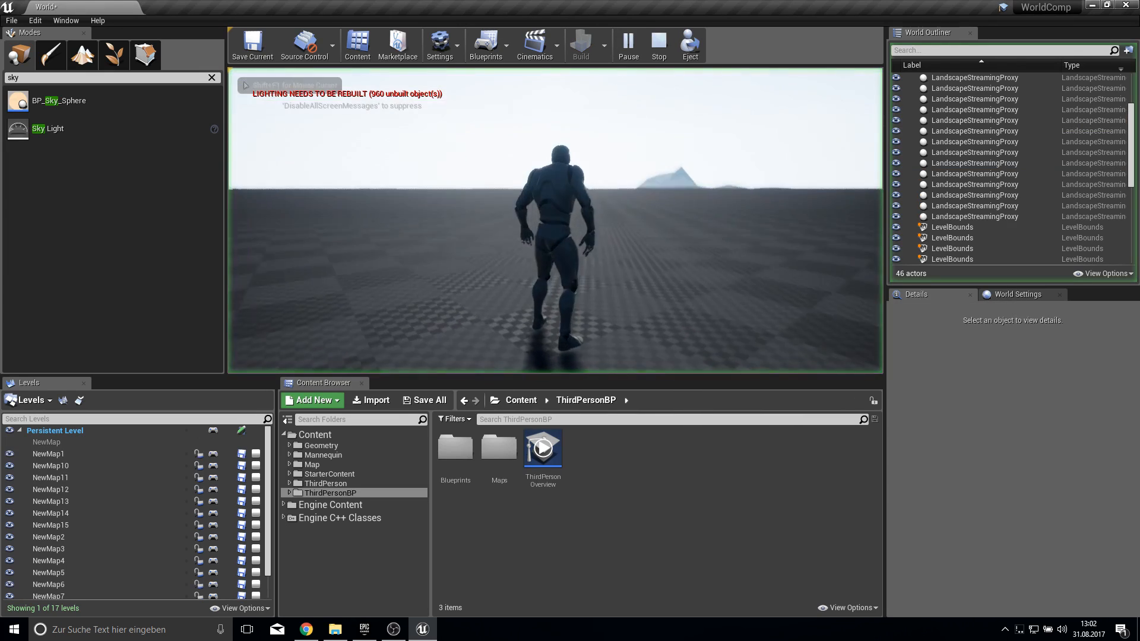